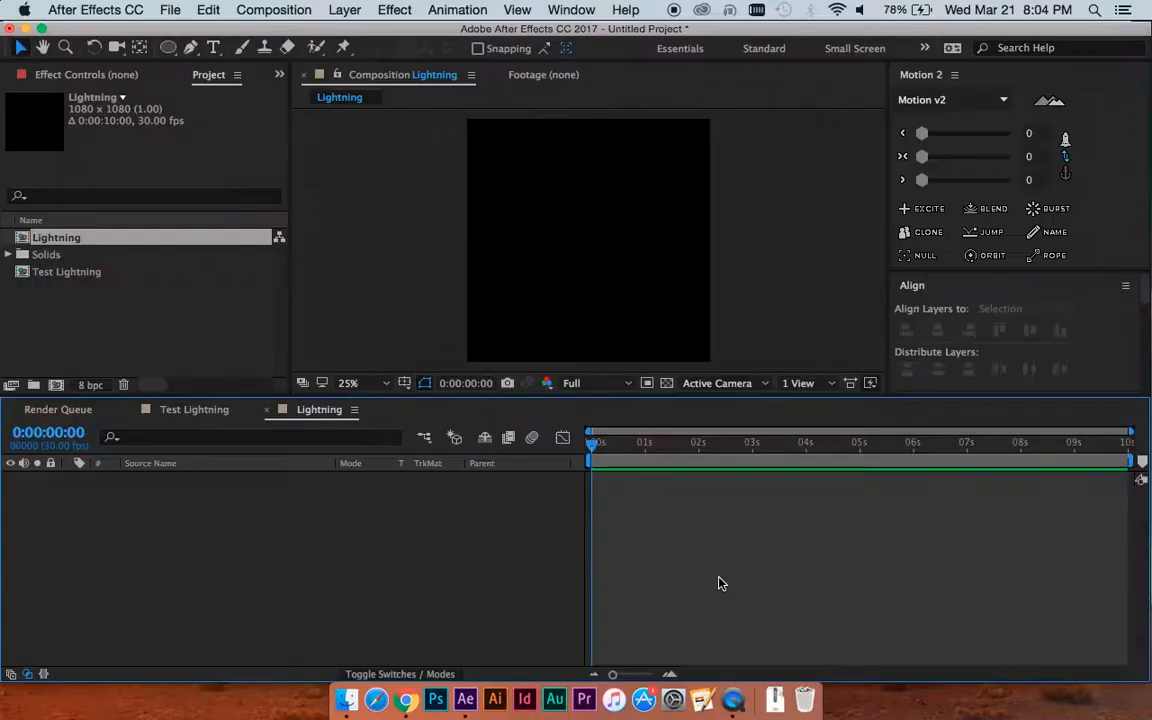
mouse_move(710, 562)
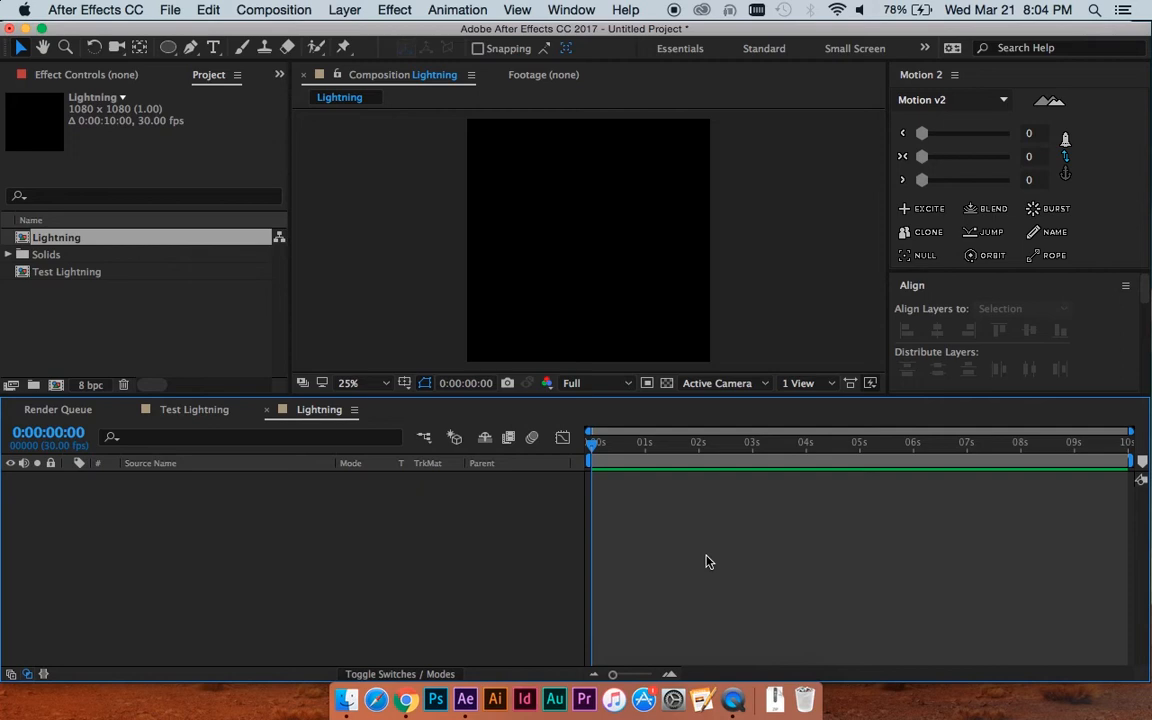
mouse_move(594, 247)
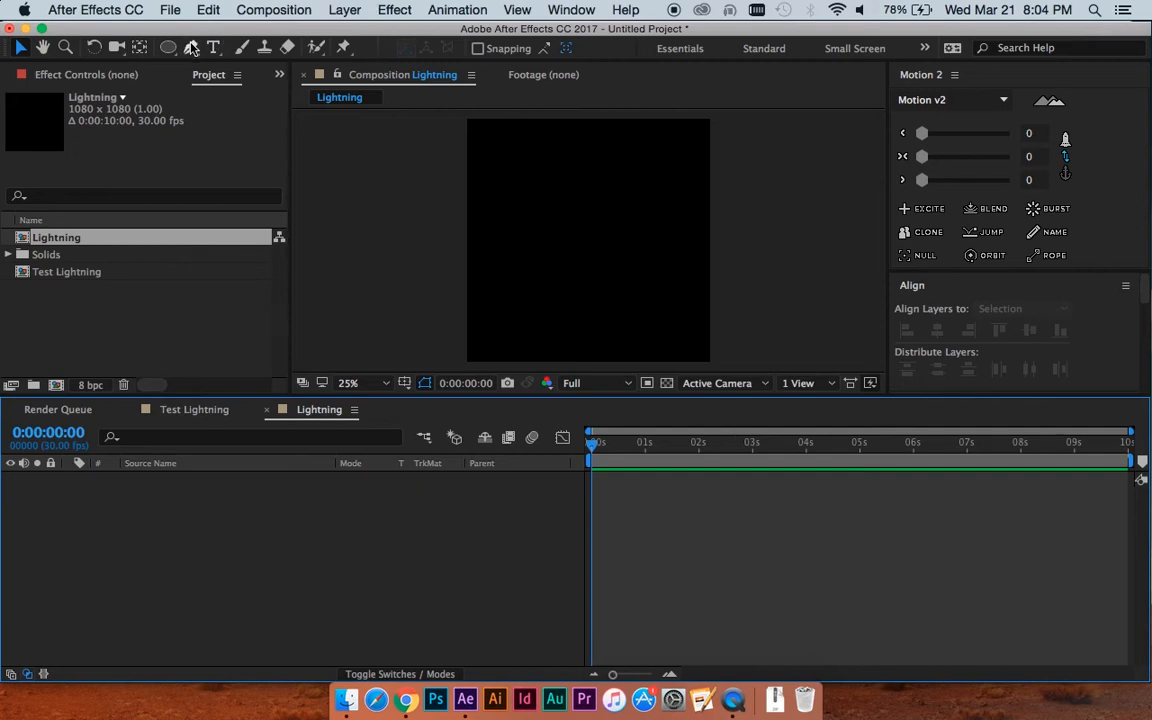
Switch to the Pen tool to draw the white zigzag lightning bolt path
left_click(193, 48)
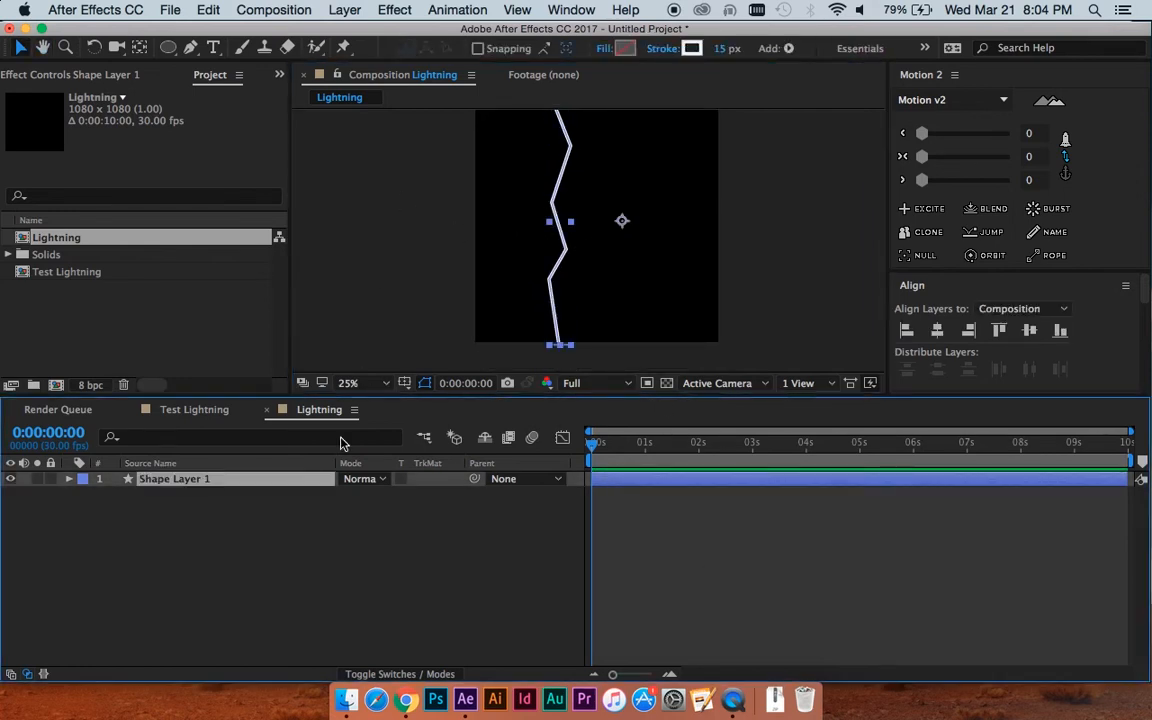
Add Trim Paths to Shape Layer 1 and keyframe its End value, 0% to 100%
left_click(67, 479)
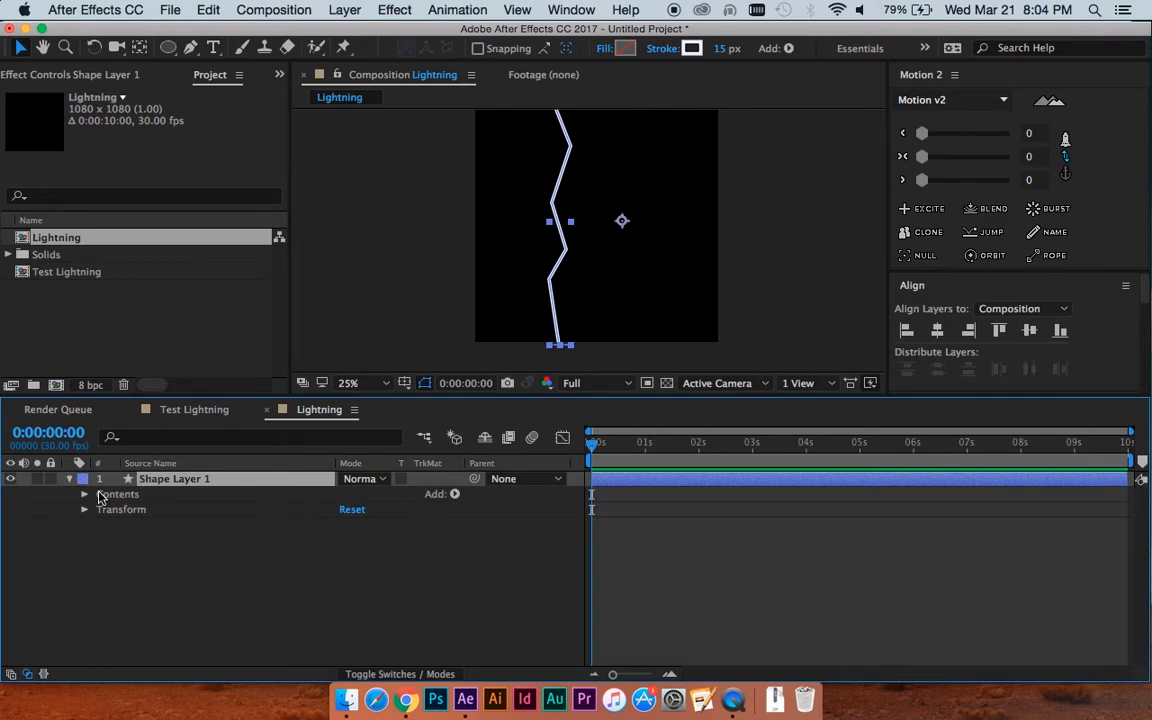
left_click(85, 494)
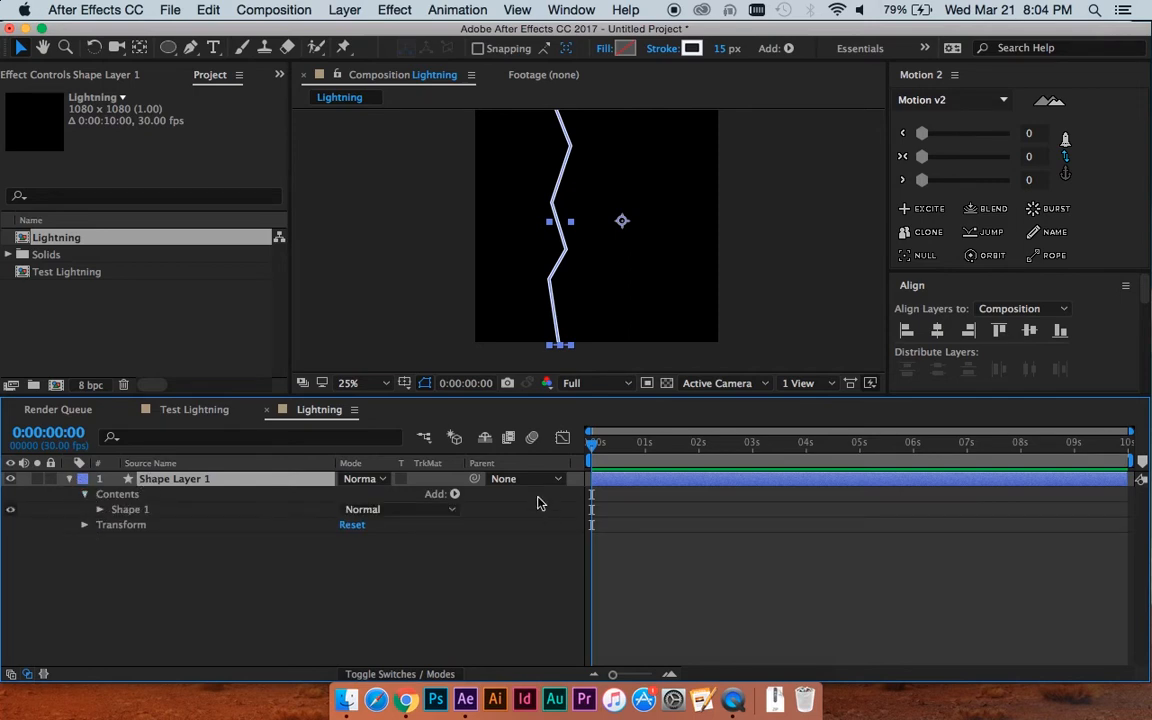
left_click(455, 493)
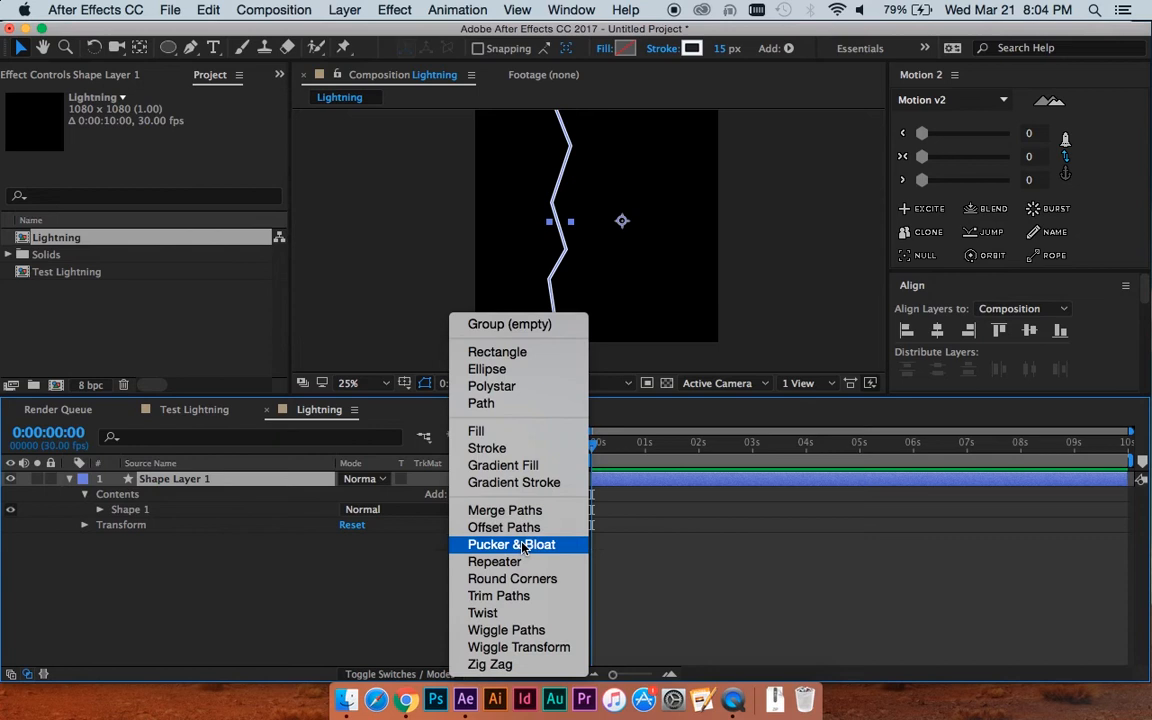
left_click(511, 544)
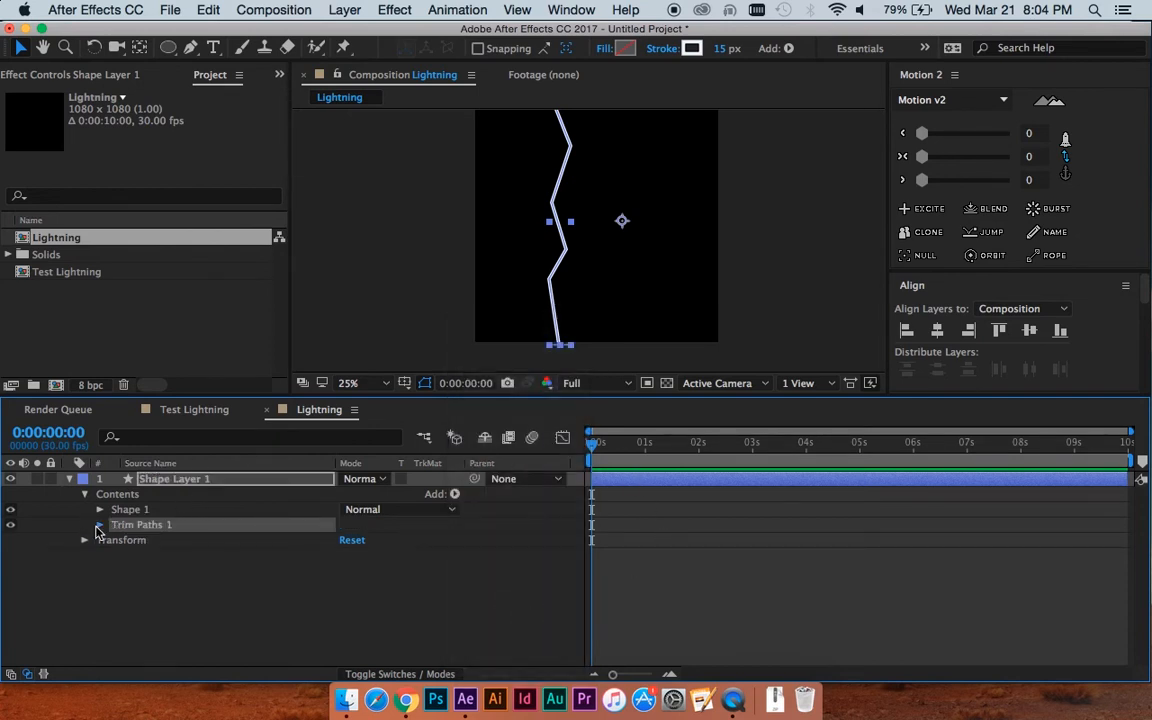
left_click(98, 524)
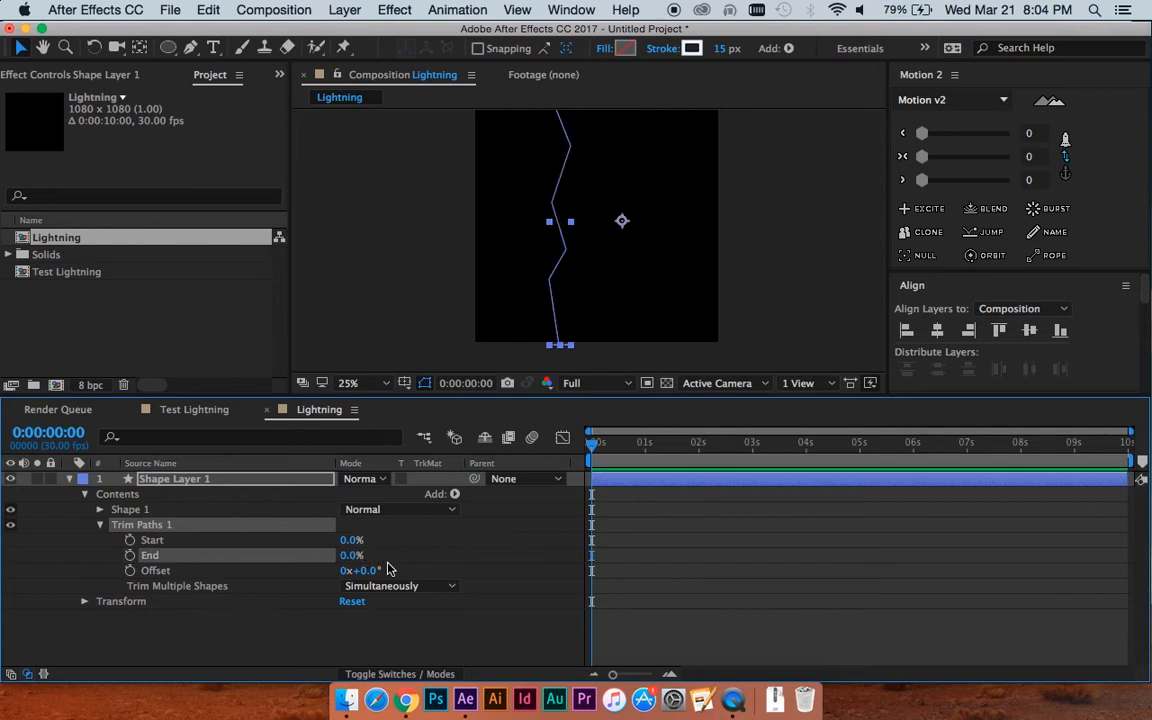
left_click(129, 555)
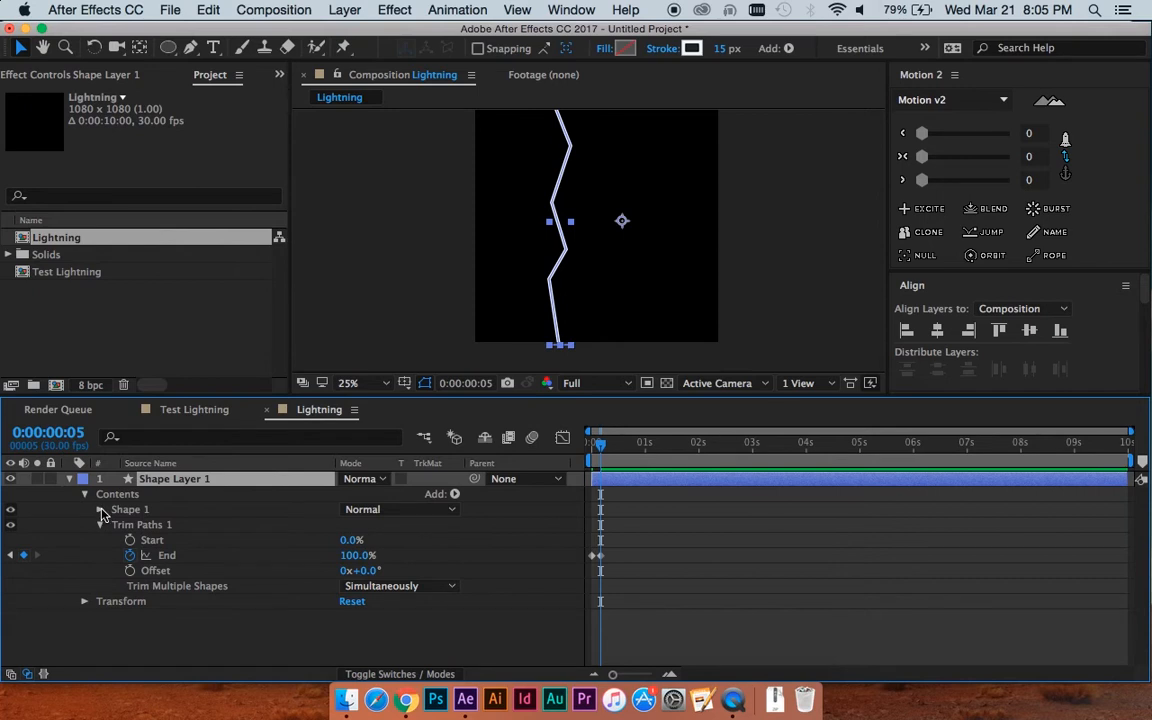
Expand Shape 1 down to Stroke 1 to reach the bolt's Stroke Width
left_click(100, 509)
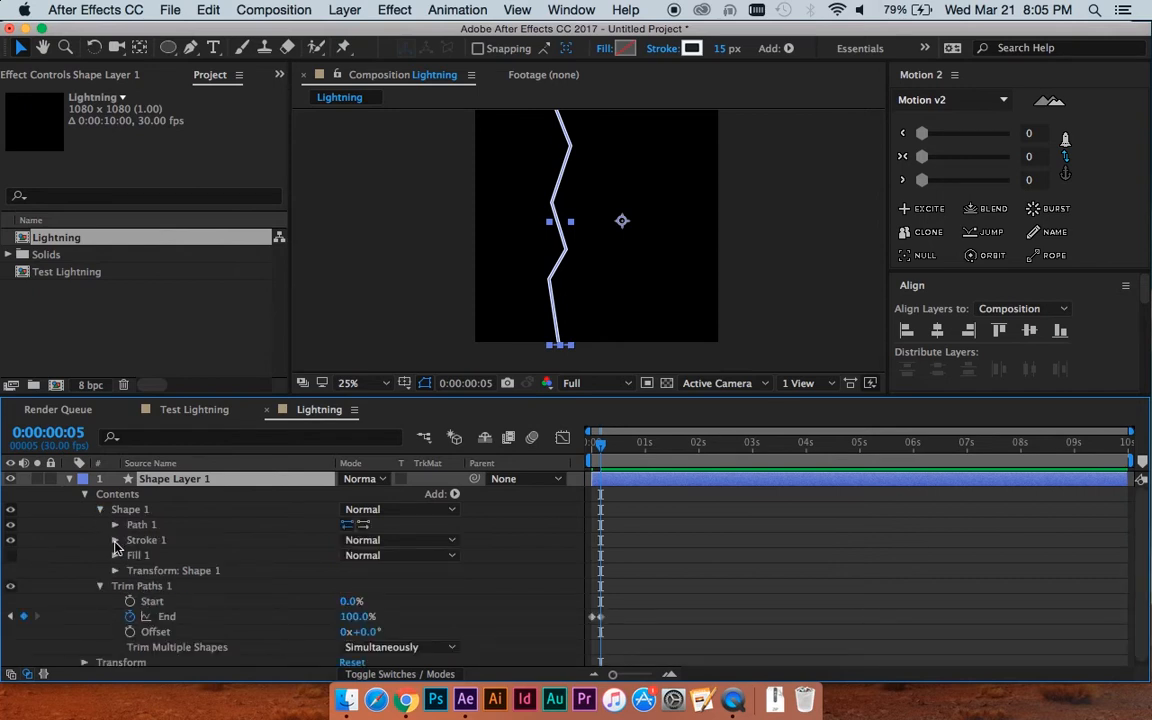
left_click(116, 540)
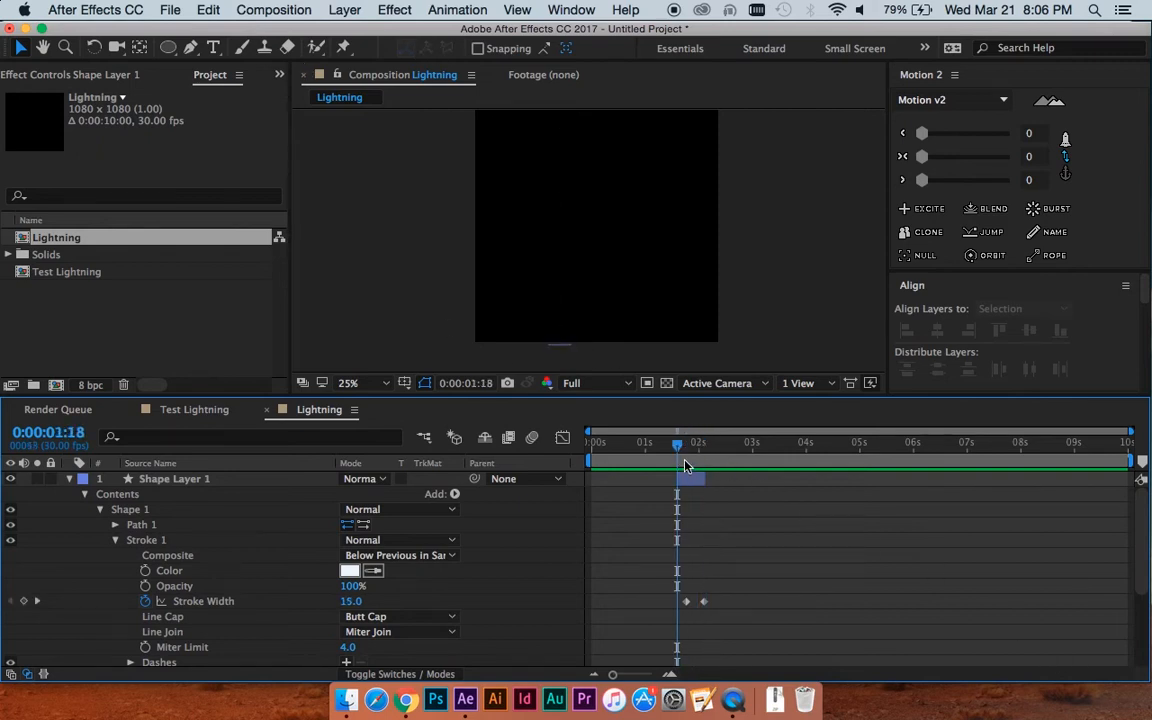
Create a full-frame pale royal blue solid above the bolt, a few frames later
left_click_drag(677, 442, 687, 442)
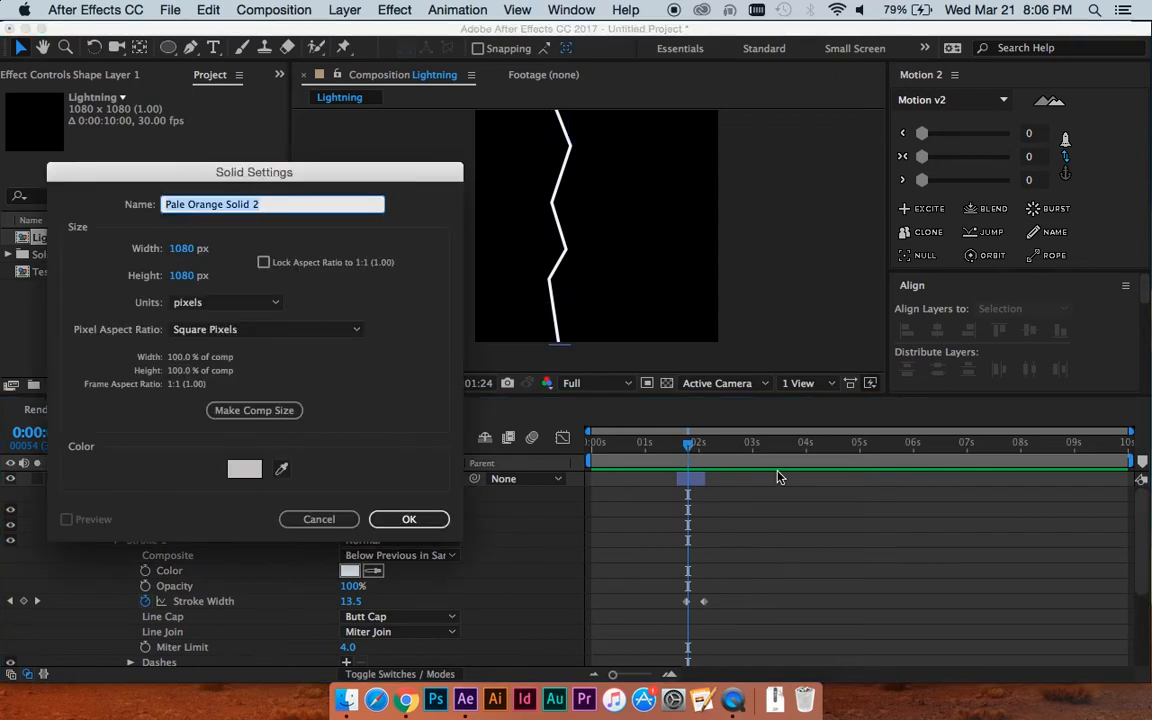
mouse_move(288, 470)
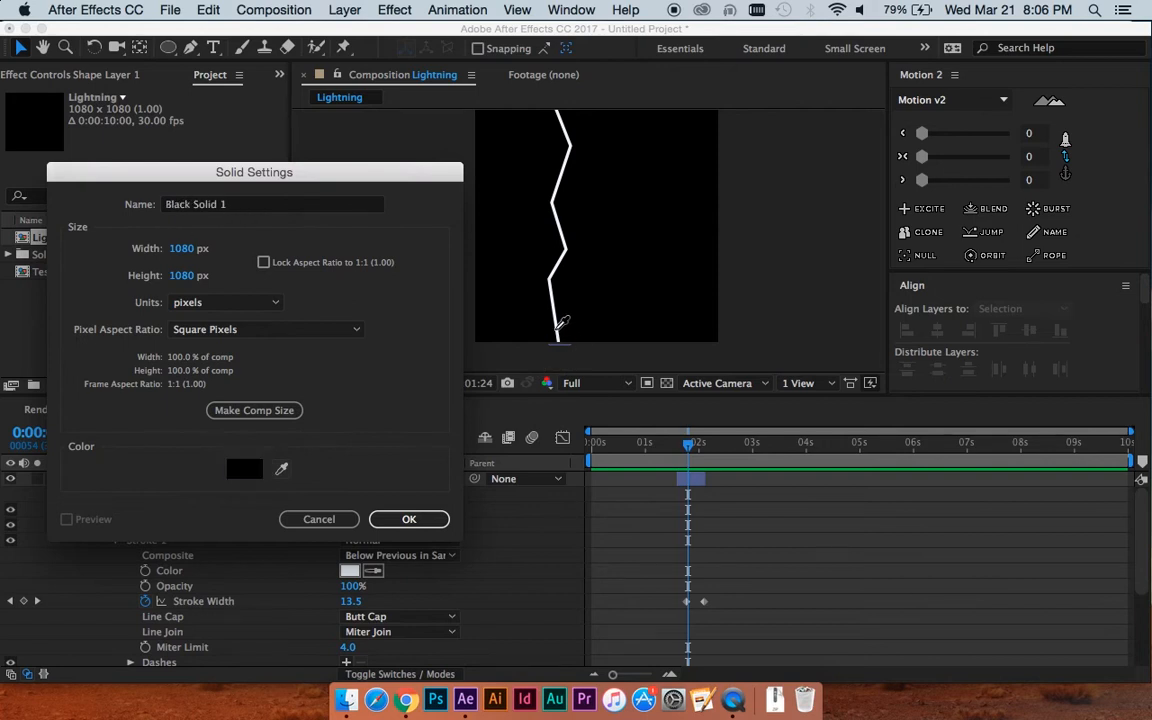
left_click(244, 469)
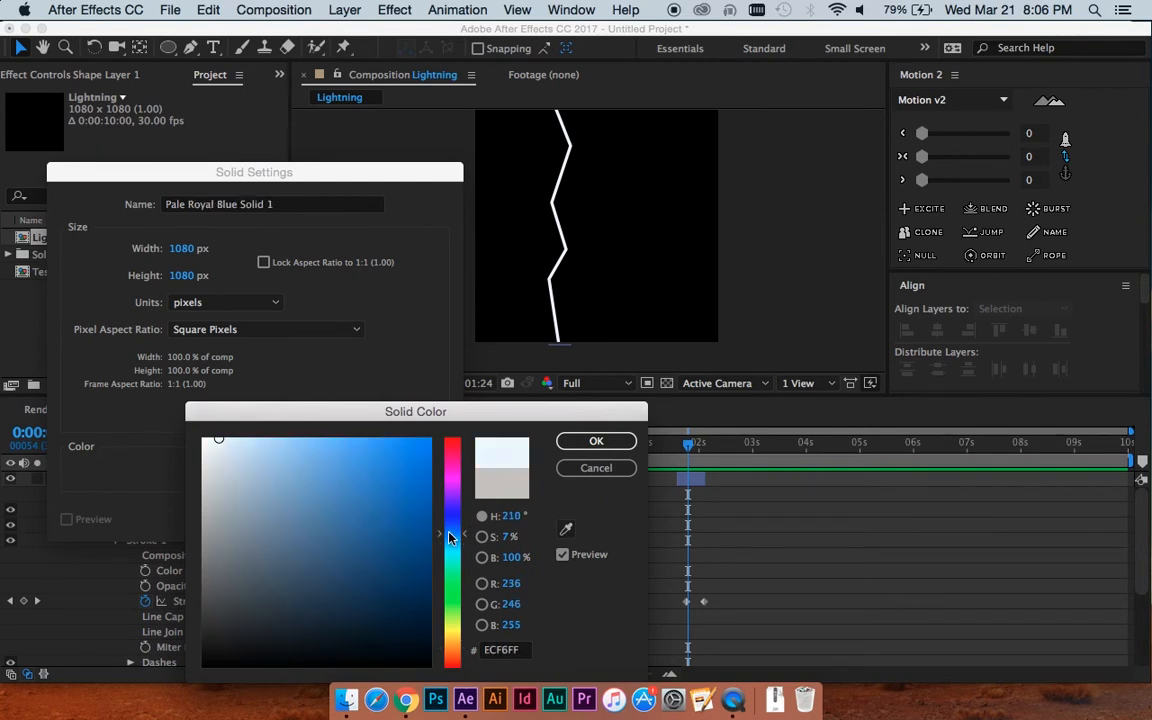
left_click(596, 440)
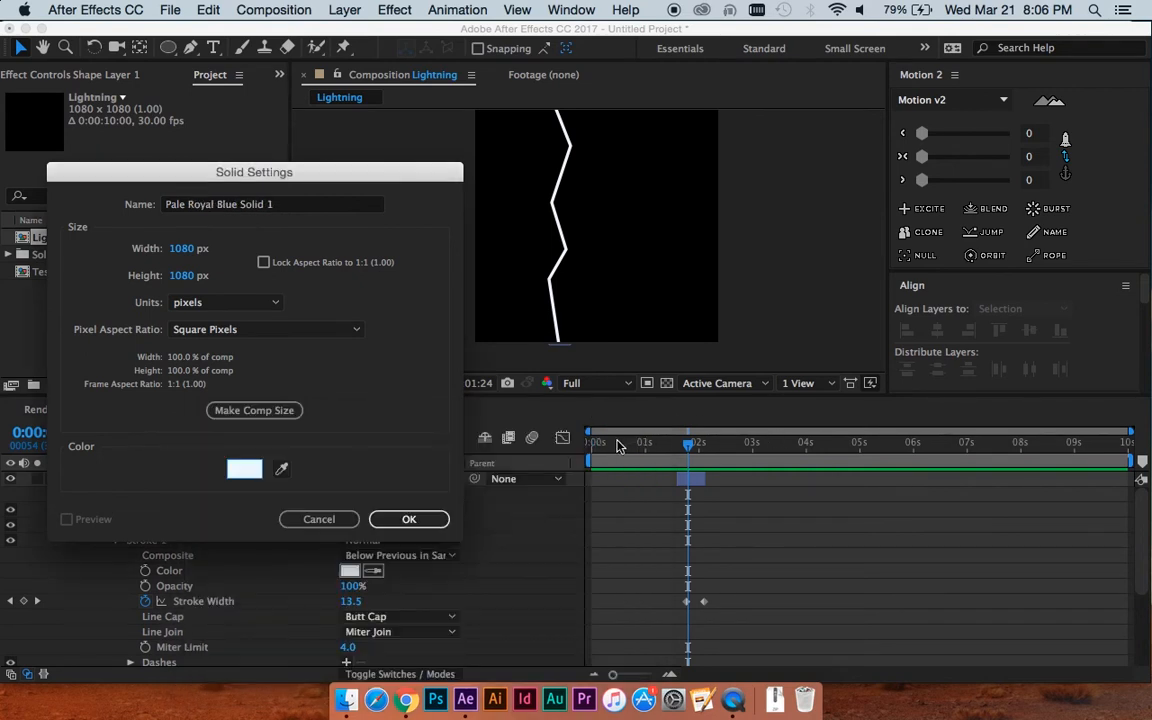
left_click(409, 519)
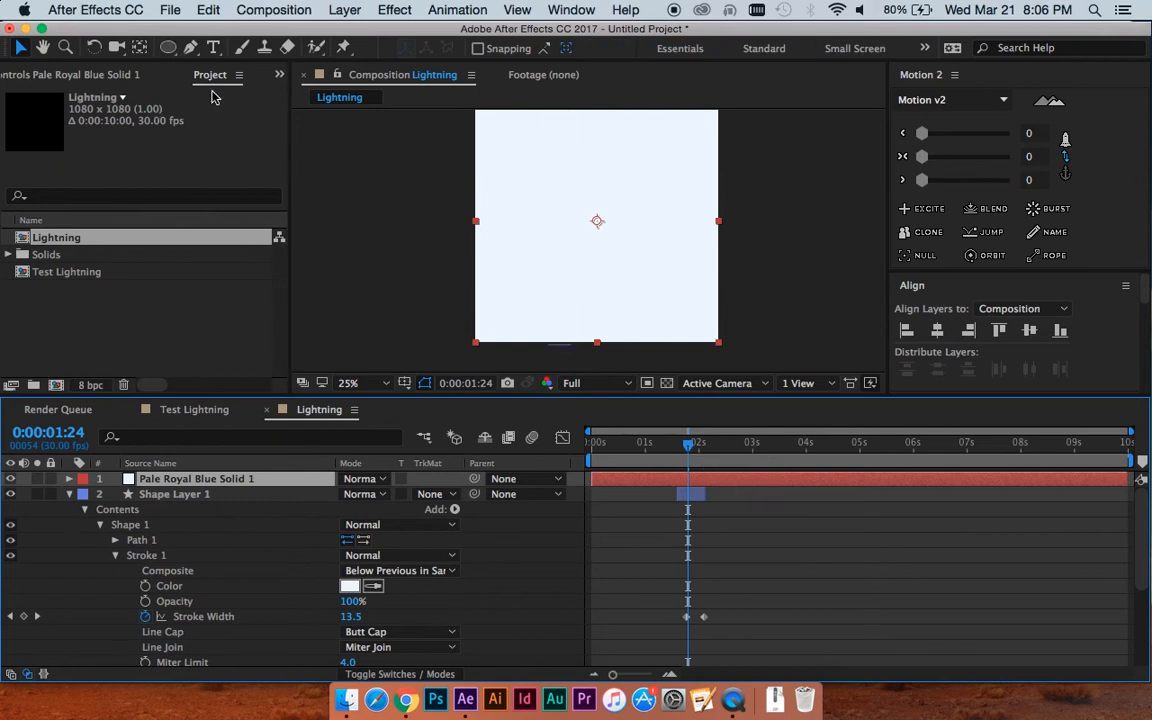
Draw a curved, tapering Pen mask on the pale blue solid, panning above the frame
left_click(191, 47)
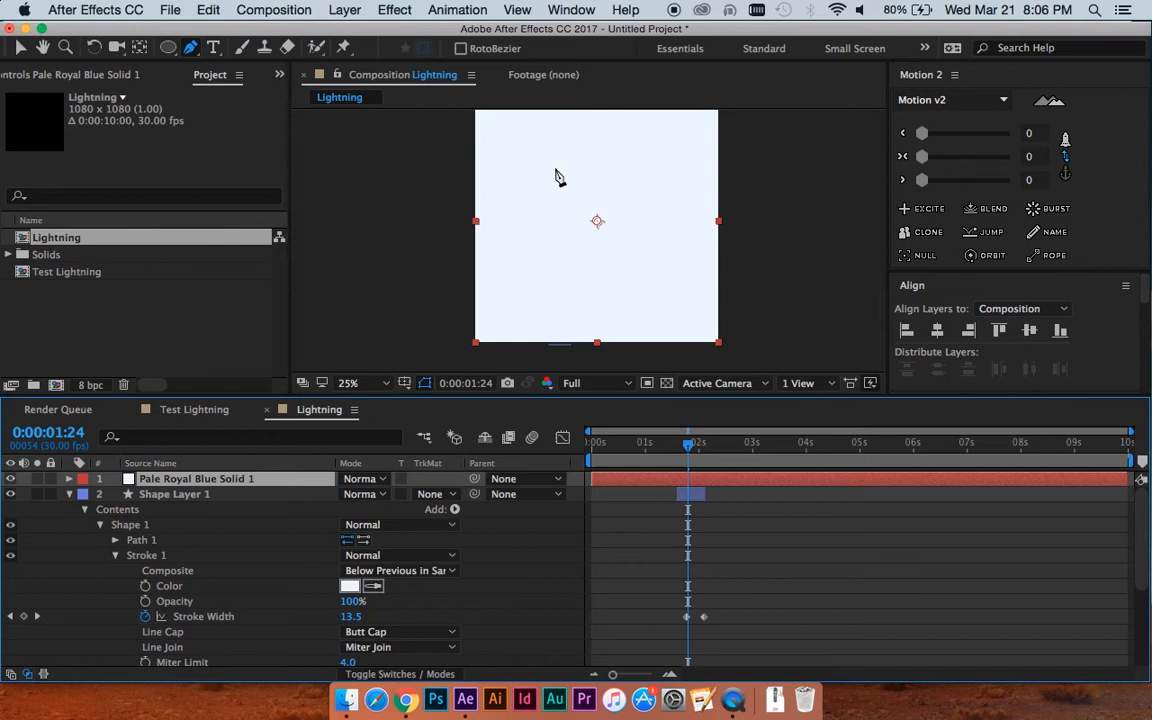
mouse_move(562, 252)
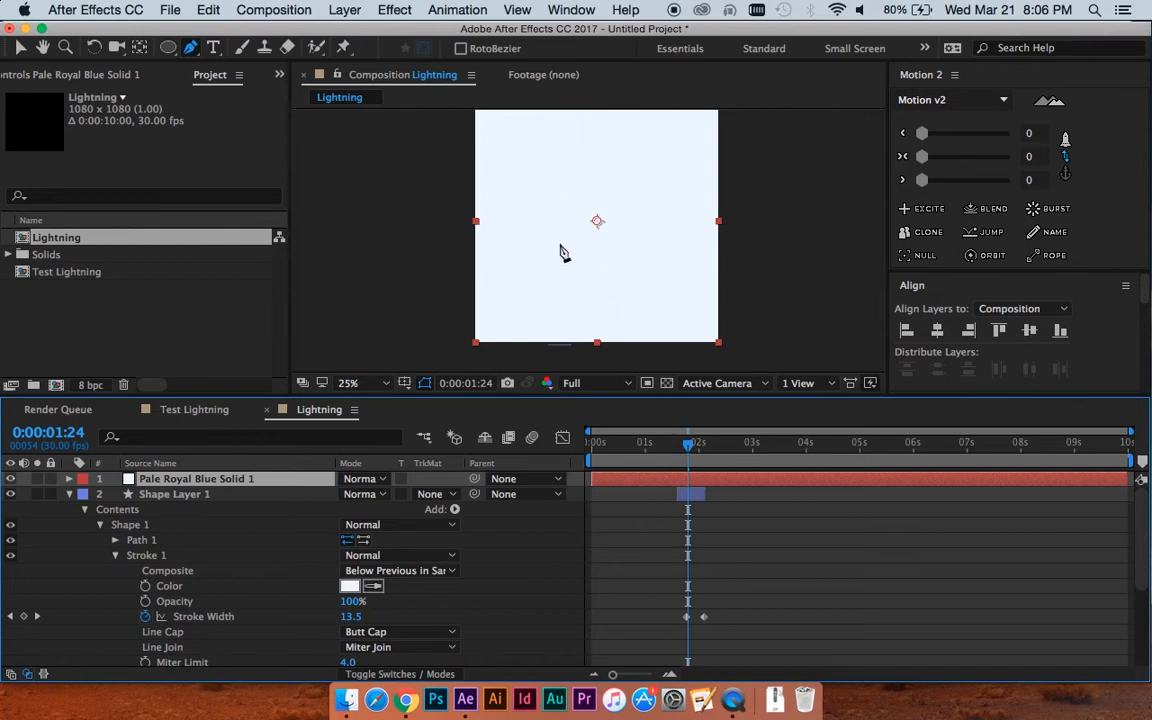
mouse_move(572, 378)
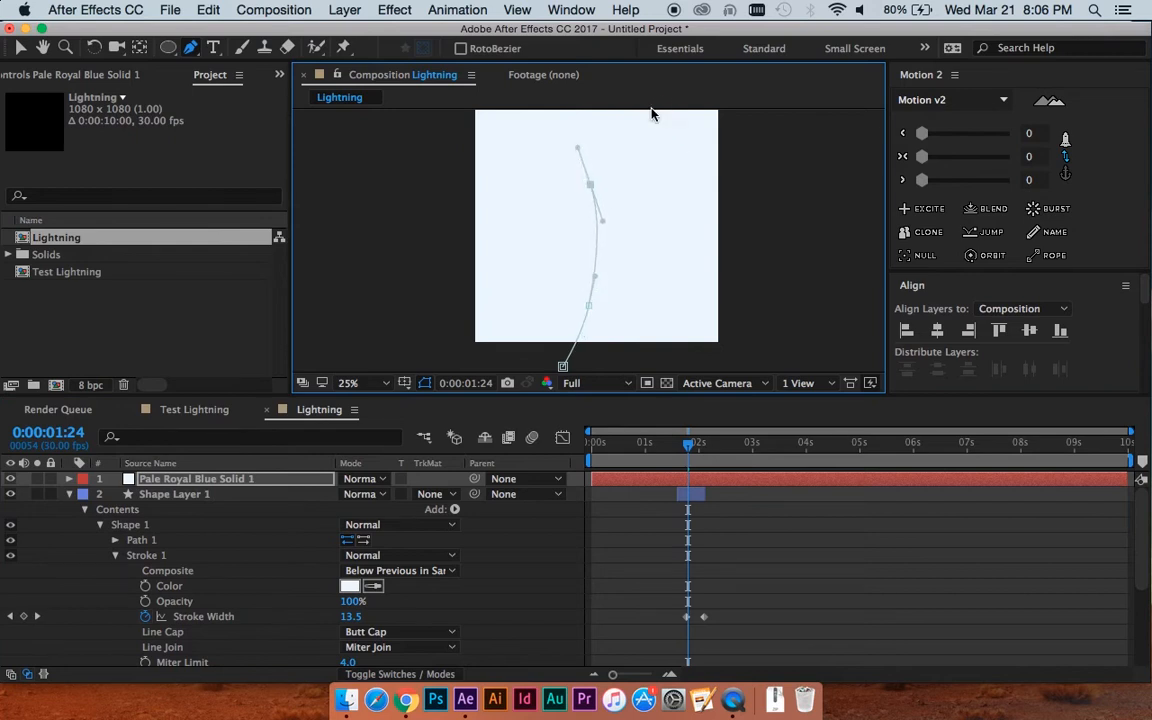
left_click_drag(651, 113, 657, 175)
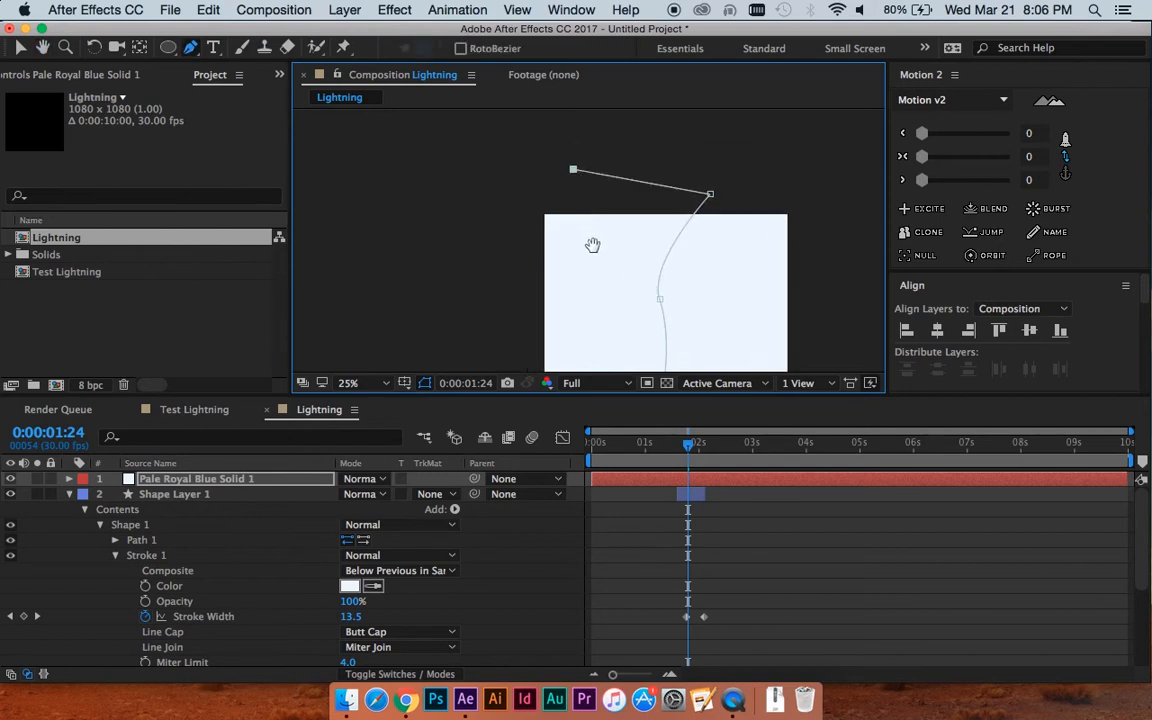
left_click_drag(593, 245, 621, 231)
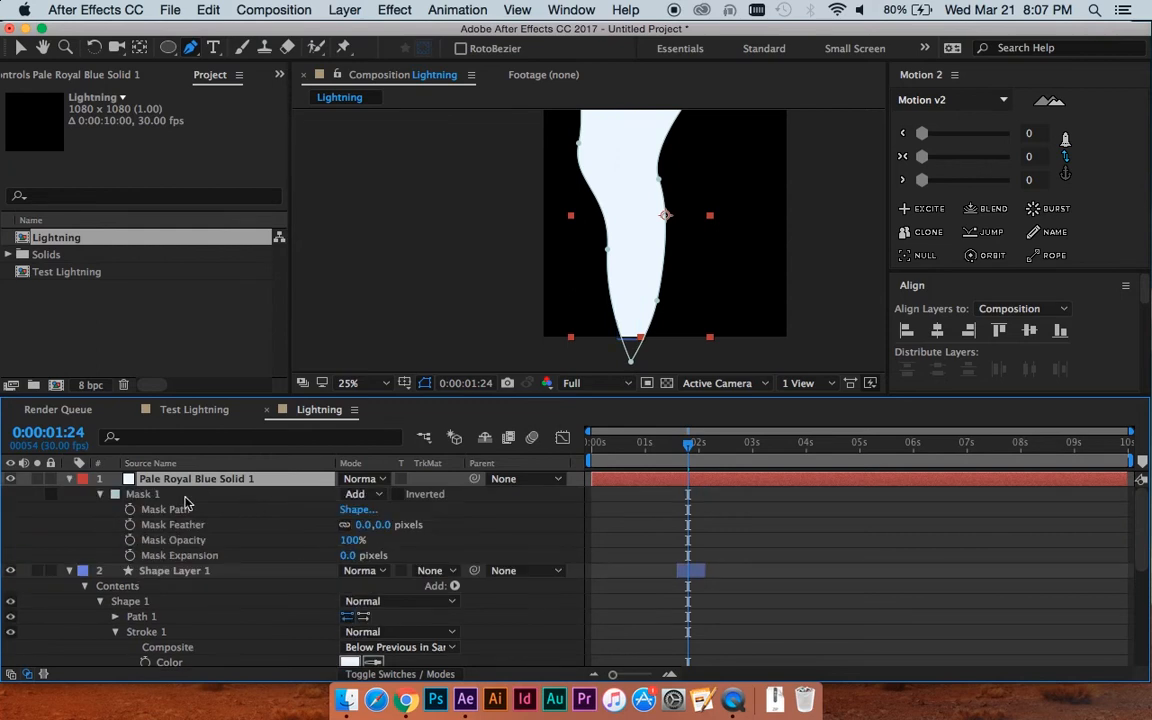
mouse_move(155, 545)
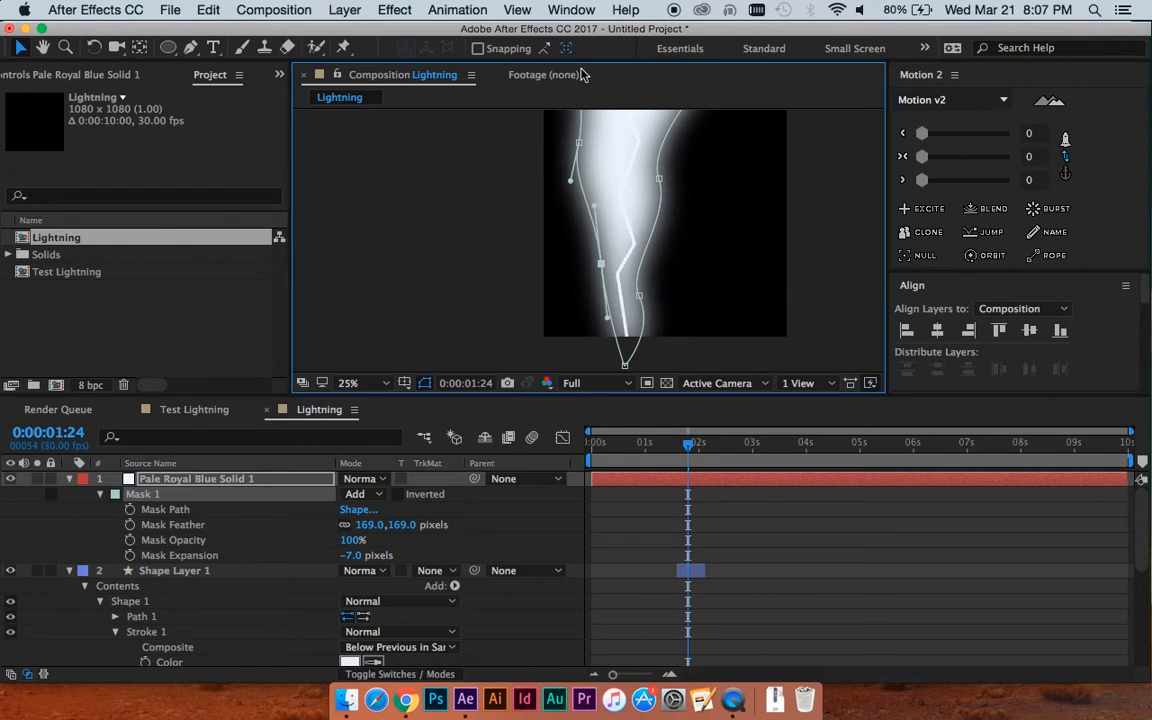
mouse_move(766, 546)
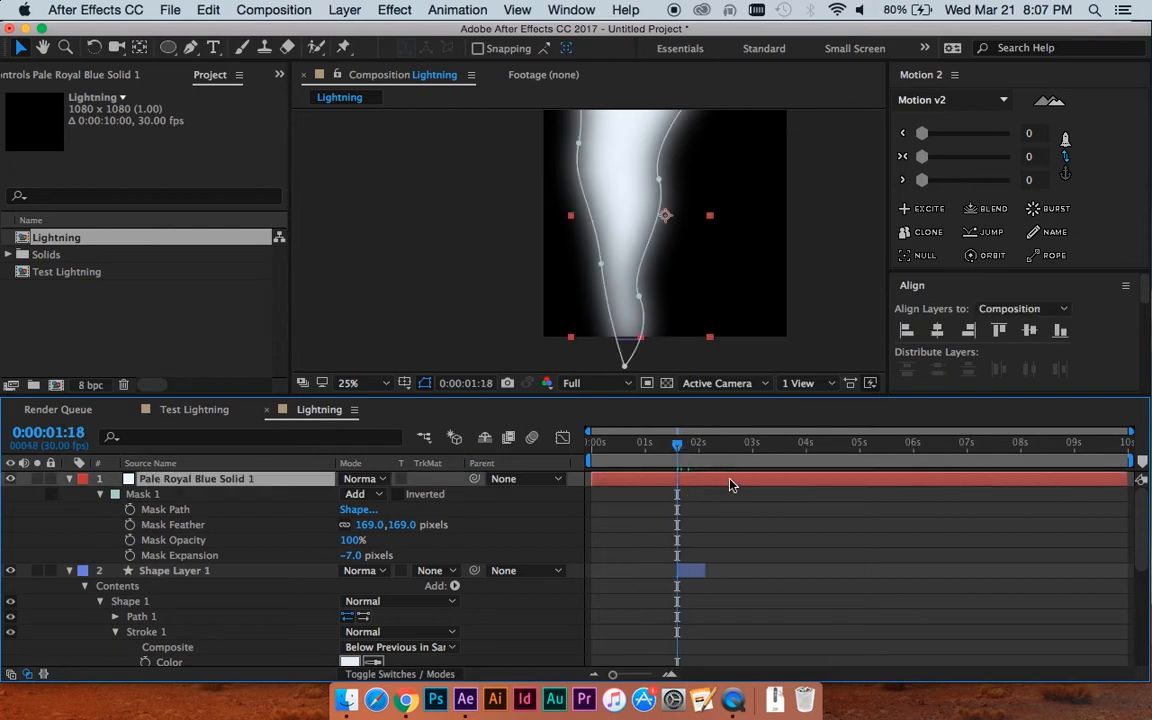
mouse_move(751, 443)
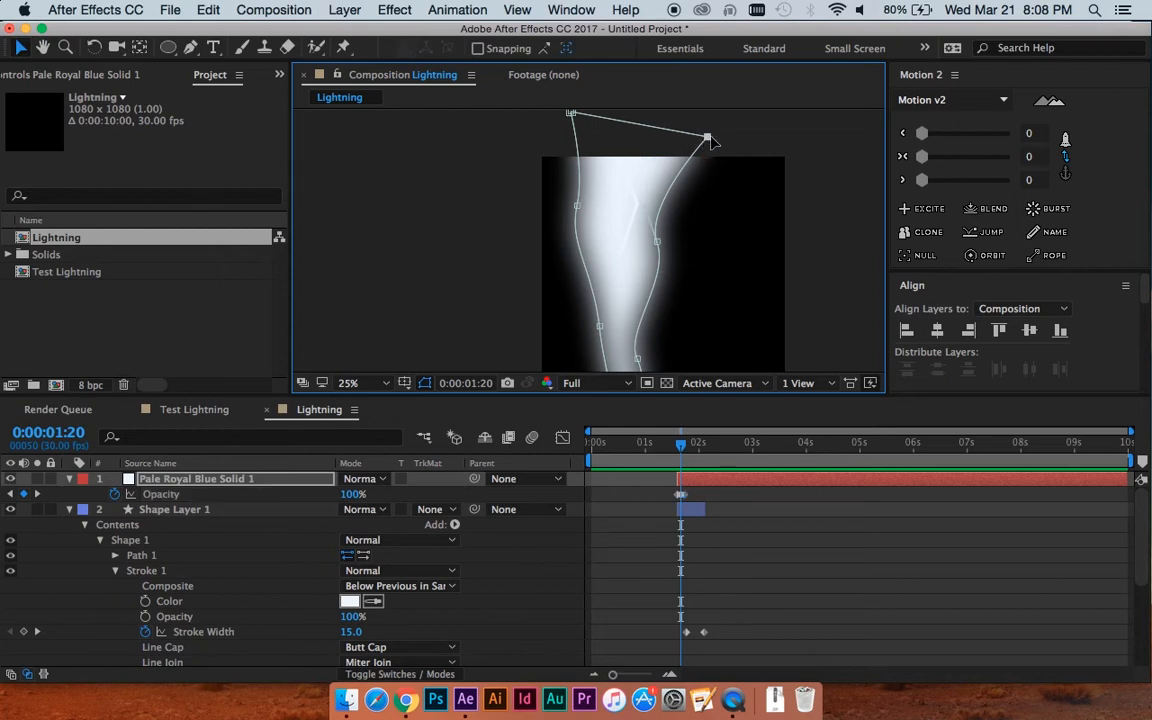
Reshape the top of the glow mask and widen its feather slightly
left_click_drag(710, 140, 818, 145)
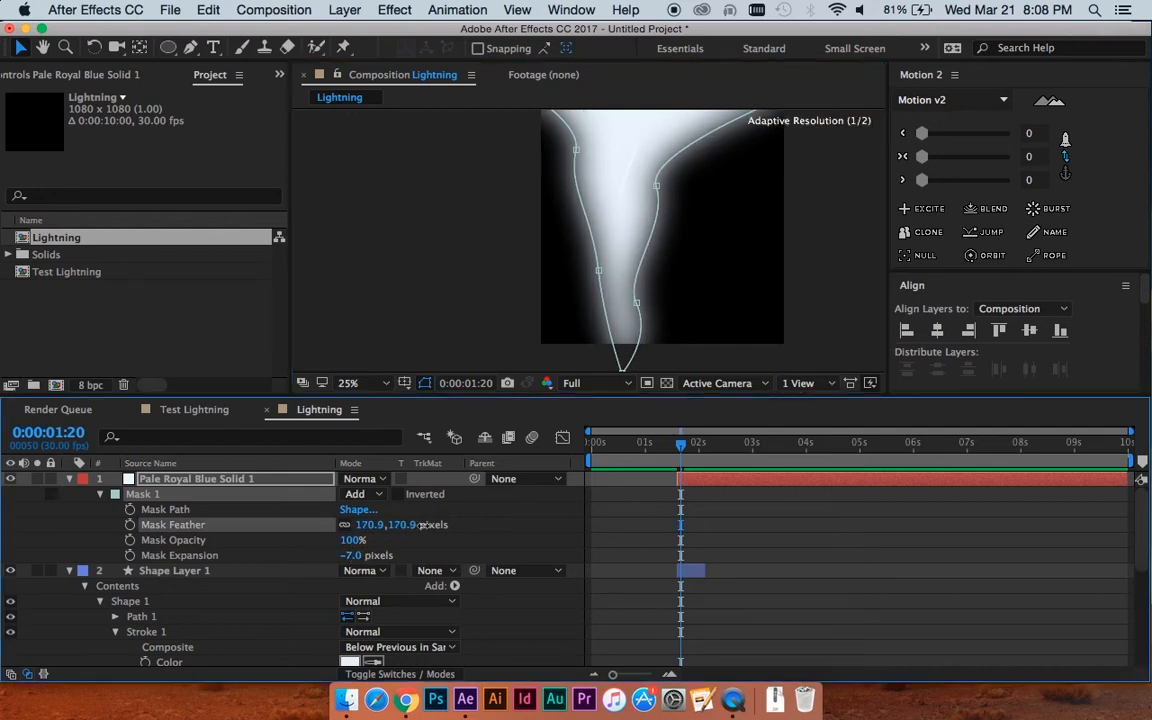
left_click_drag(370, 524, 400, 524)
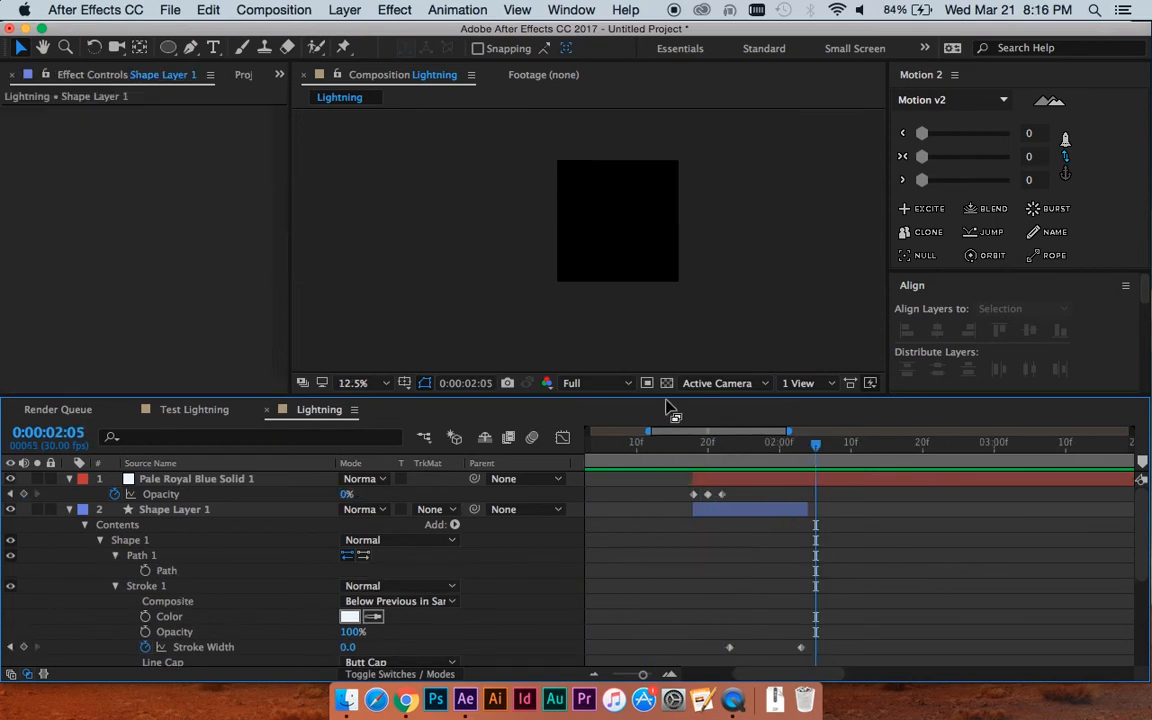
Create a new adjustment layer and apply CC Light Rays to it
left_click(344, 10)
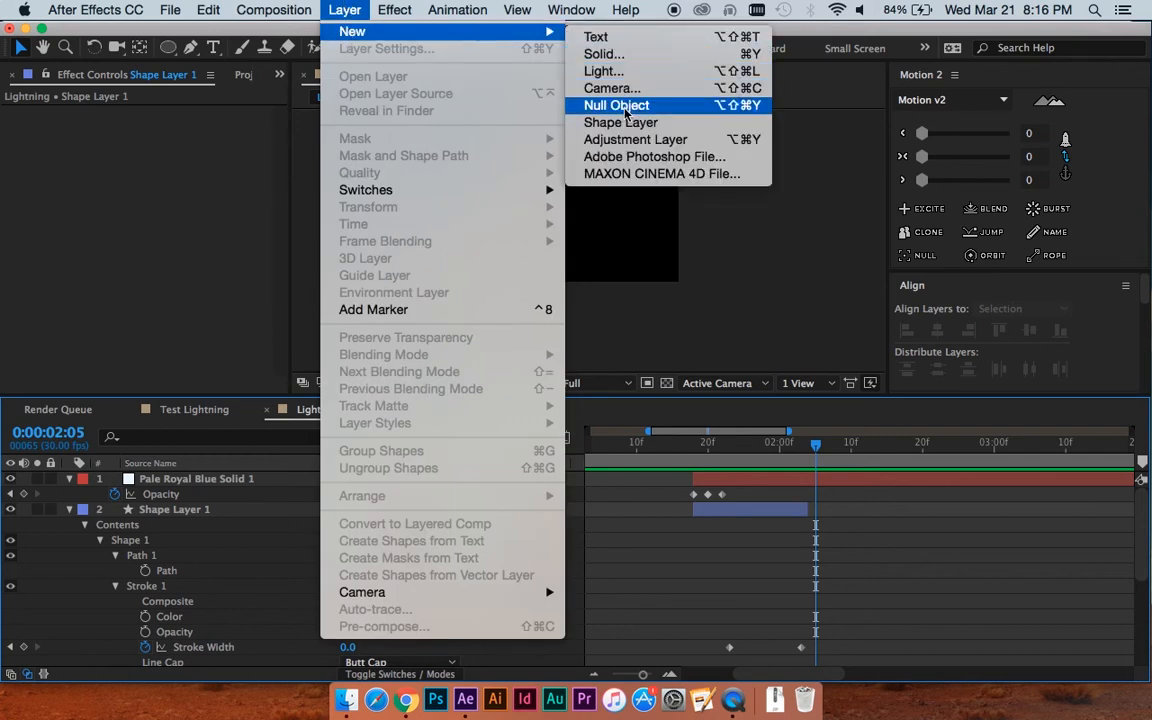
left_click(634, 139)
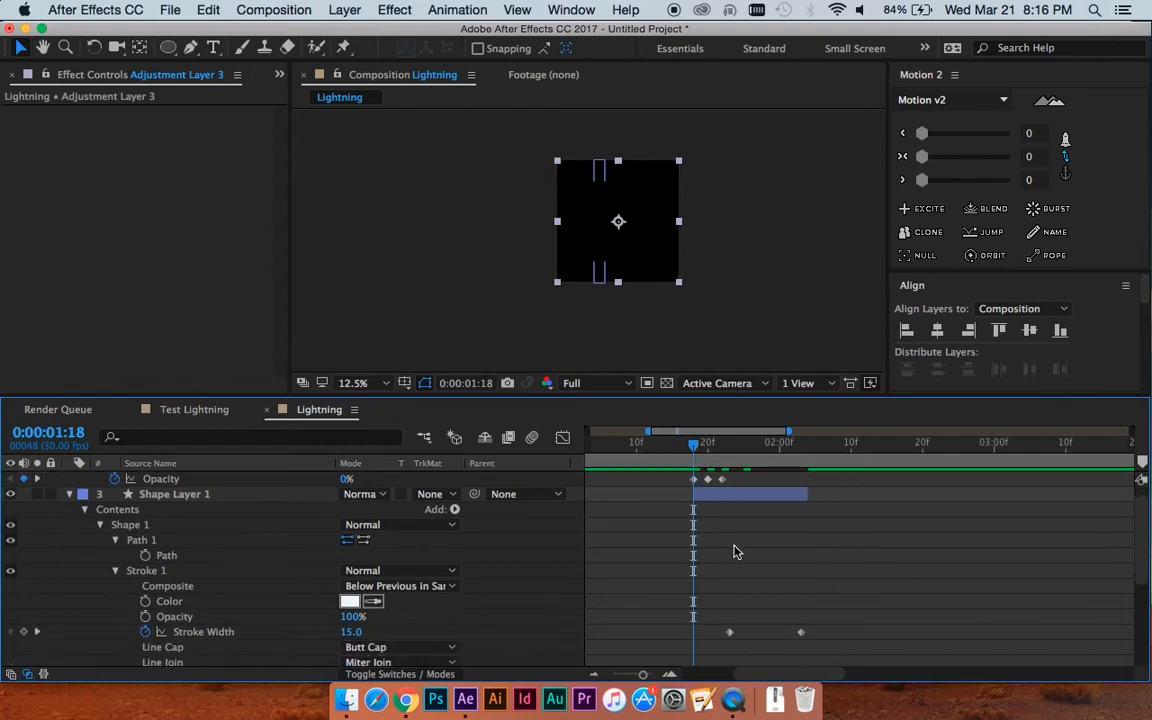
left_click(392, 9)
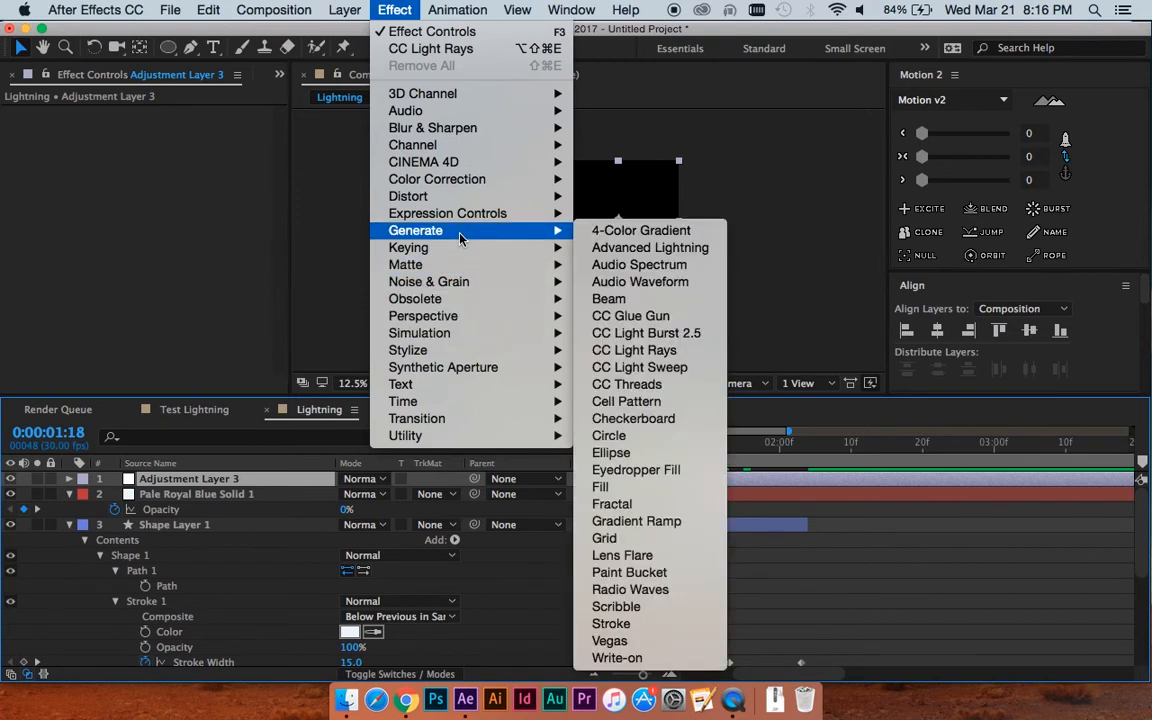
mouse_move(638, 264)
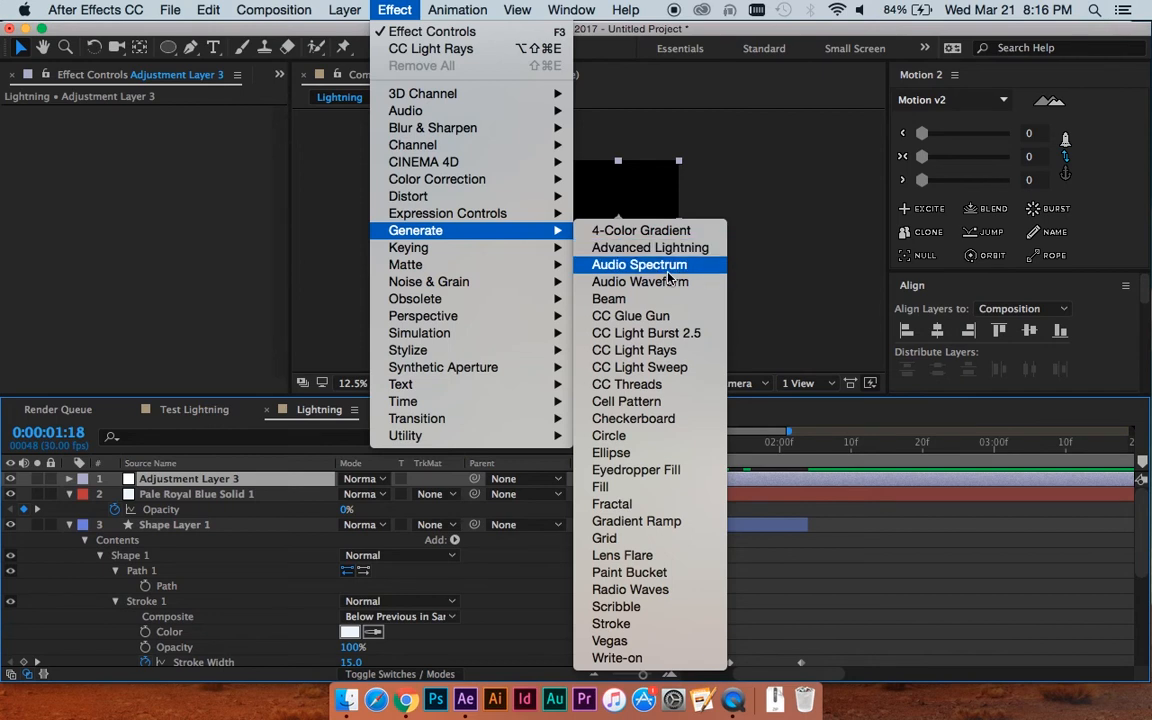
mouse_move(634, 350)
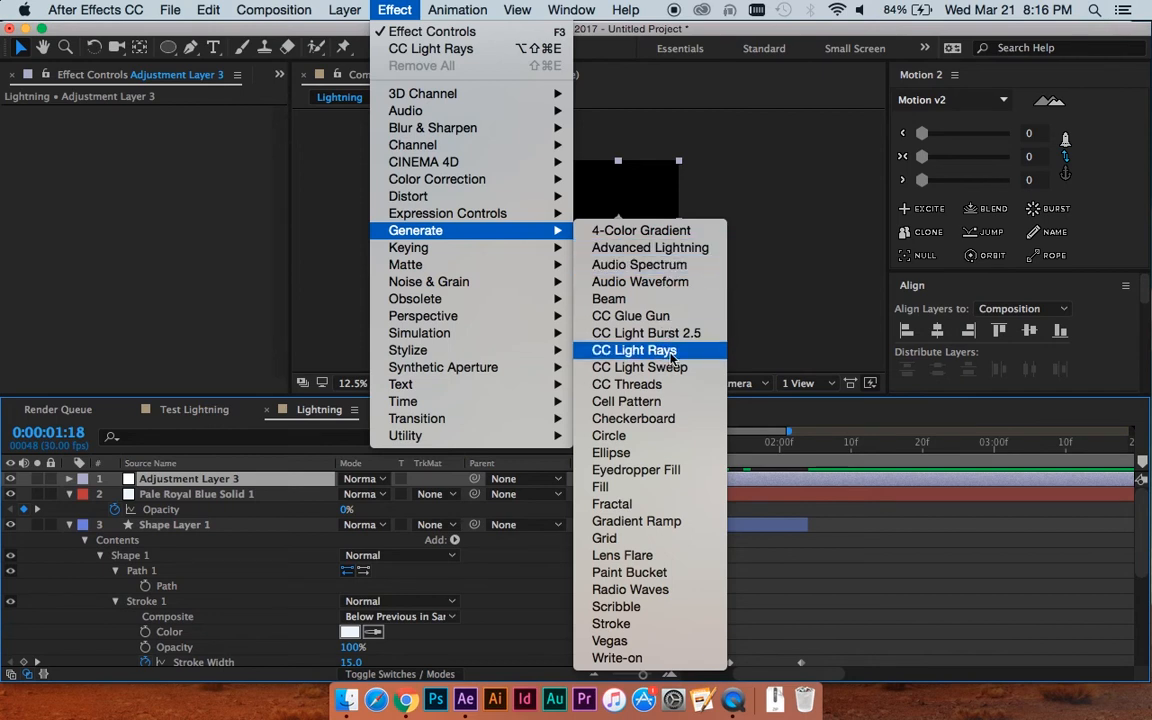
left_click(645, 350)
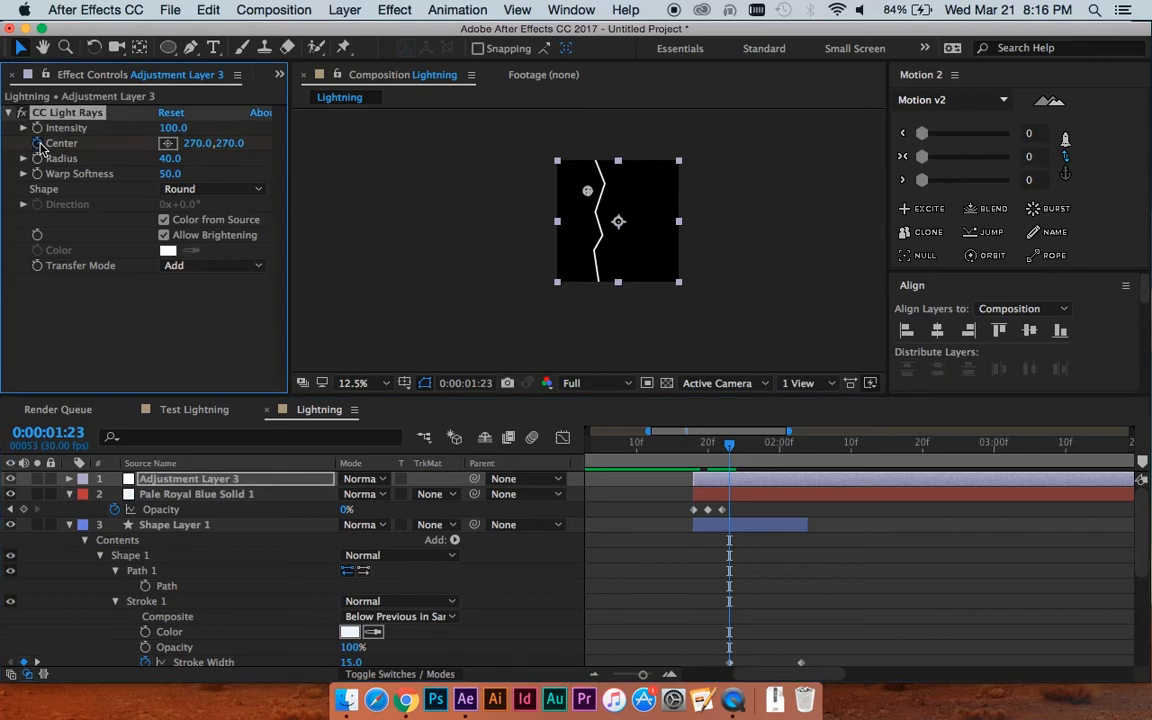
mouse_move(588, 193)
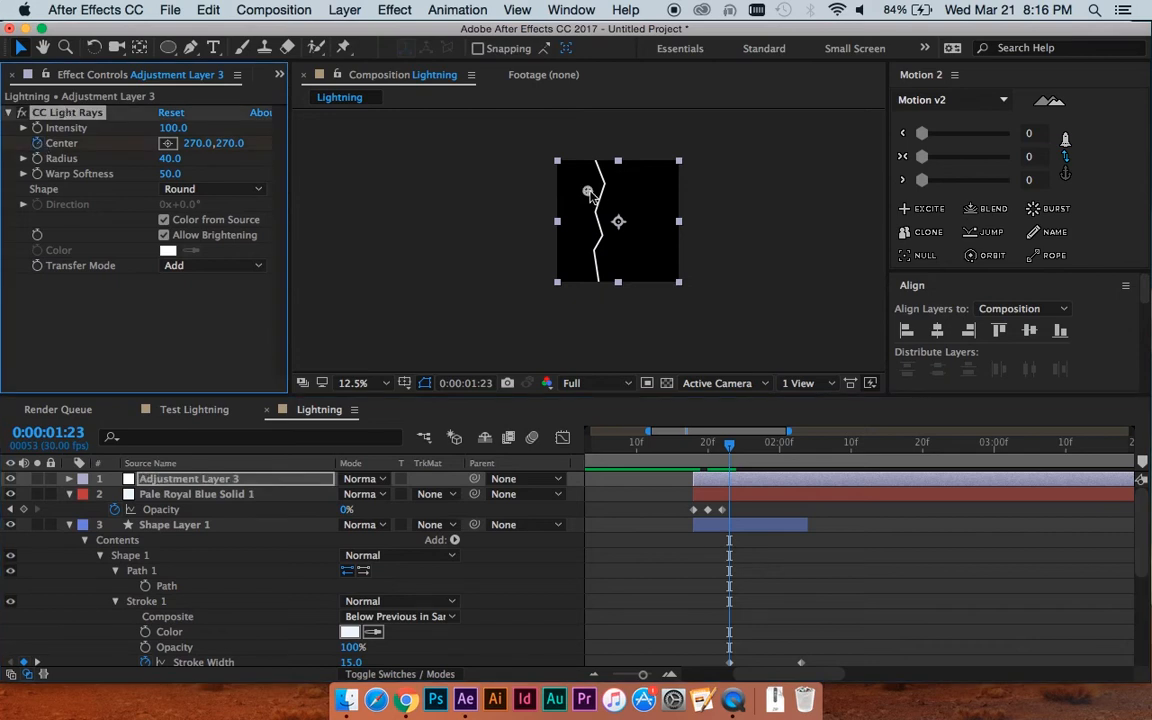
Place the ray centre atop the bolt, widen the radius to 86, then move it down
left_click_drag(588, 192, 598, 164)
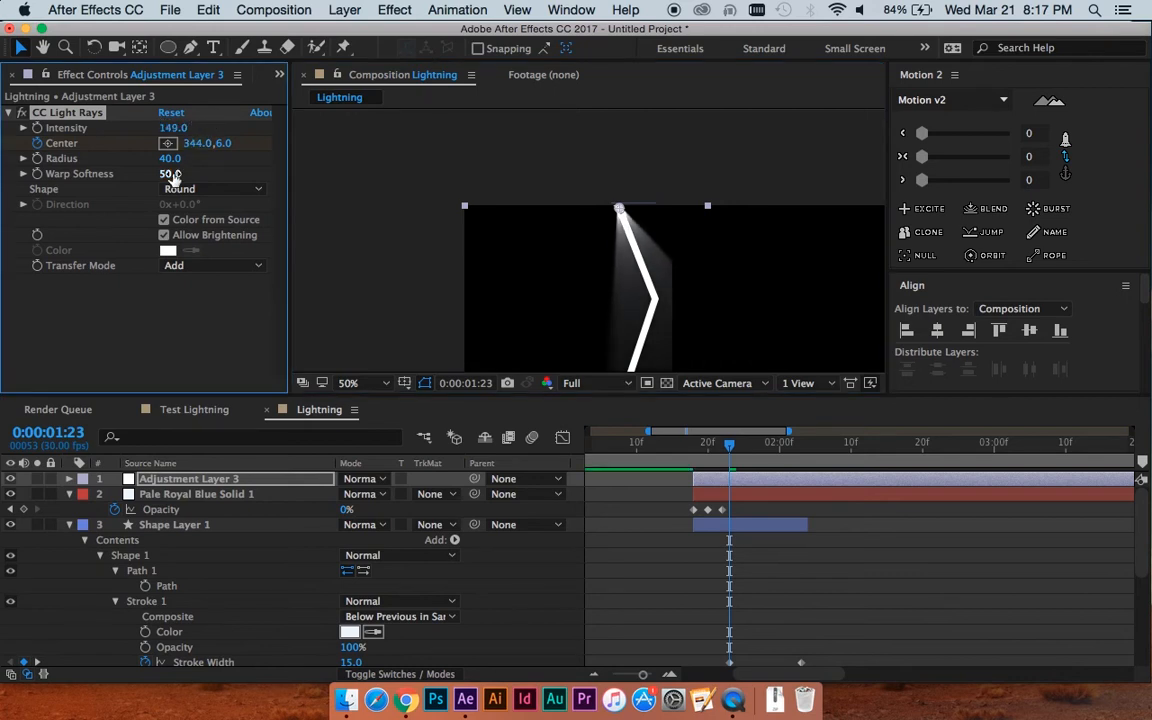
left_click_drag(170, 158, 185, 158)
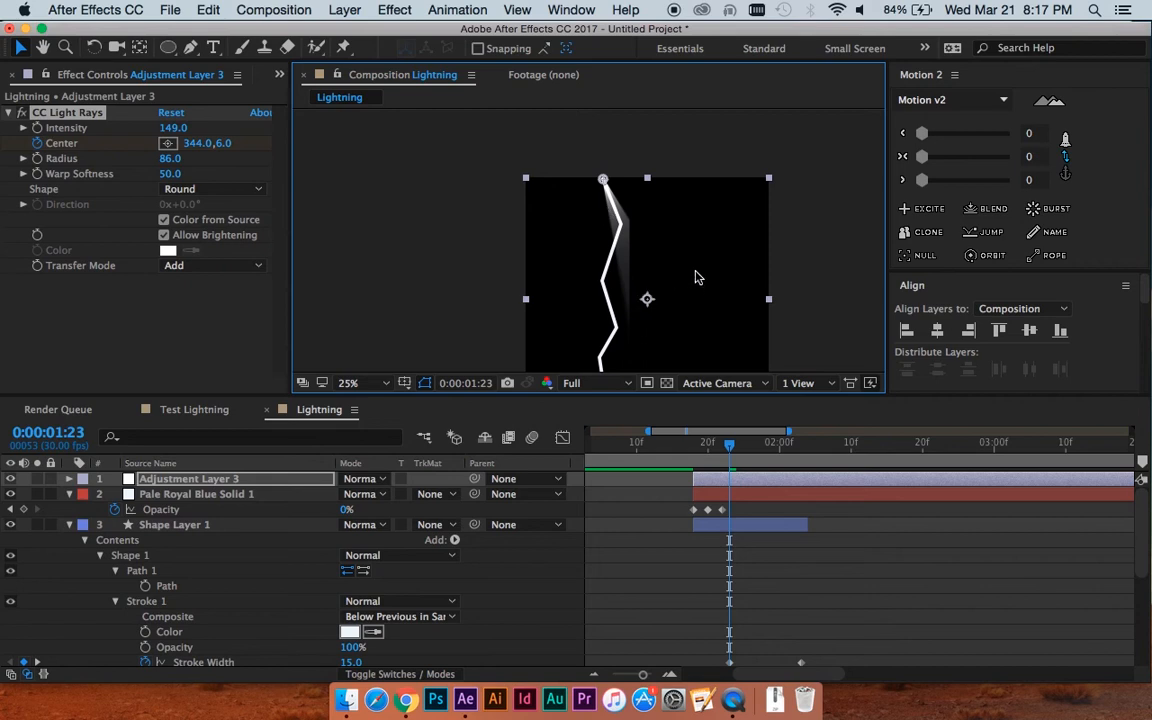
mouse_move(770, 467)
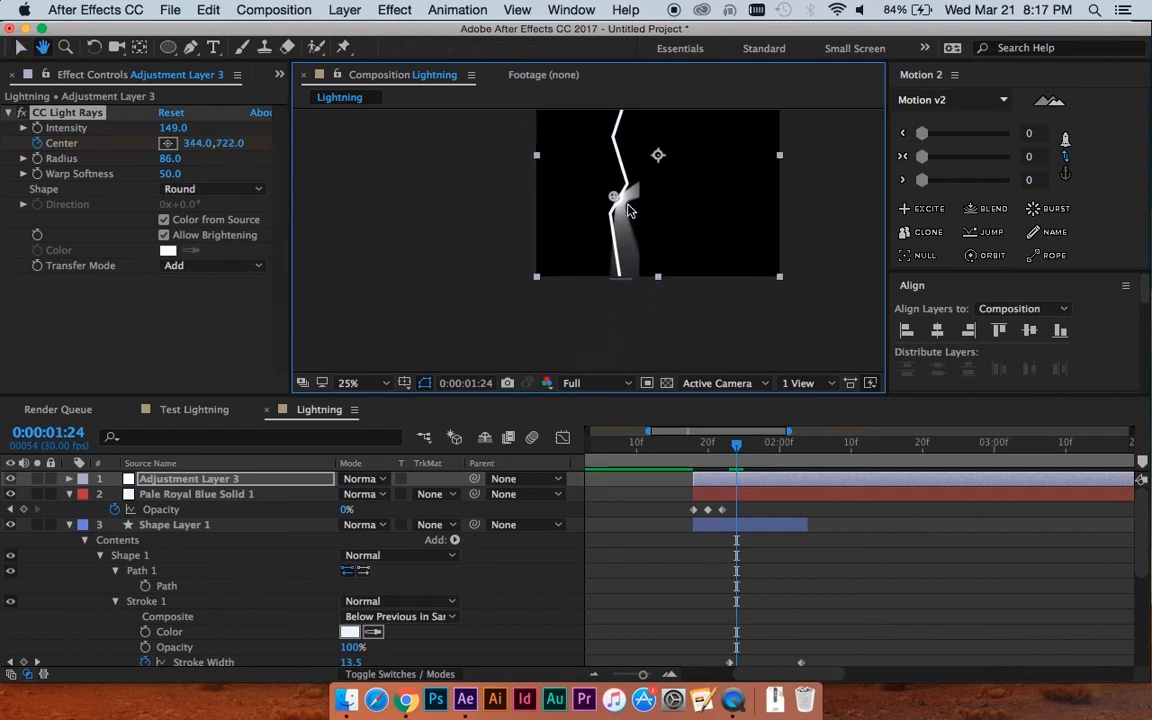
left_click_drag(628, 210, 620, 280)
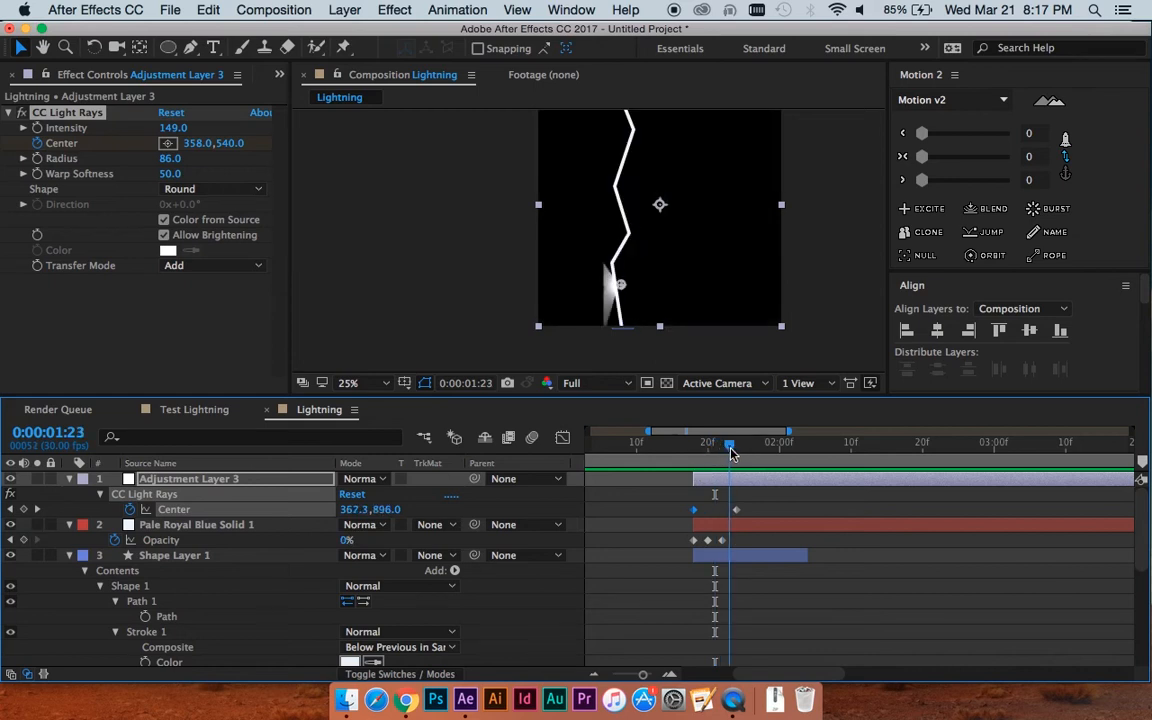
Scrub the rays along the bolt and add another Center keyframe near 1:19
left_click_drag(730, 443, 713, 443)
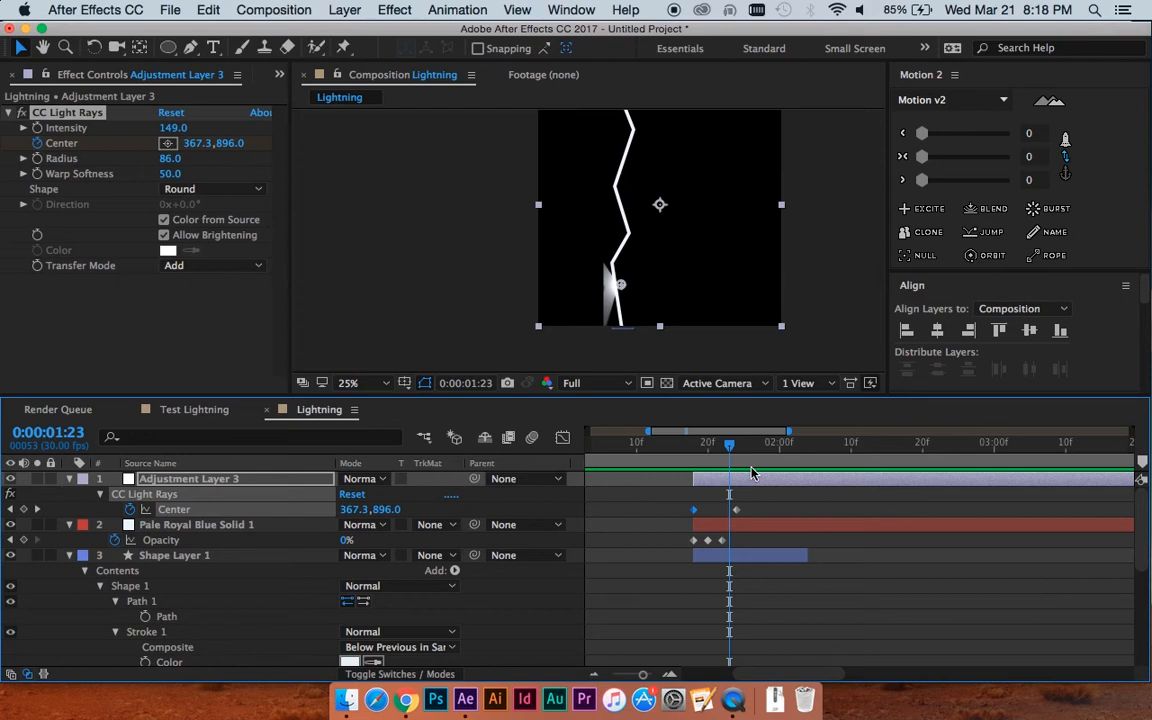
left_click(172, 555)
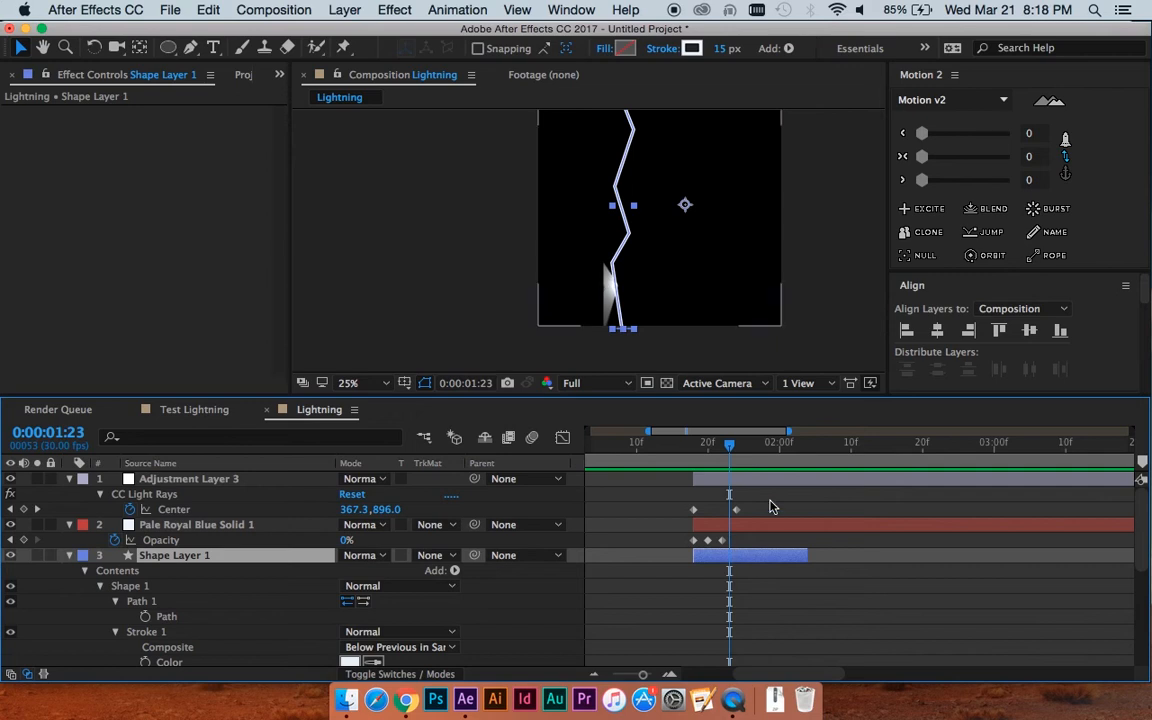
left_click(188, 479)
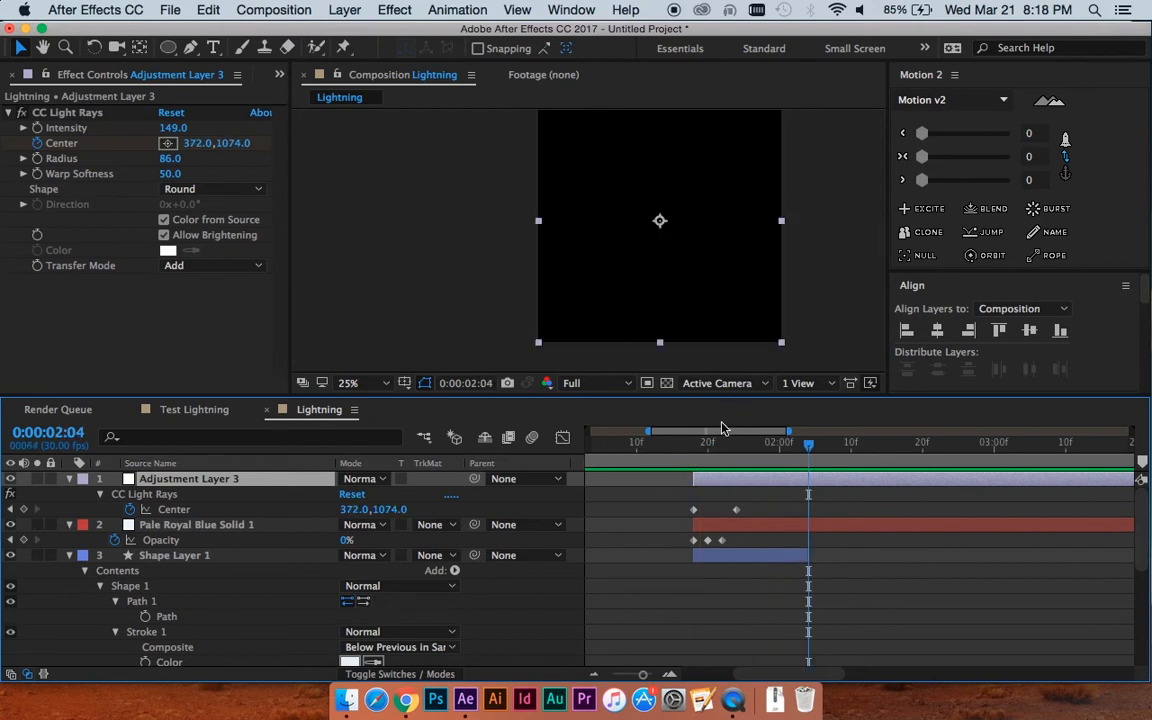
left_click(694, 442)
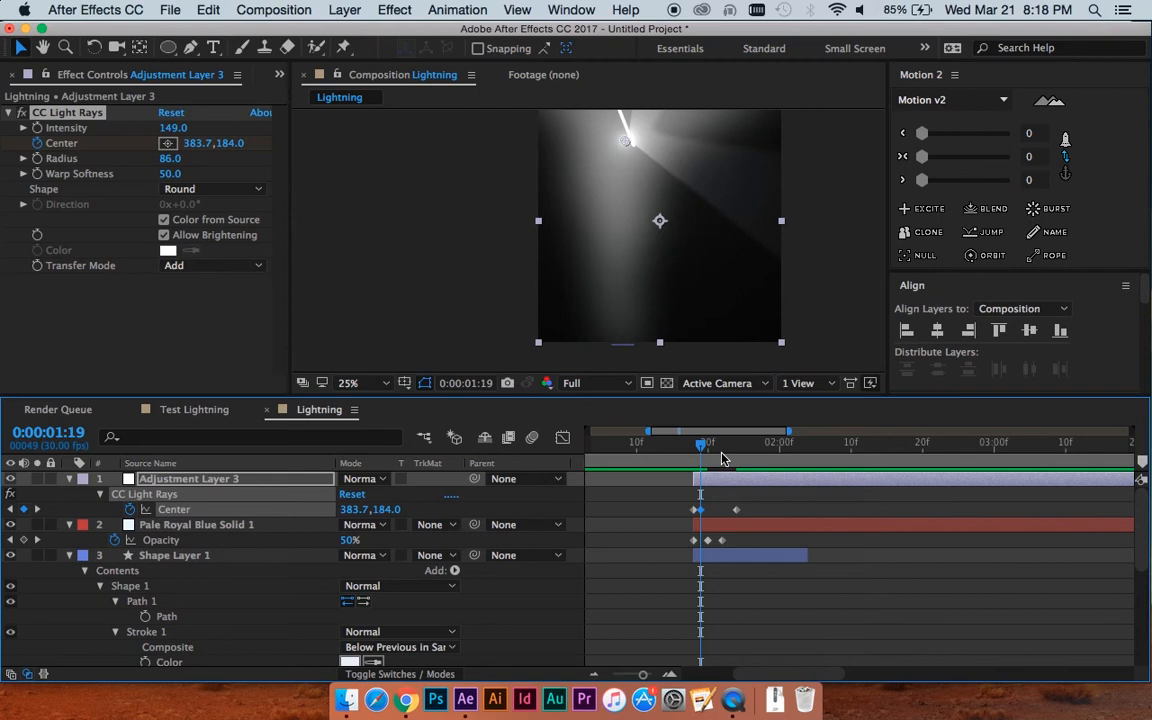
left_click(722, 443)
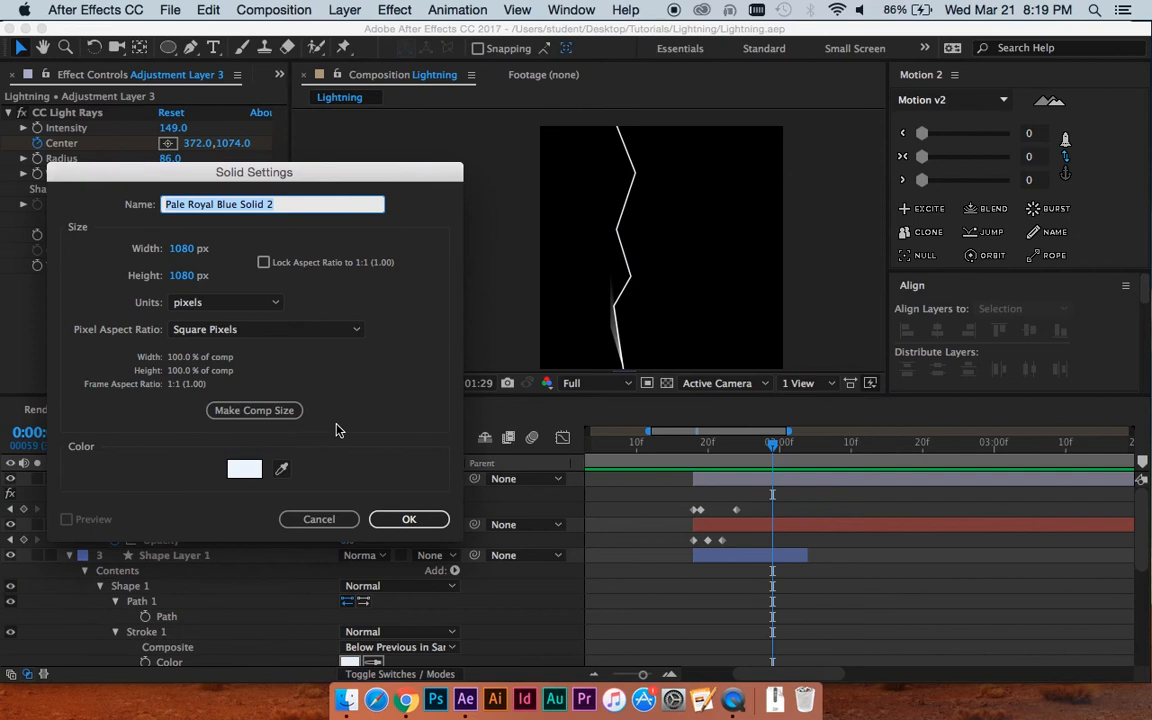
Pick an off-white colour and create the Pale Yellow Solid 1 layer
left_click(244, 469)
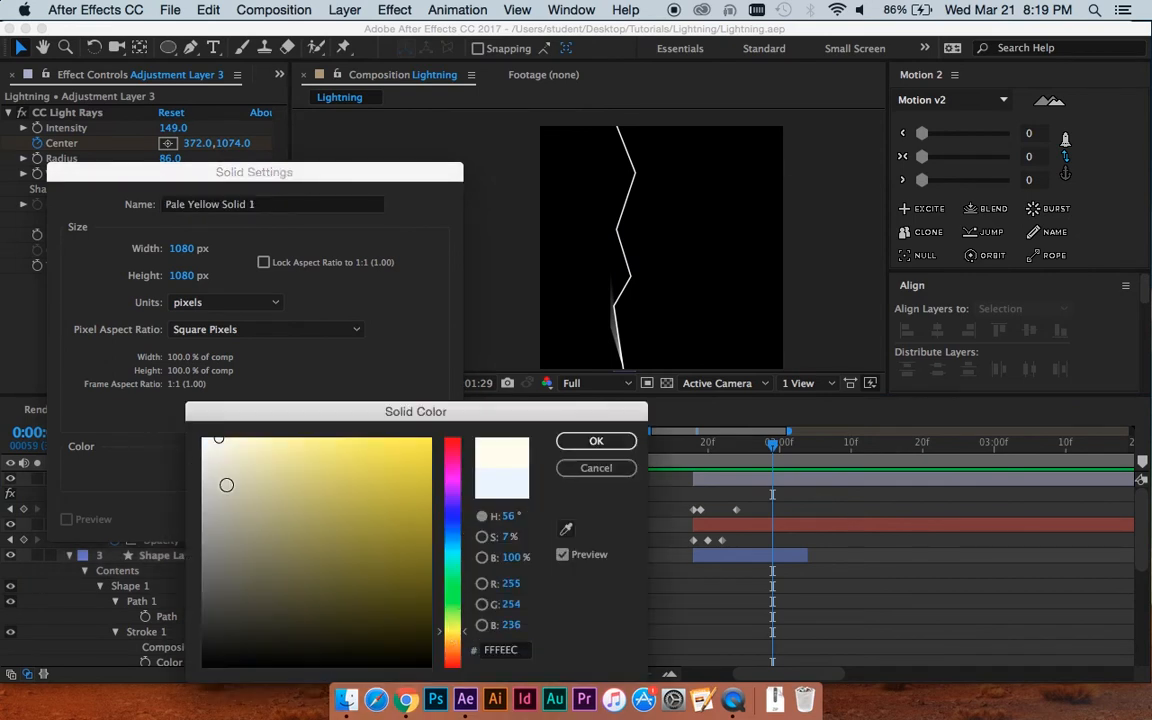
left_click(220, 514)
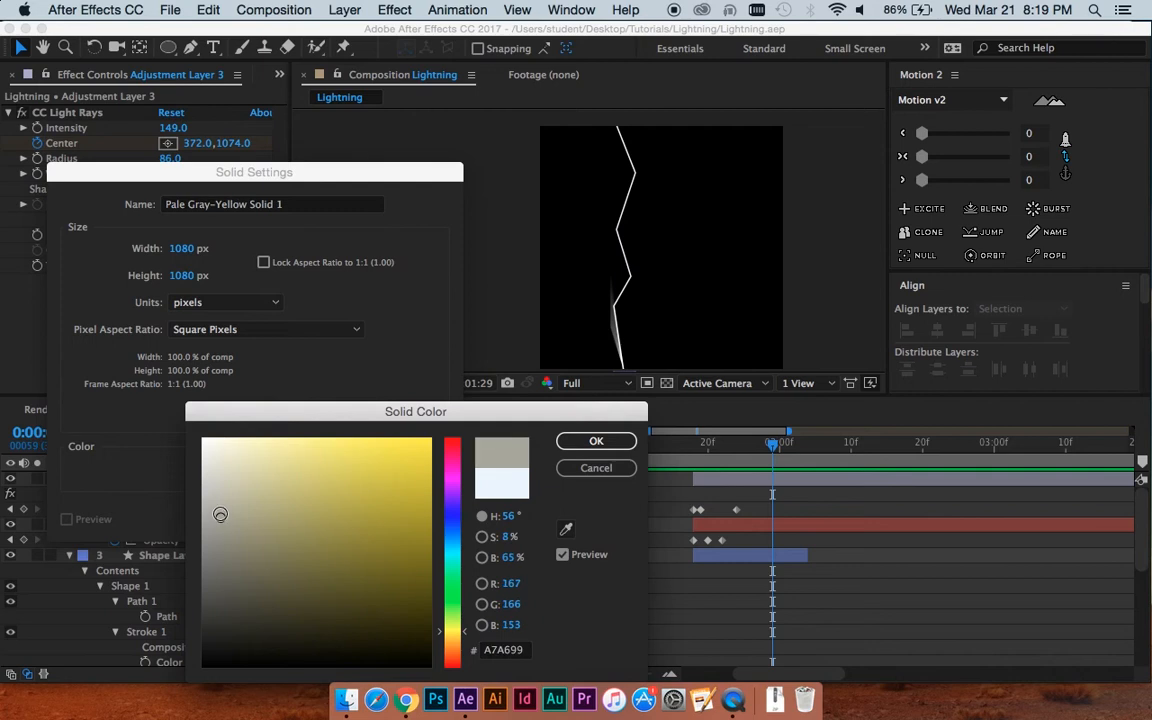
left_click(210, 462)
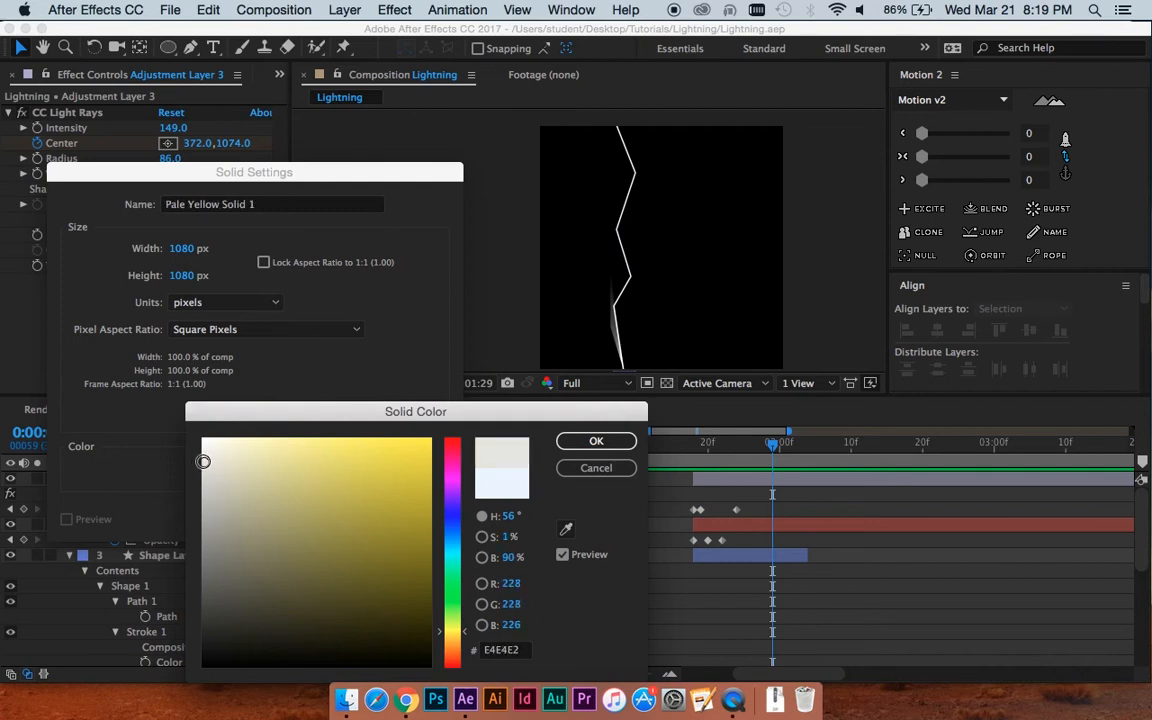
left_click_drag(203, 461, 198, 461)
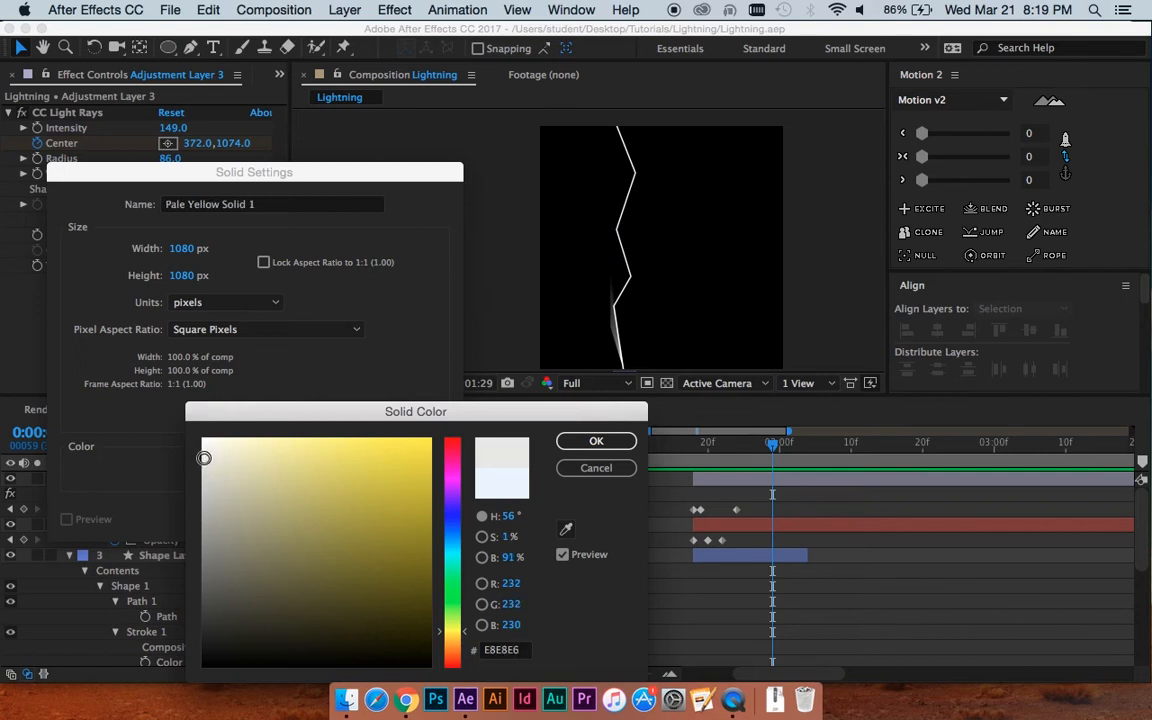
left_click(596, 441)
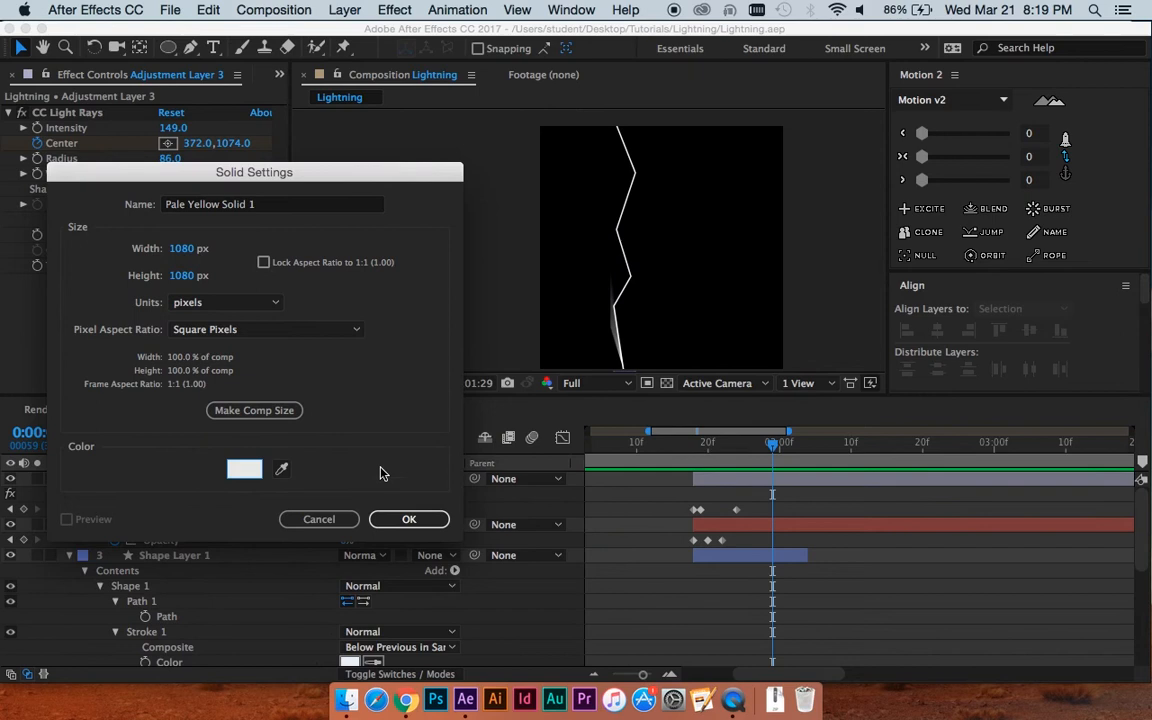
left_click(409, 519)
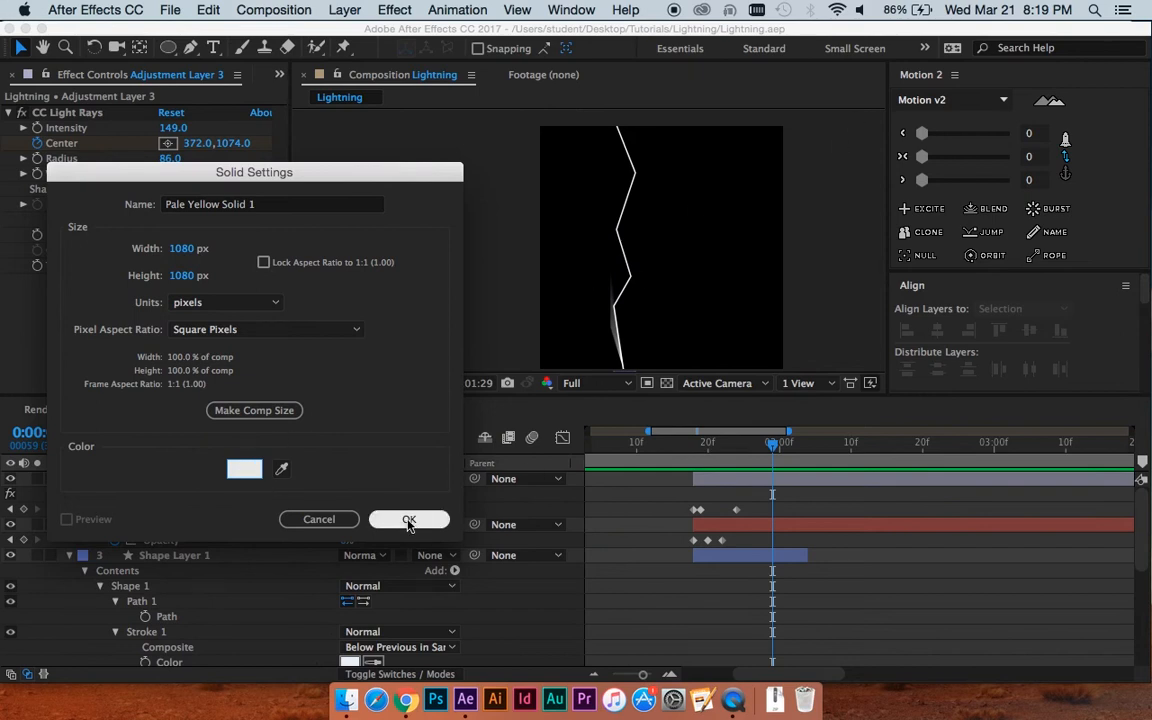
left_click(409, 519)
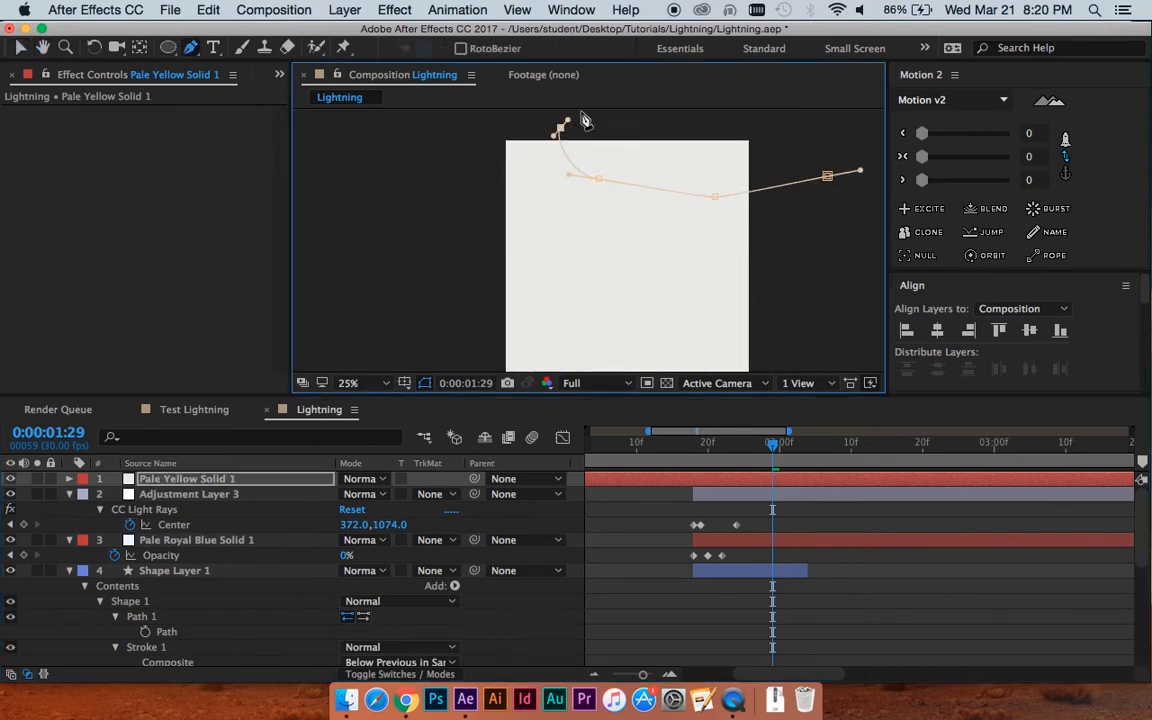
Mask the pale solid with a cloud shape across the comp's top, feathered to 196 pixels
left_click_drag(827, 176, 830, 217)
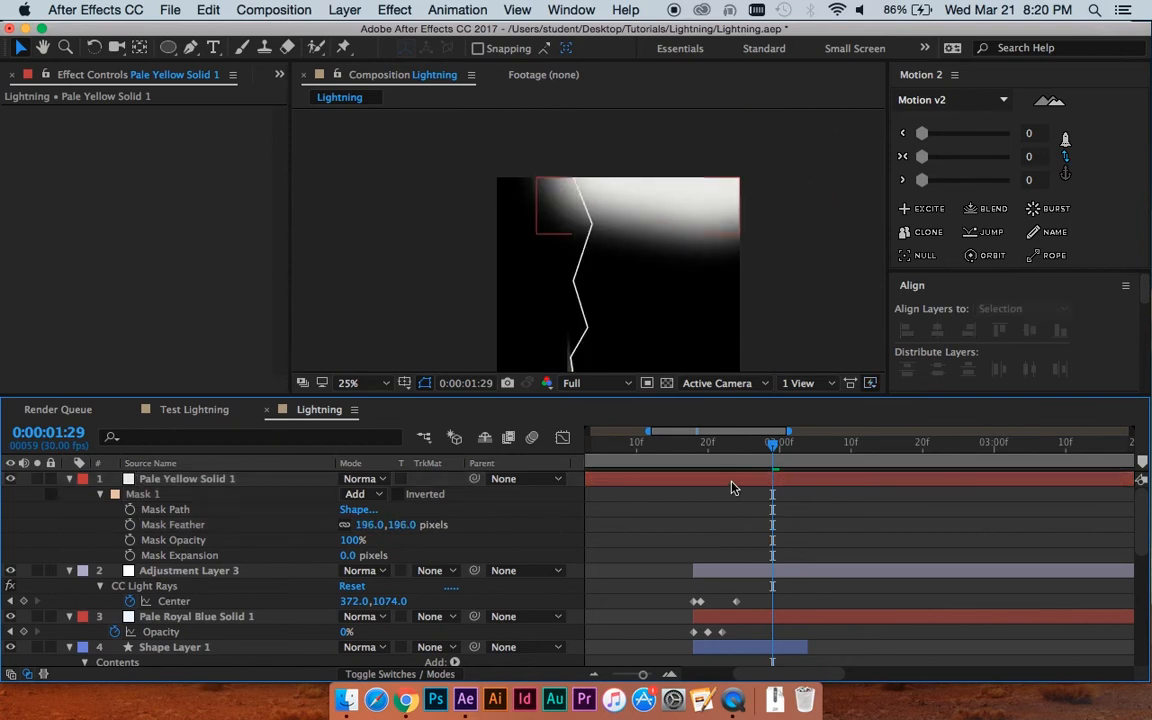
left_click(393, 10)
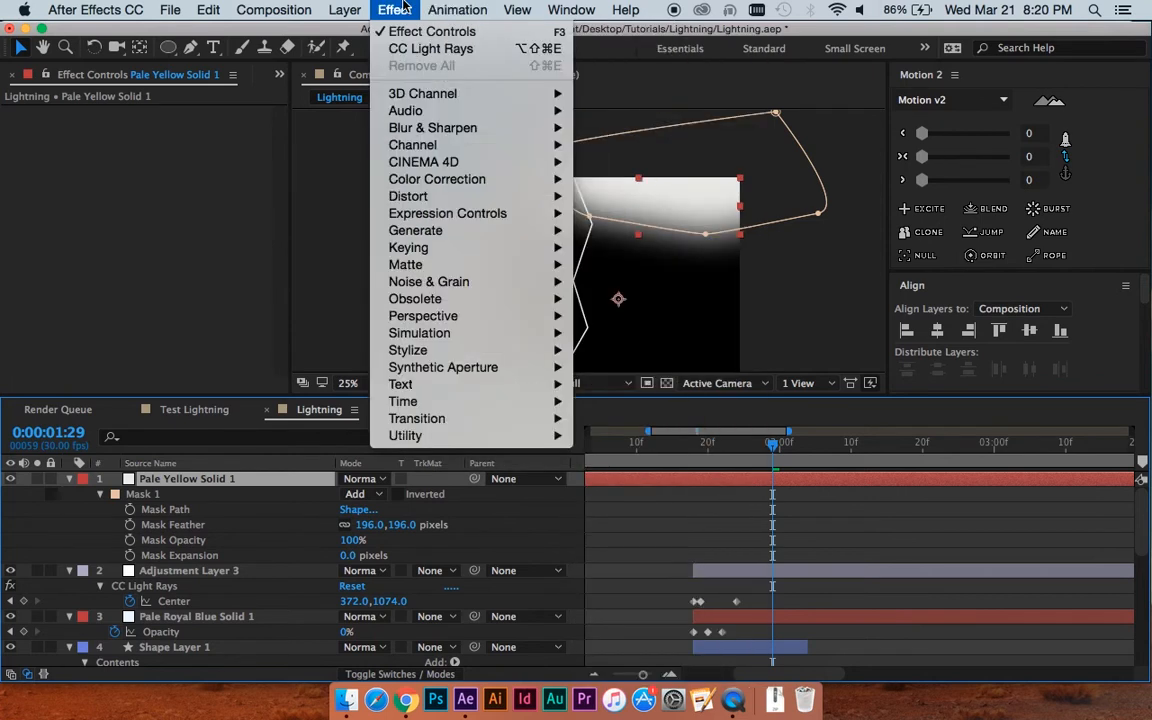
Add Fractal Noise to the pale solid: Soft Linear type, contrast 46, scale 397
left_click(625, 10)
type("frac")
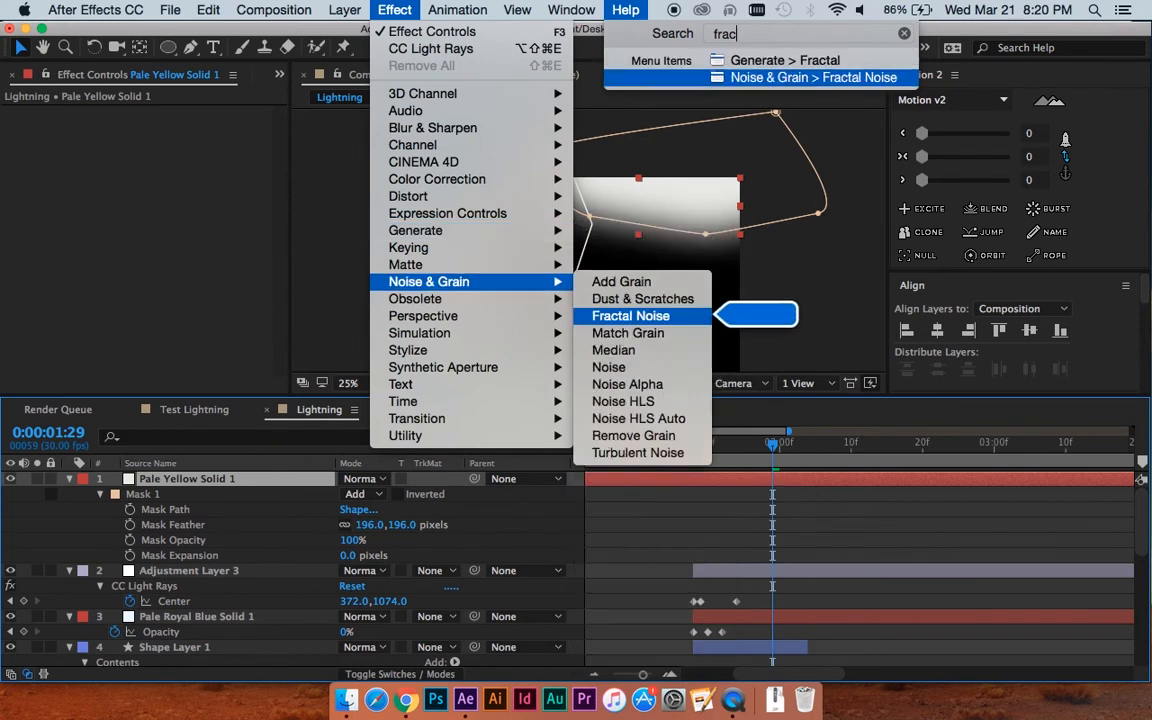
left_click(630, 315)
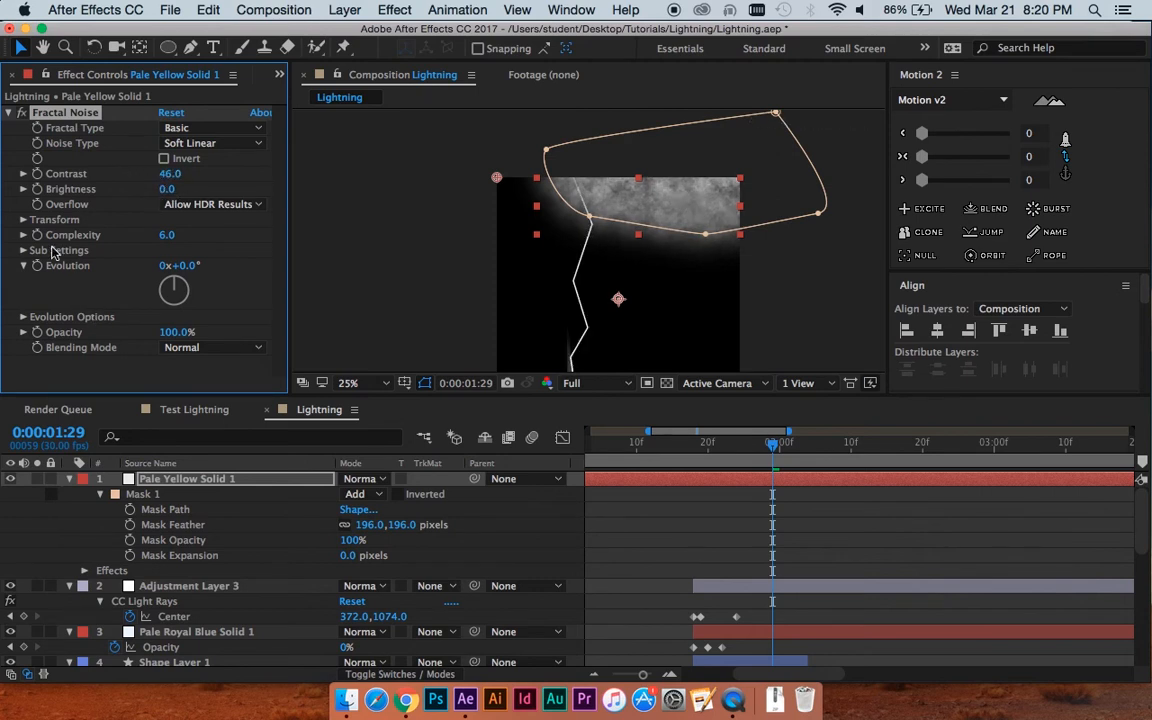
left_click(24, 219)
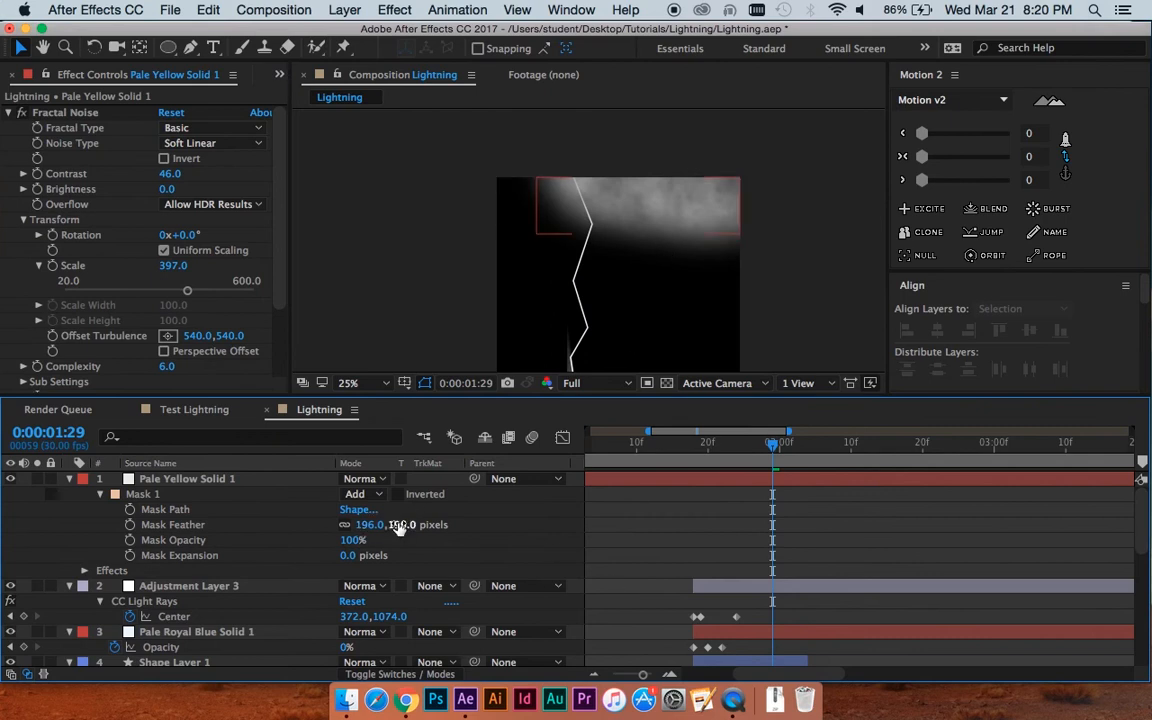
left_click_drag(370, 524, 420, 524)
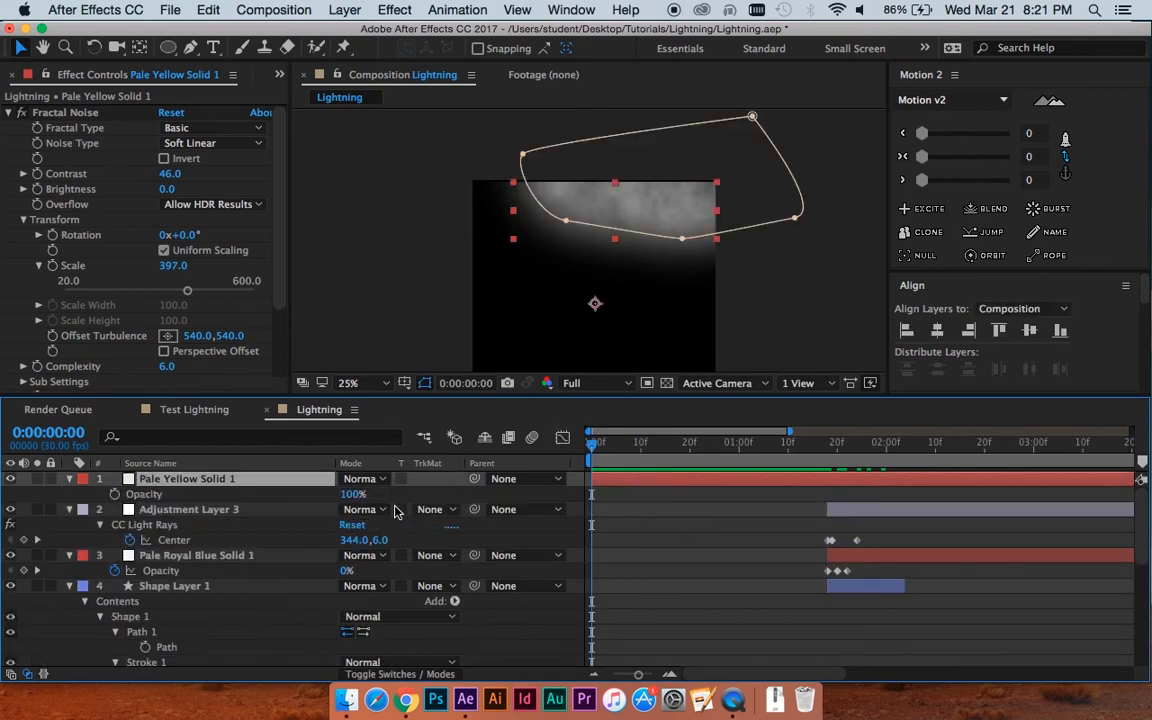
Keyframe the cloud's opacity lower (about 44%) over the opening frames and edit its position
left_click_drag(354, 493, 298, 493)
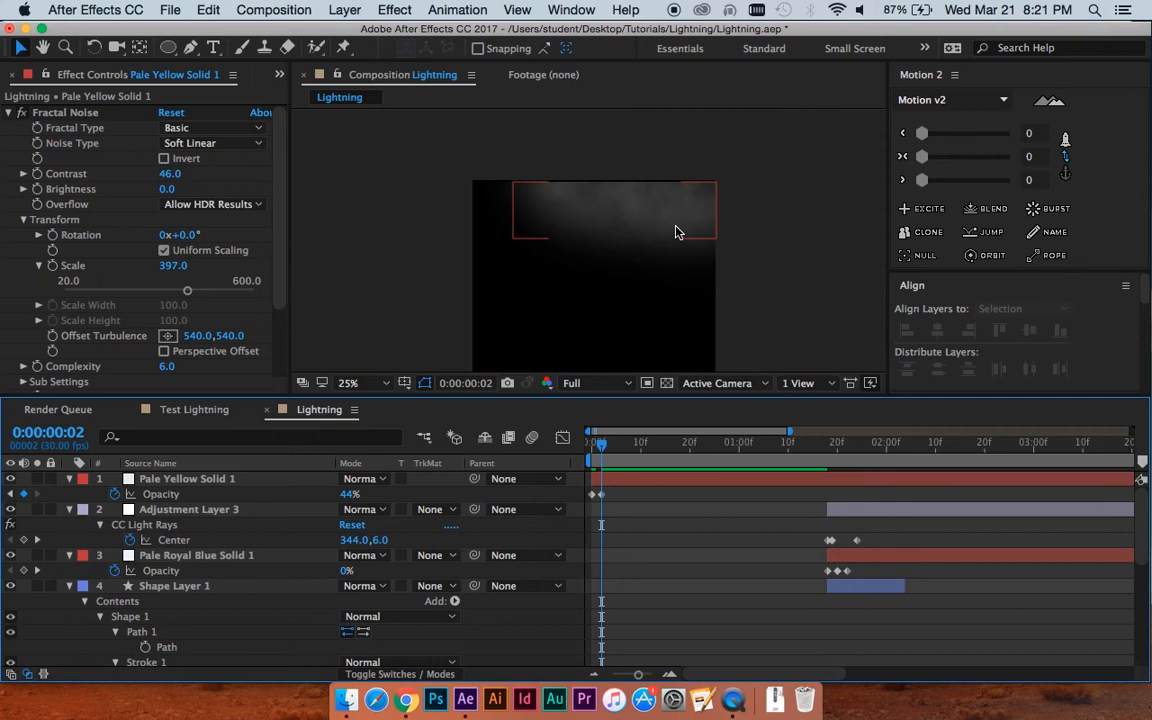
left_click(349, 383)
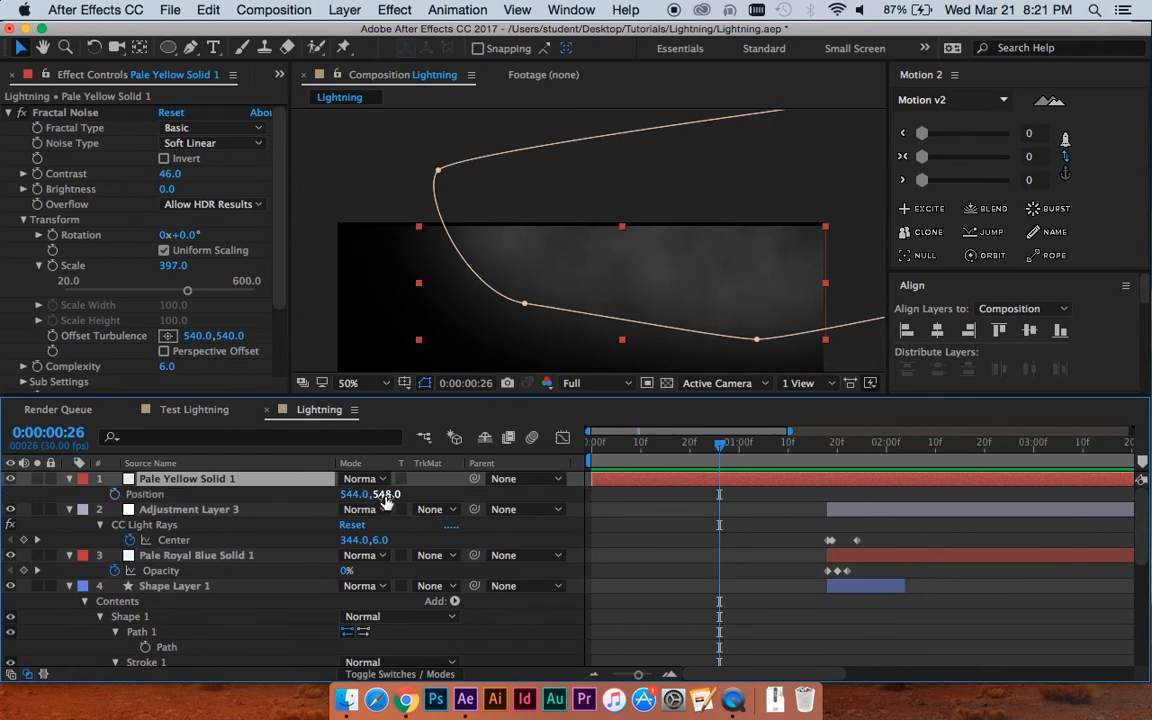
double_click(395, 494)
type("540")
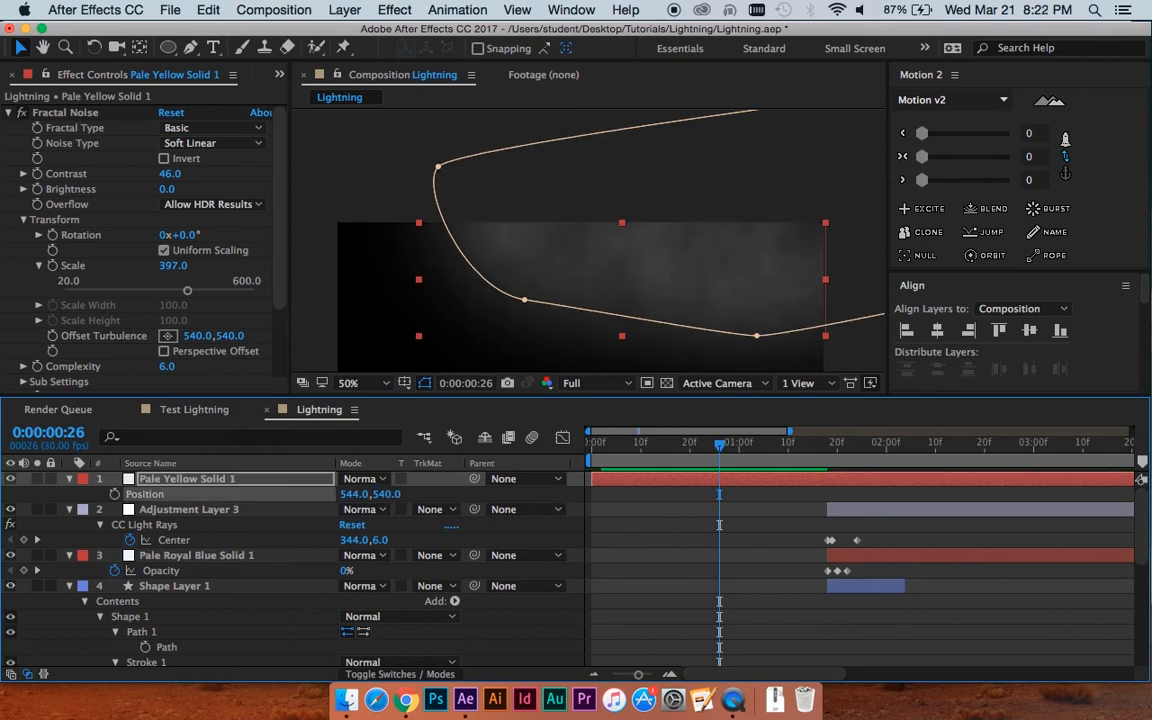
Give Pale Yellow Solid 1 quick 20% opacity flicker keyframes near the start and one later
double_click(354, 493)
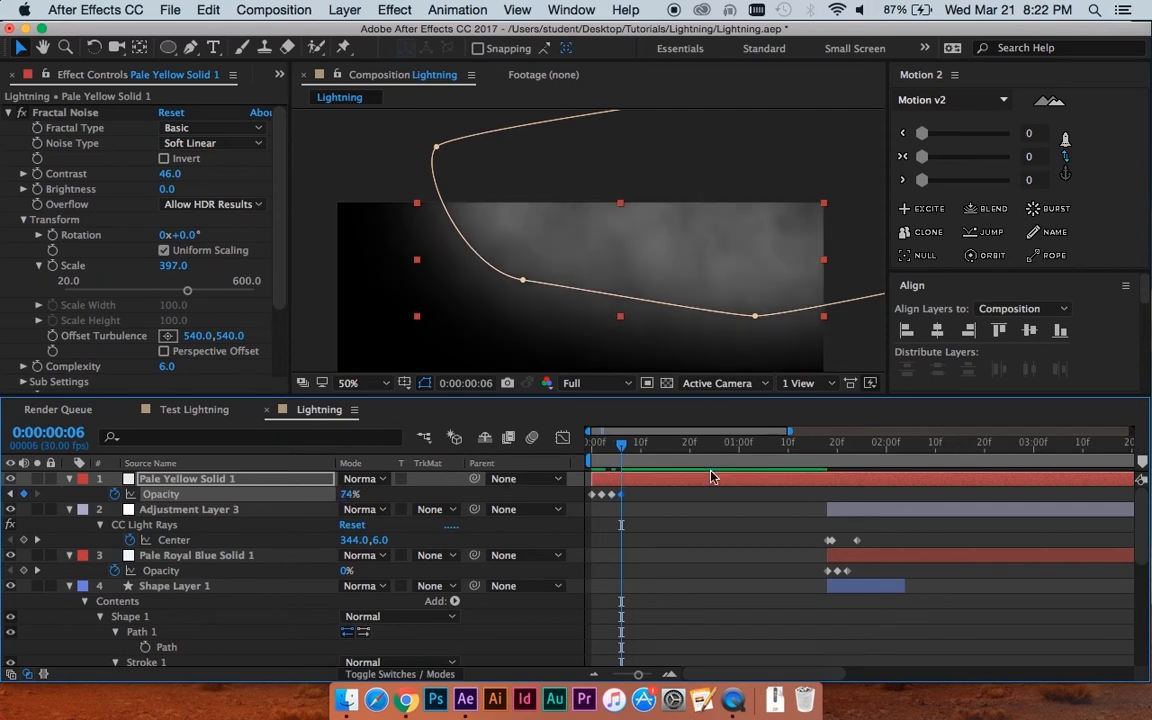
left_click(630, 442)
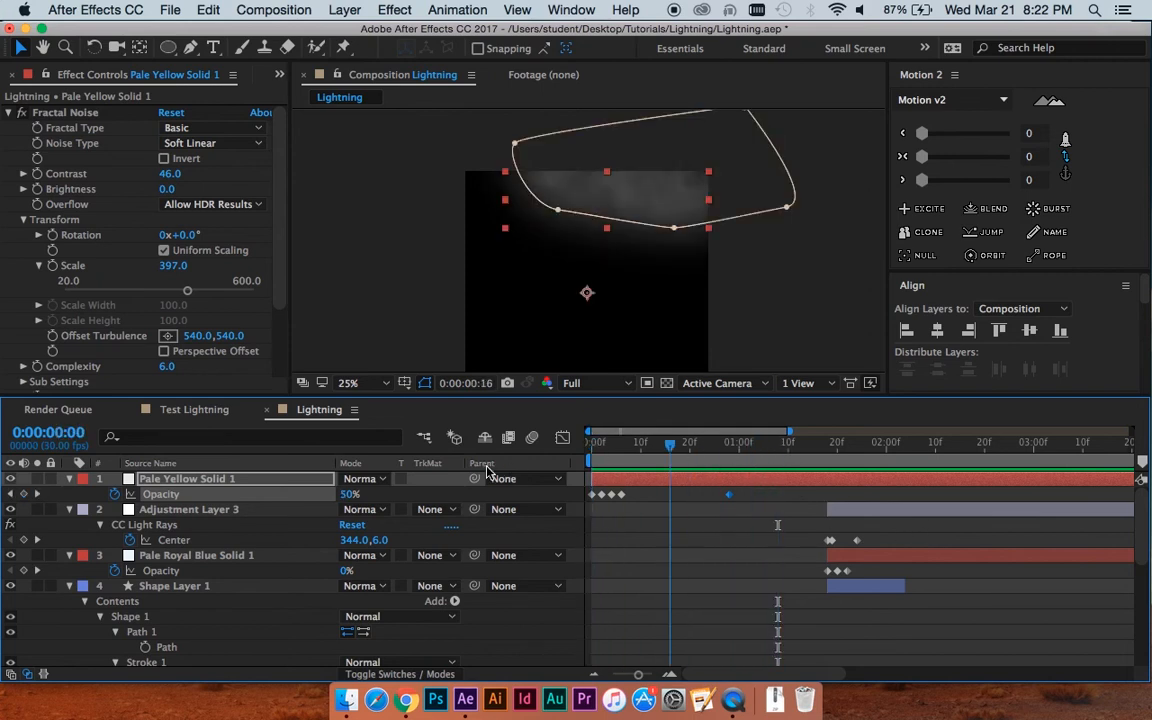
left_click(747, 442)
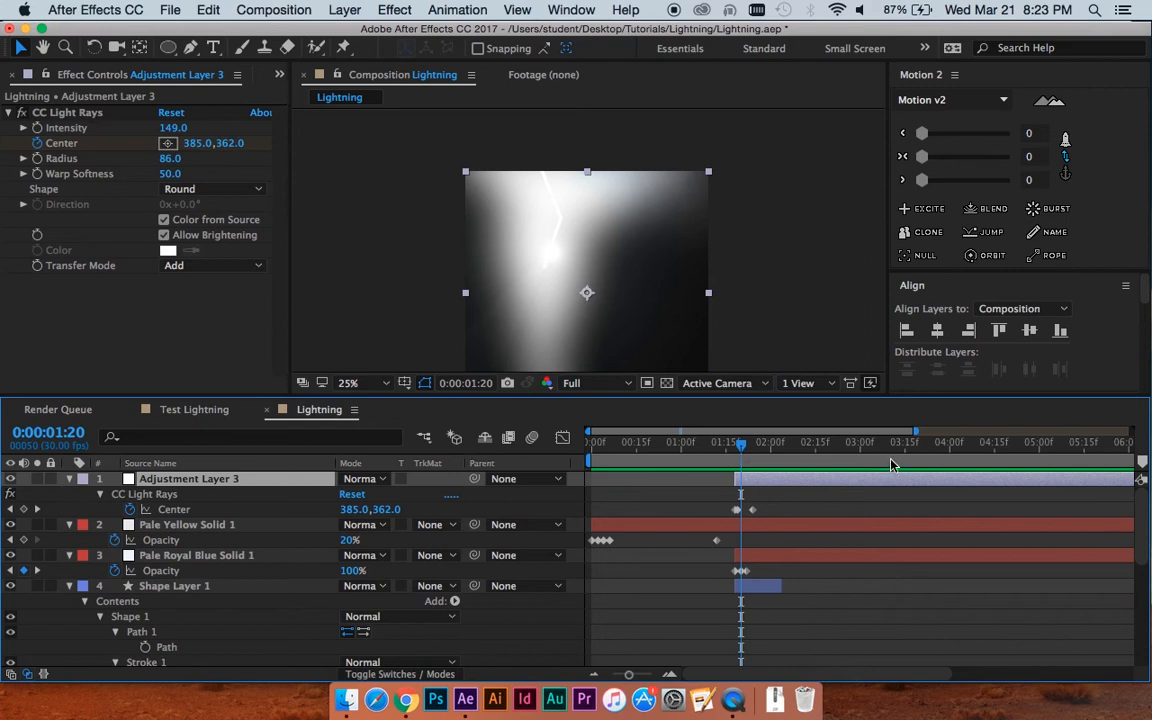
Move Adjustment Layer 3 above the cloud solid and scrub the timeline to check the rays
left_click(737, 442)
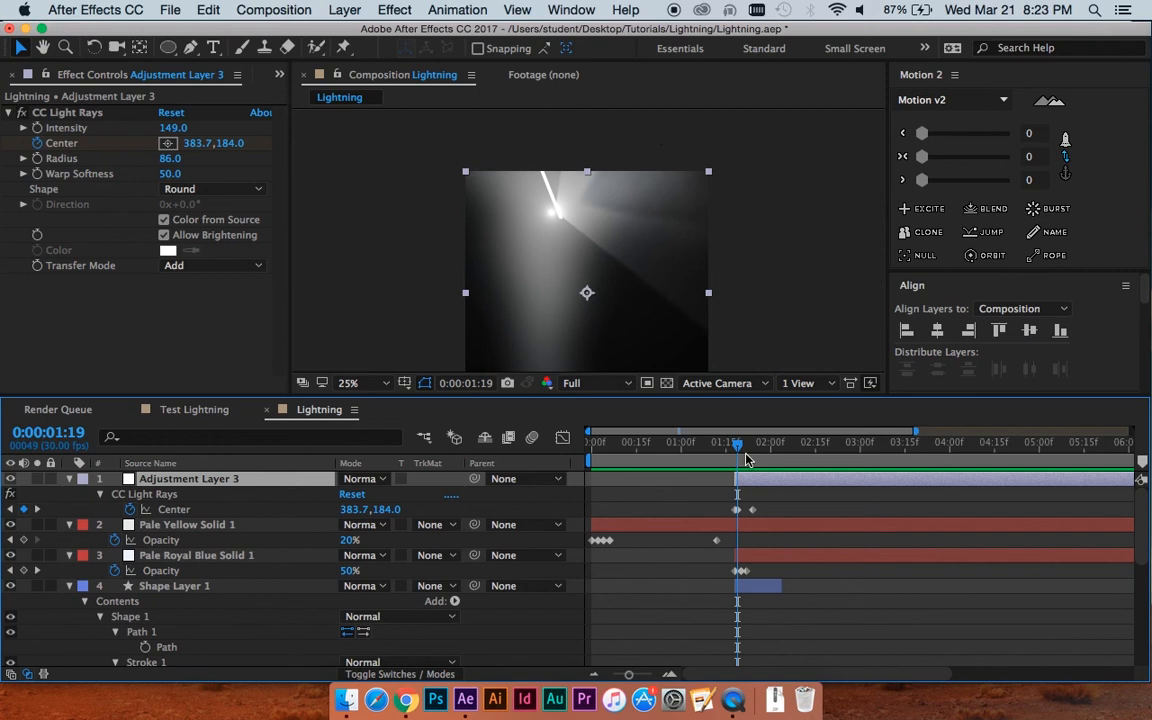
left_click(648, 442)
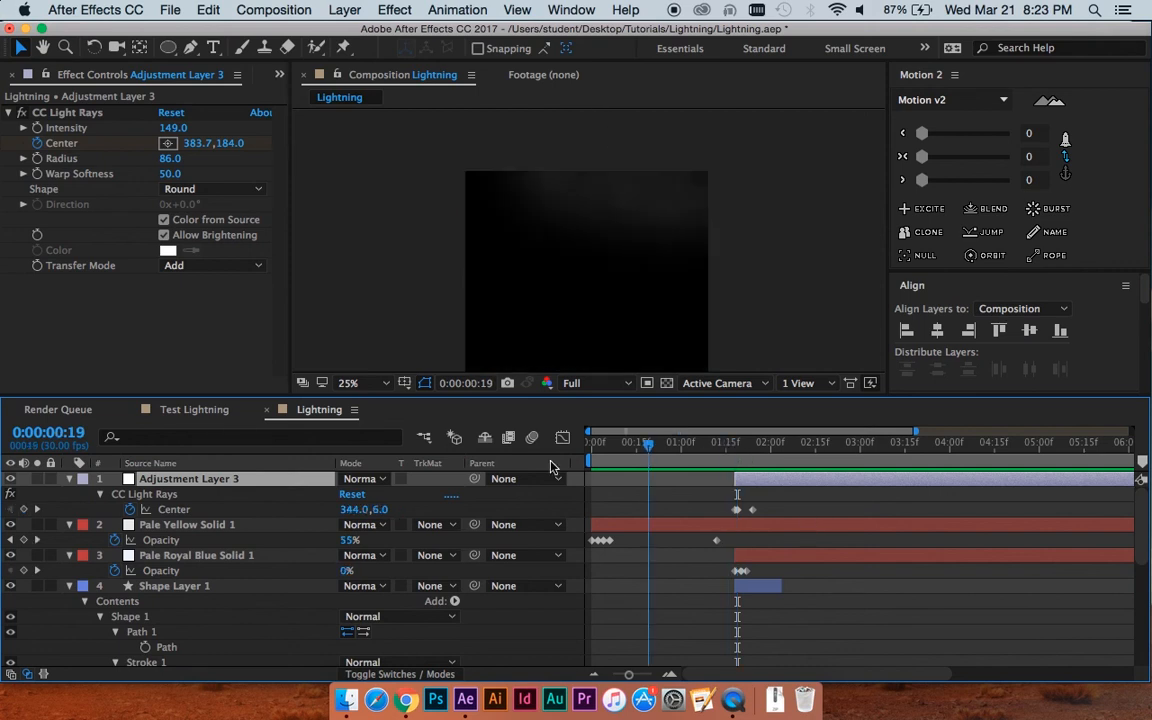
left_click(592, 444)
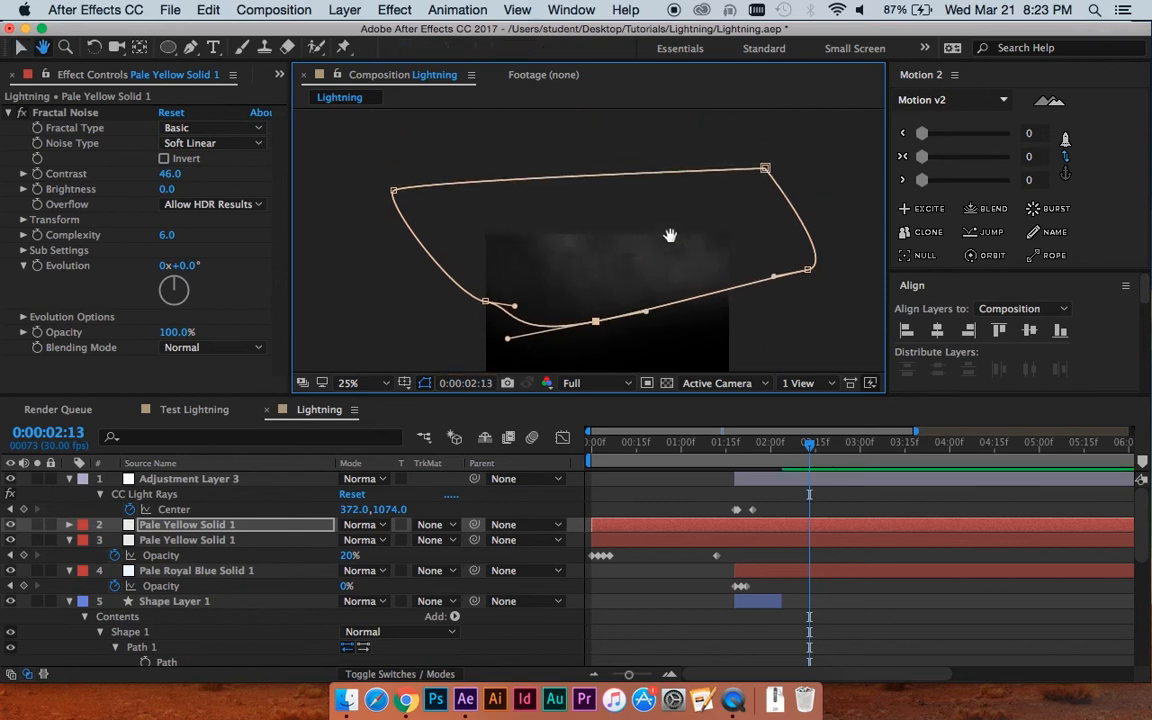
Duplicate the cloud solid, reshape its mask, and set Evolution 1x+97° and Random Seed 280
left_click_drag(810, 274, 725, 207)
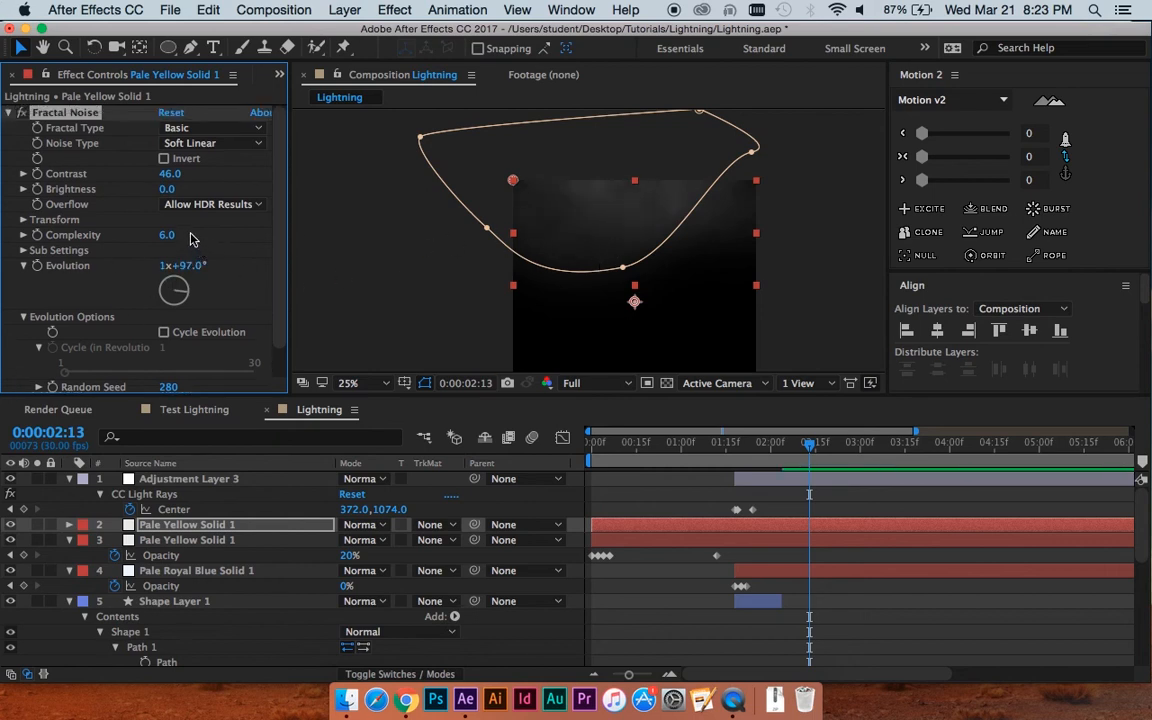
left_click_drag(170, 173, 228, 173)
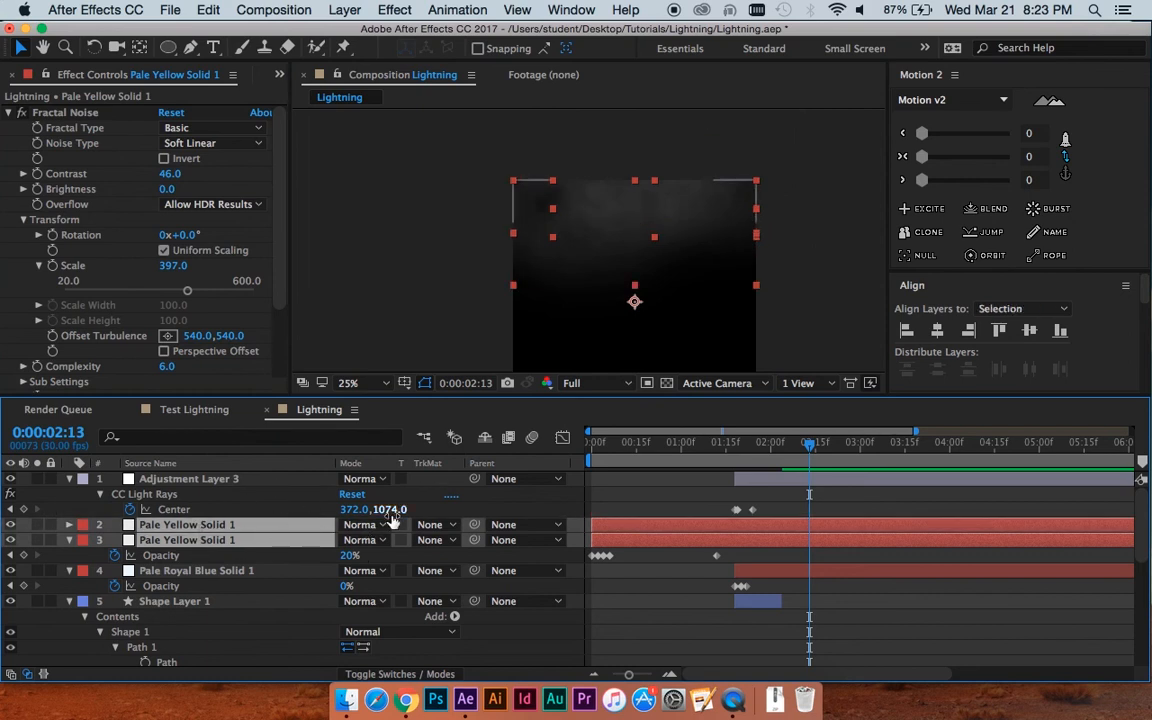
Choose Add as the blending mode for both Pale Yellow Solid 1 cloud layers
left_click(363, 524)
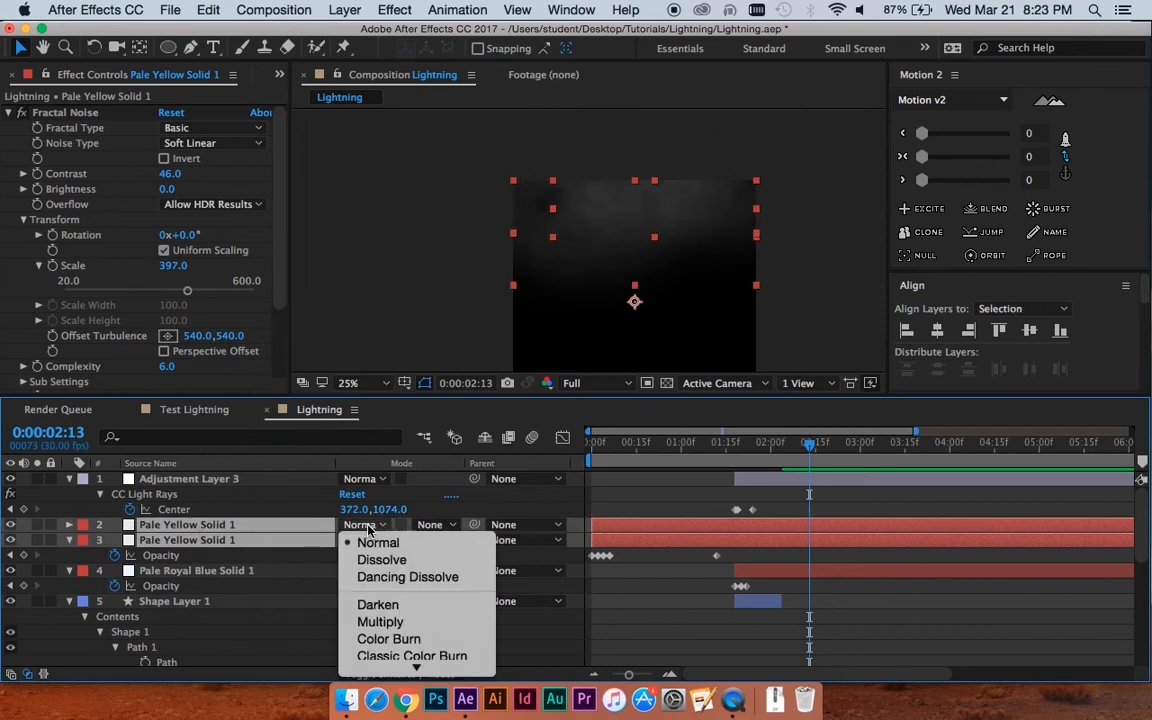
mouse_move(380, 570)
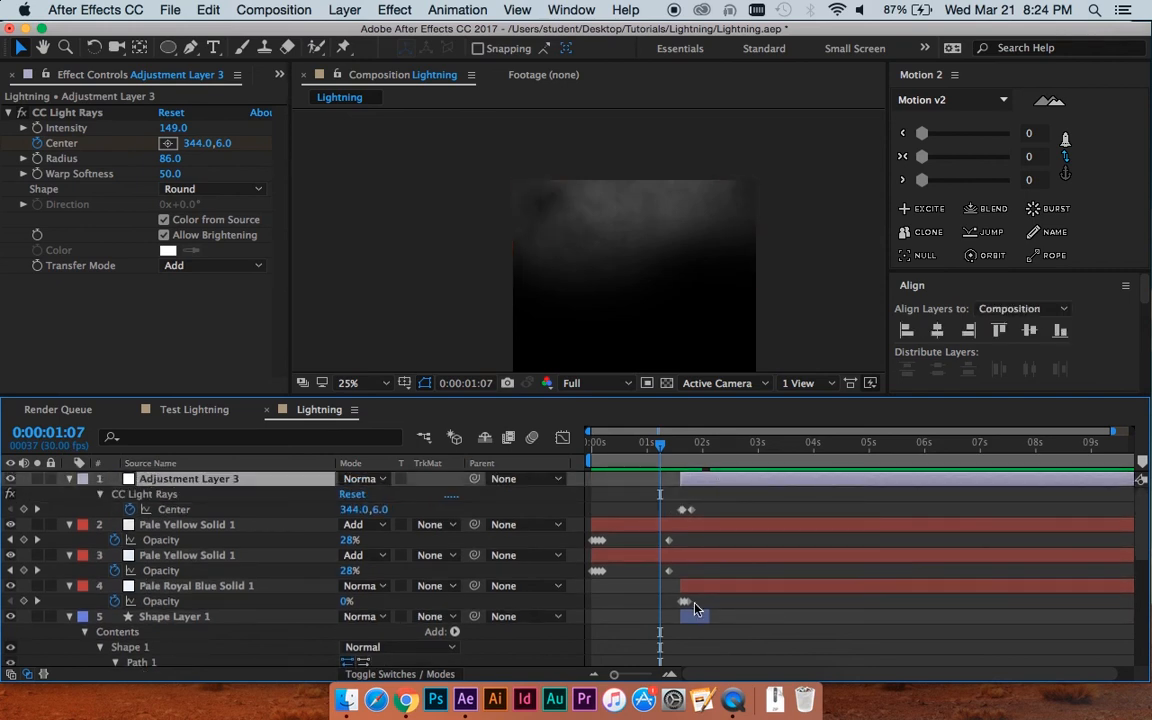
Duplicate a cloud solid again, set its contrast to 53.4, and shift its opacity flickers later
left_click(190, 616)
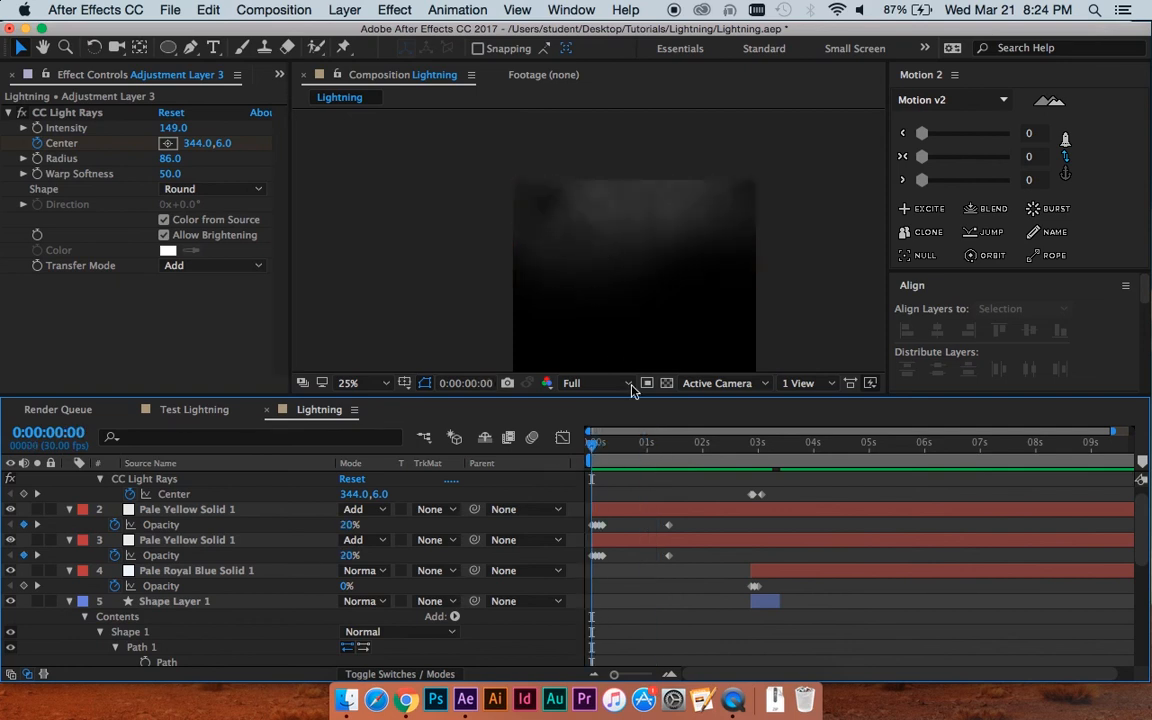
left_click(186, 540)
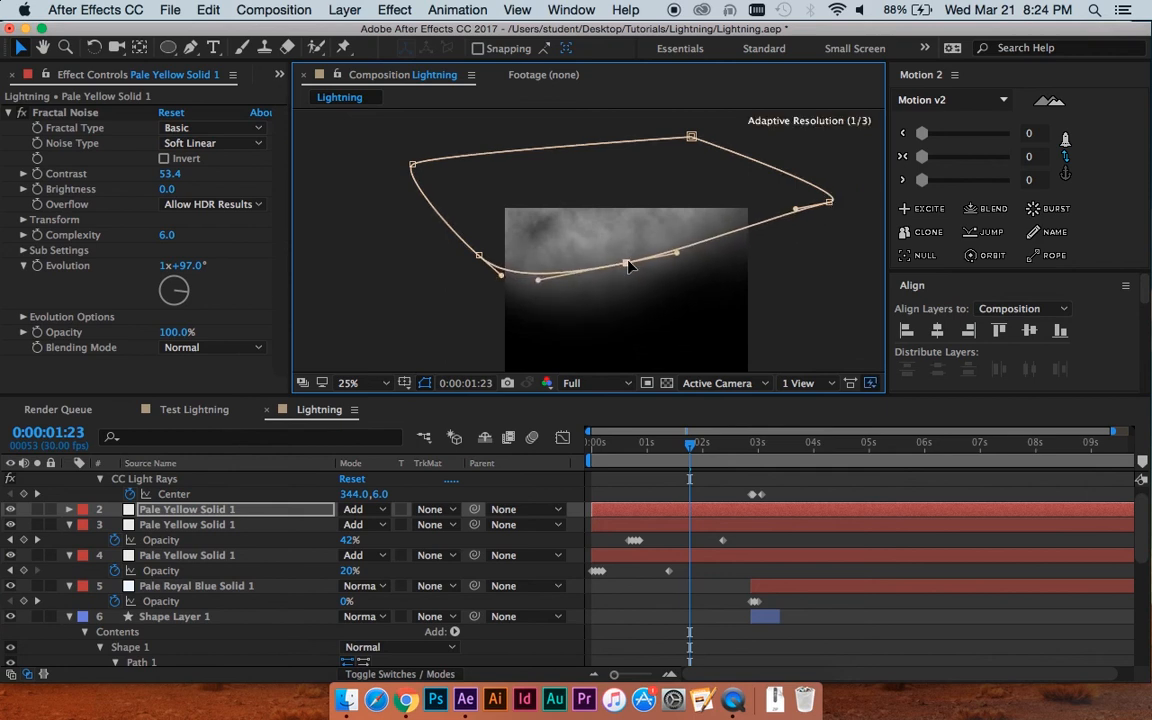
Reshape the third cloud's mask, feather it 400, and set Brightness −42, Scale 138, Evolution 2x+260°
left_click_drag(630, 265, 435, 225)
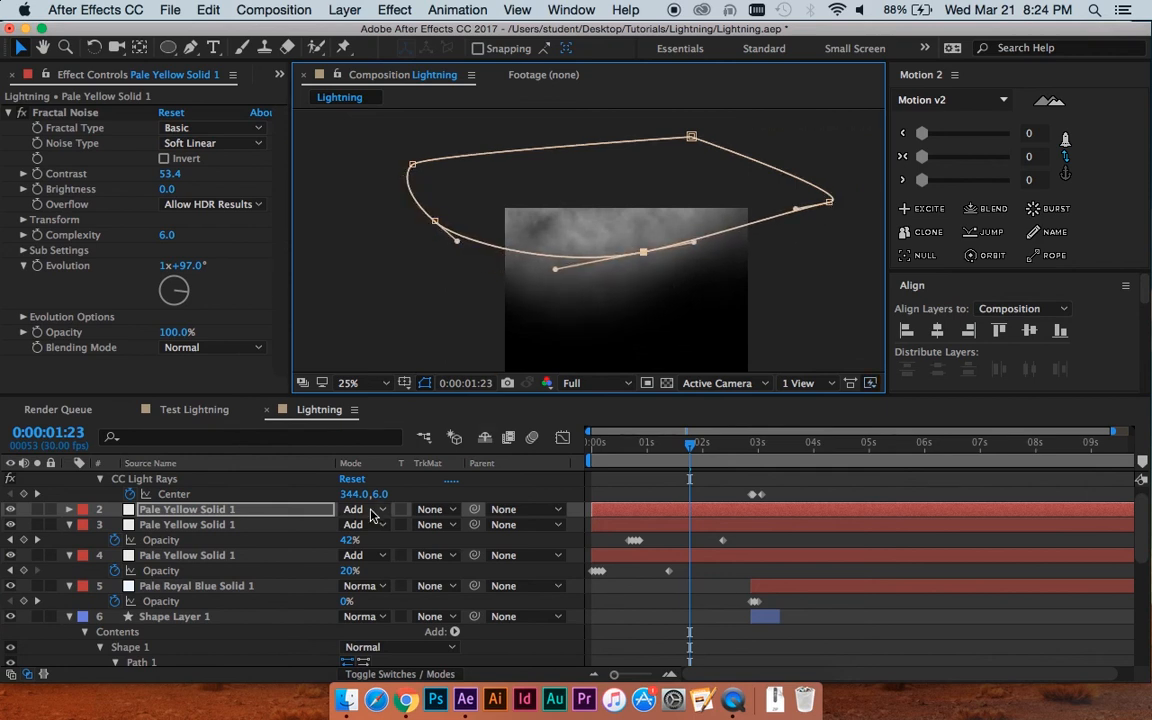
left_click(52, 509)
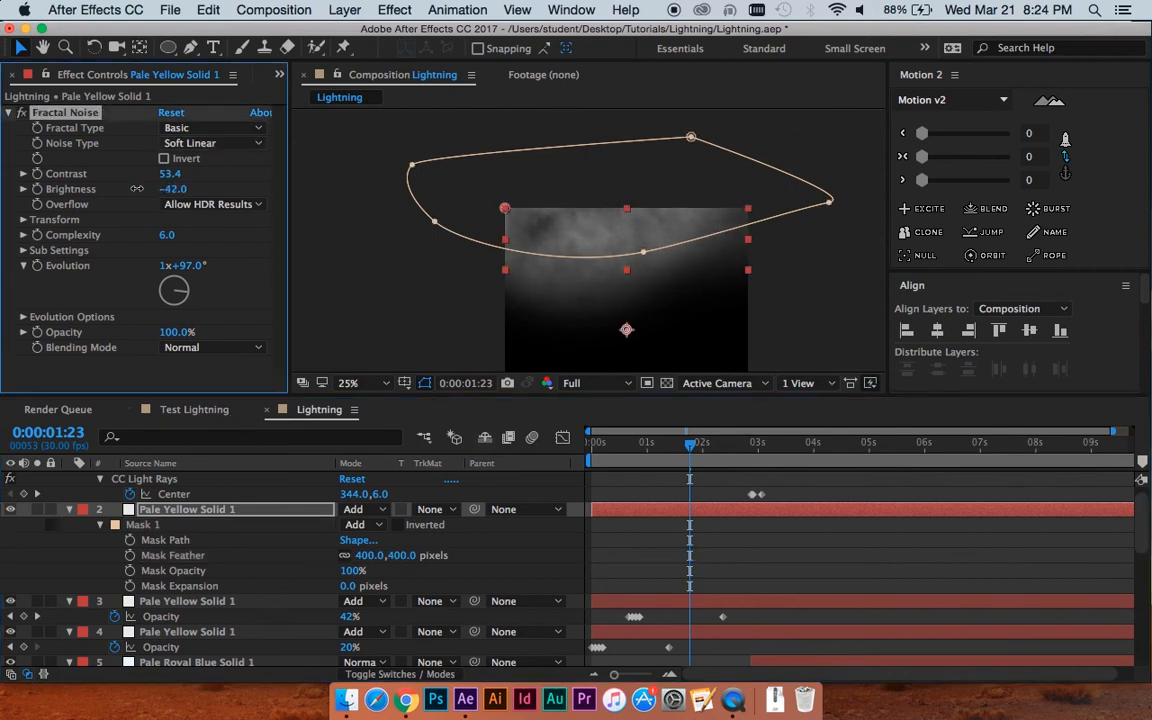
mouse_move(250, 258)
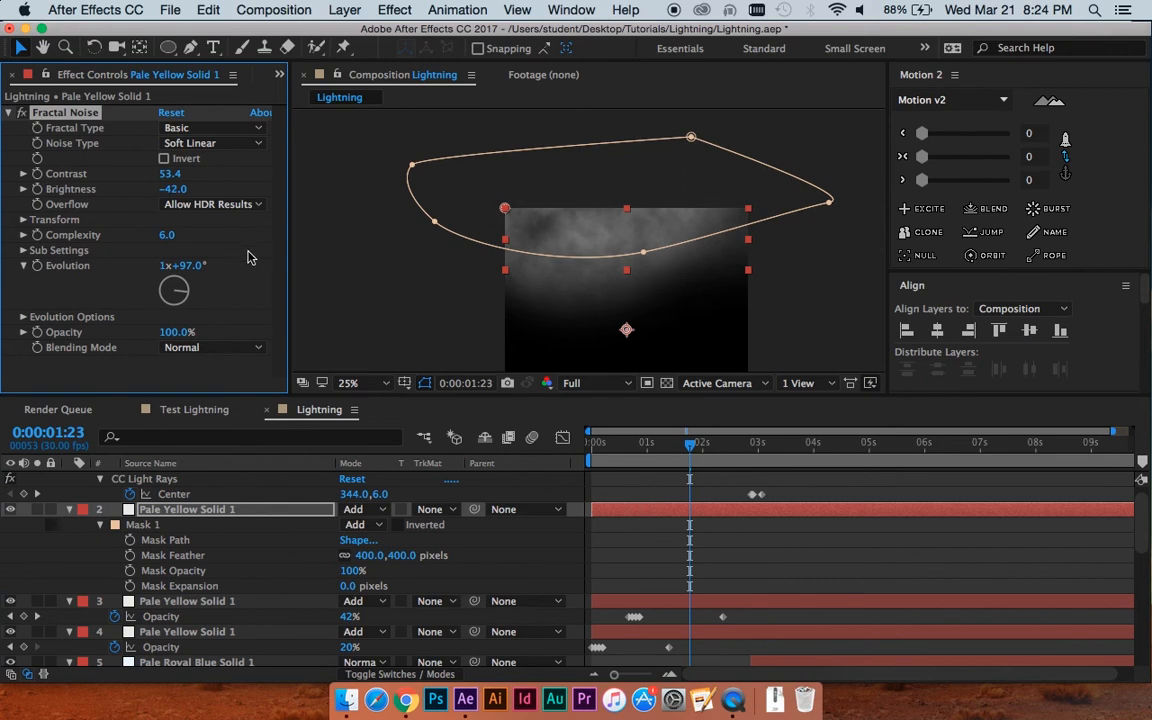
mouse_move(106, 273)
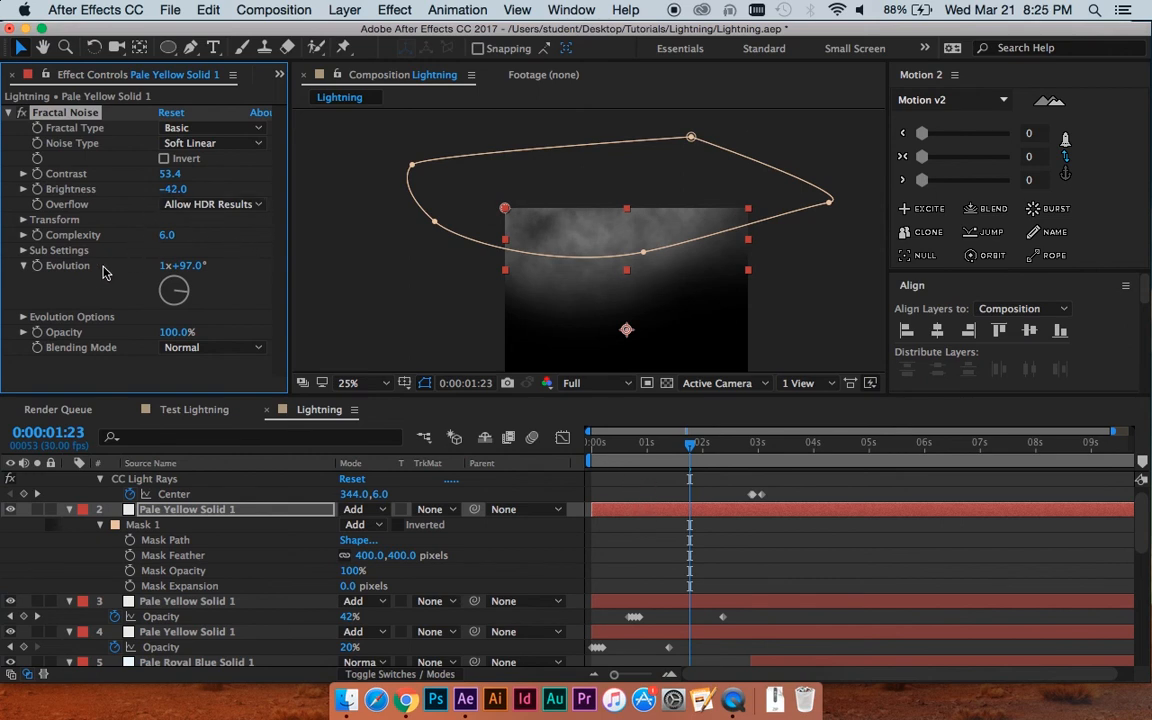
left_click(24, 219)
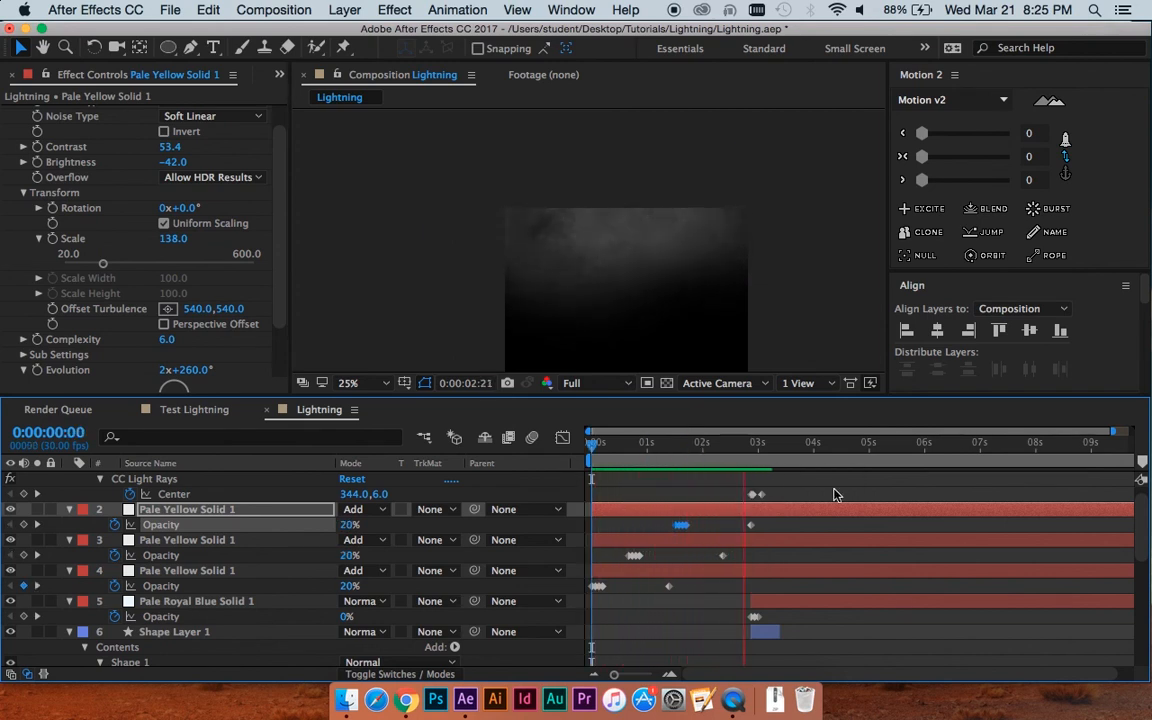
left_click(802, 443)
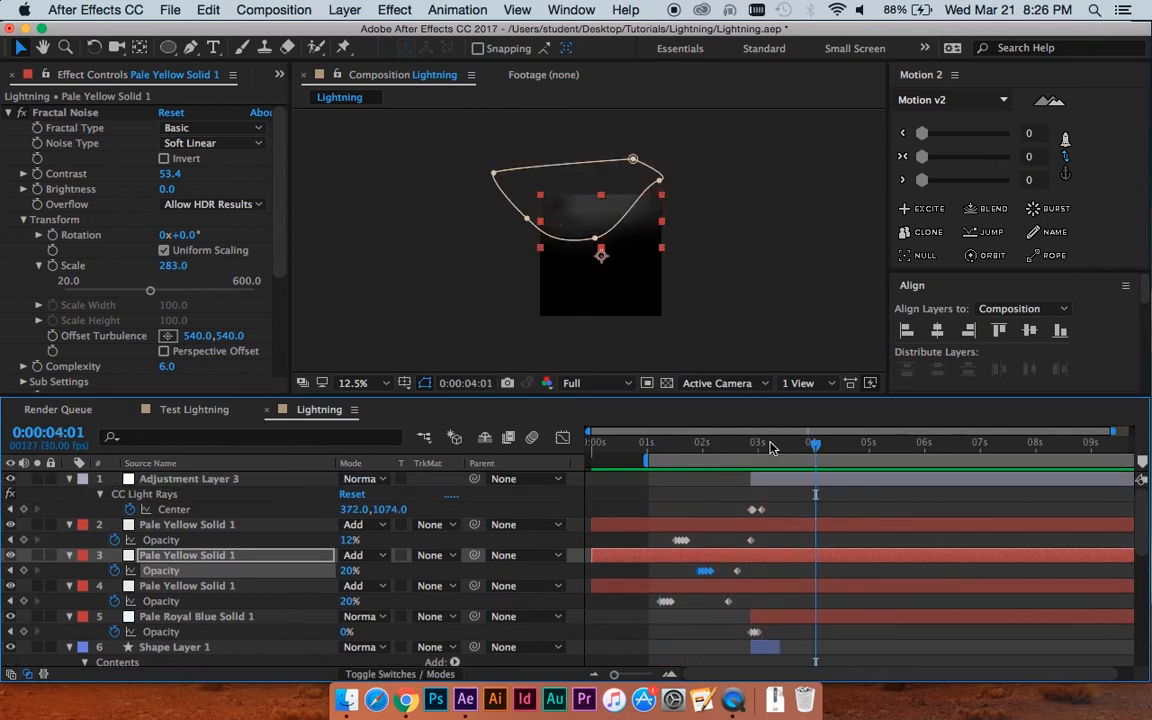
Trim Adjustment Layer 3 to a short span around the bolt's appearance near 3:00
left_click(760, 443)
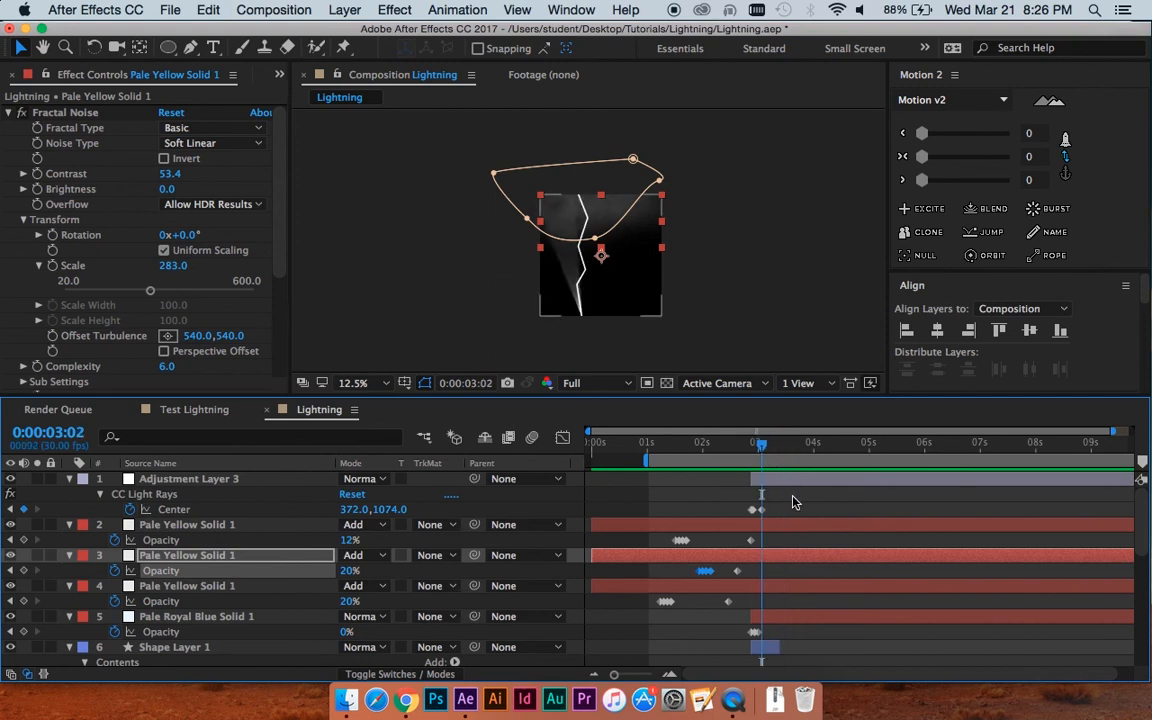
left_click(189, 478)
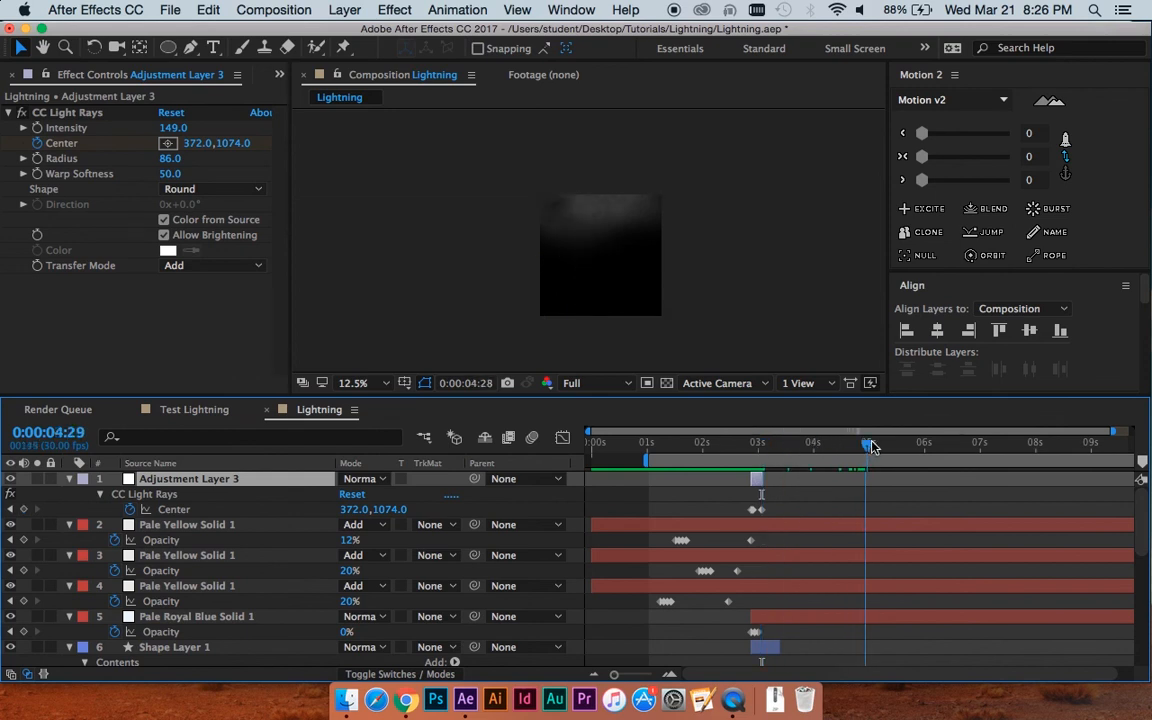
left_click_drag(866, 444, 812, 444)
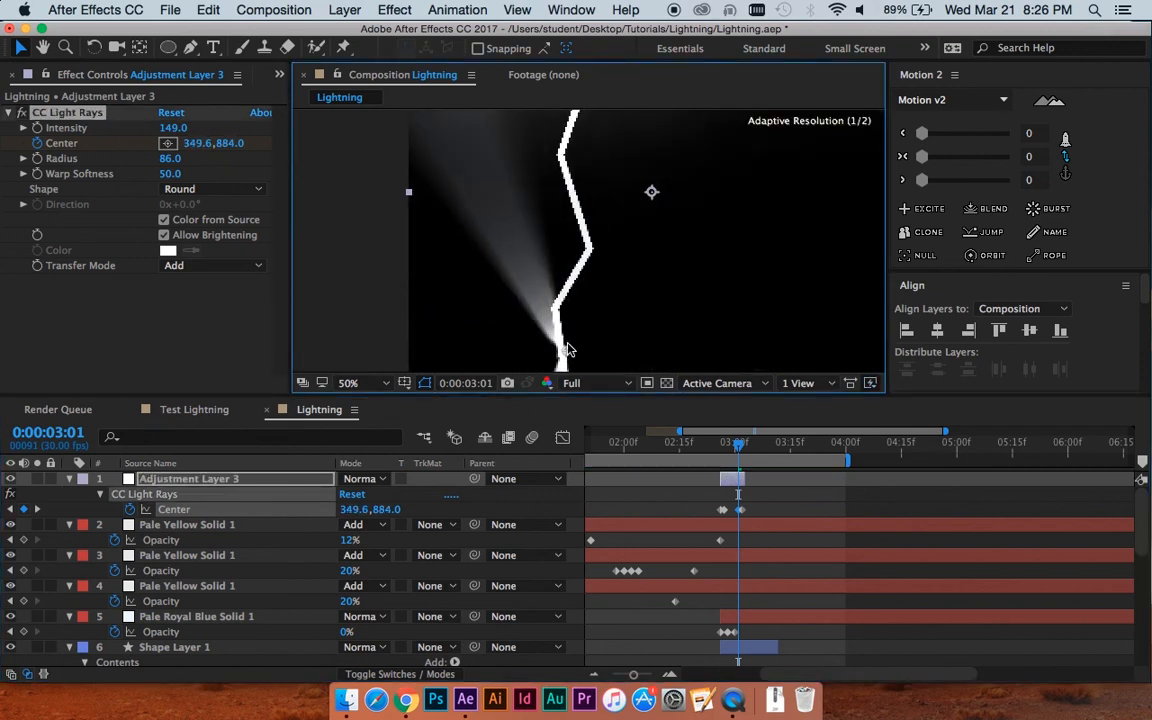
Drag the CC Light Rays centre onto the bolt's lower tip, adding Center keyframes around 3:01
left_click_drag(570, 350, 555, 358)
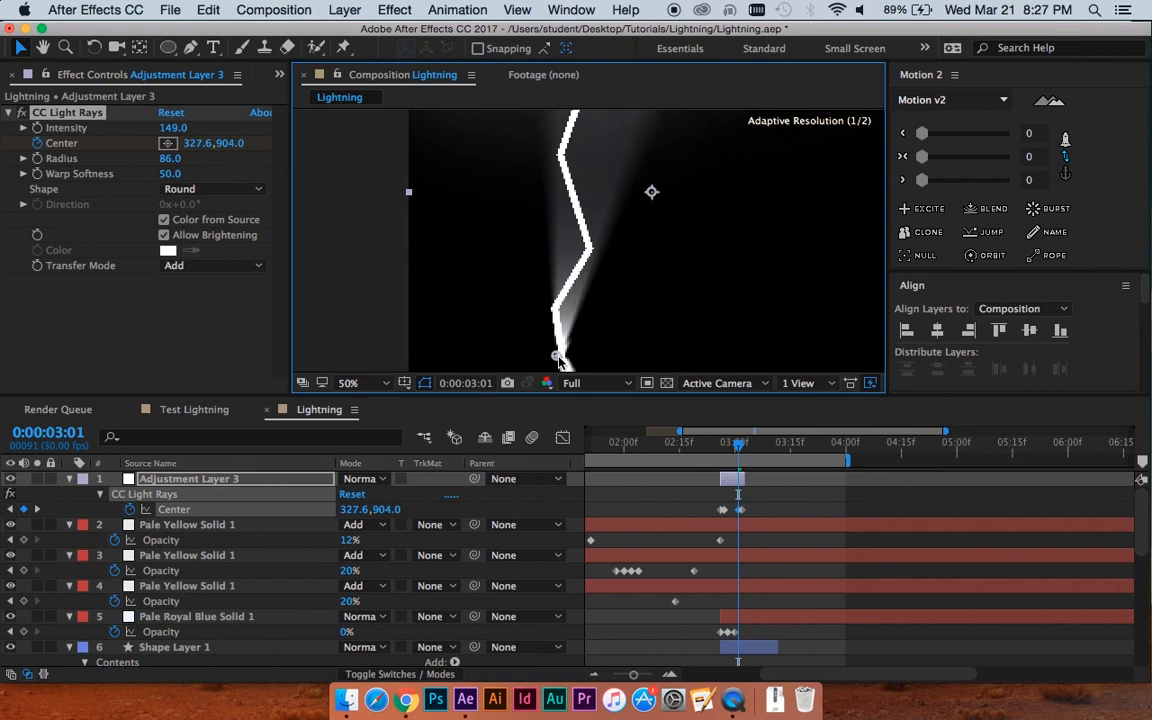
left_click_drag(555, 355, 568, 363)
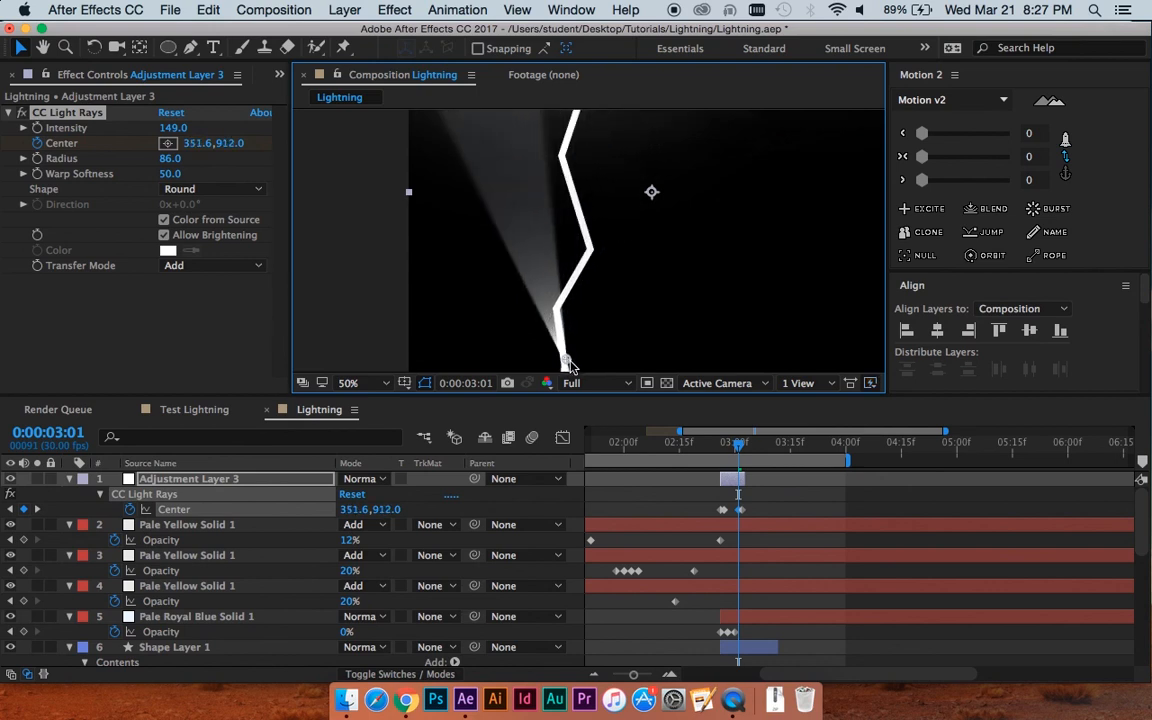
left_click(350, 382)
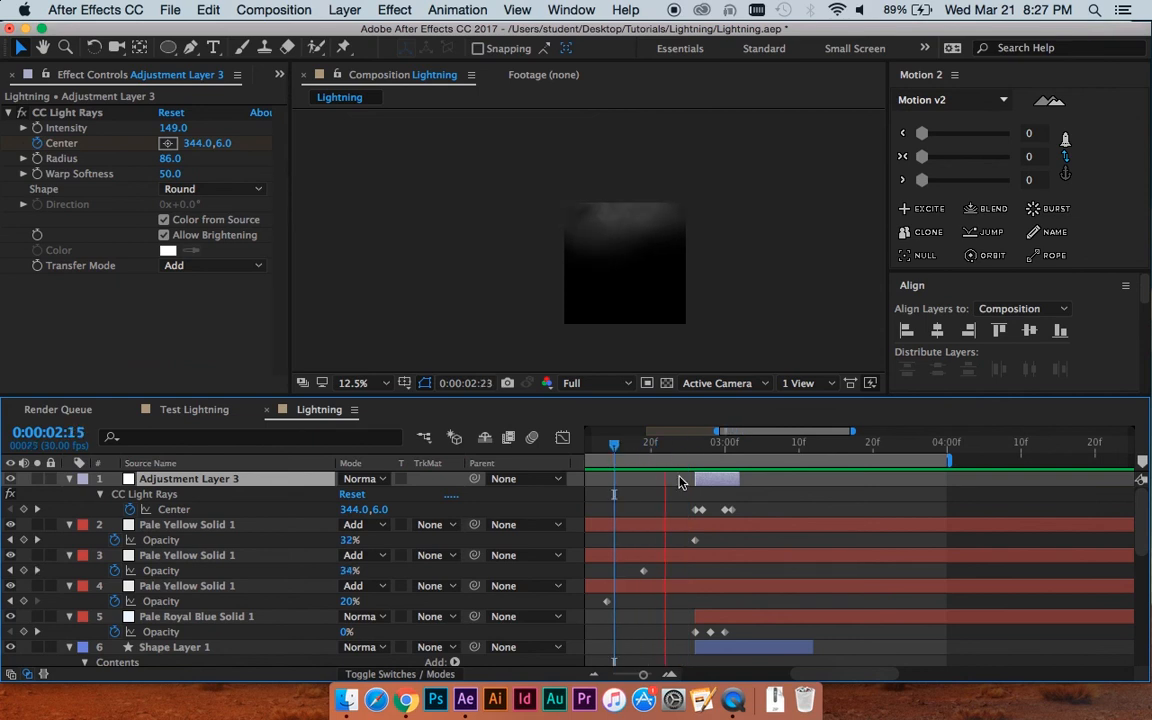
At 2:29, key the light-rays Center onto the bolt's lower end at 380.0, 671.9
left_click(695, 444)
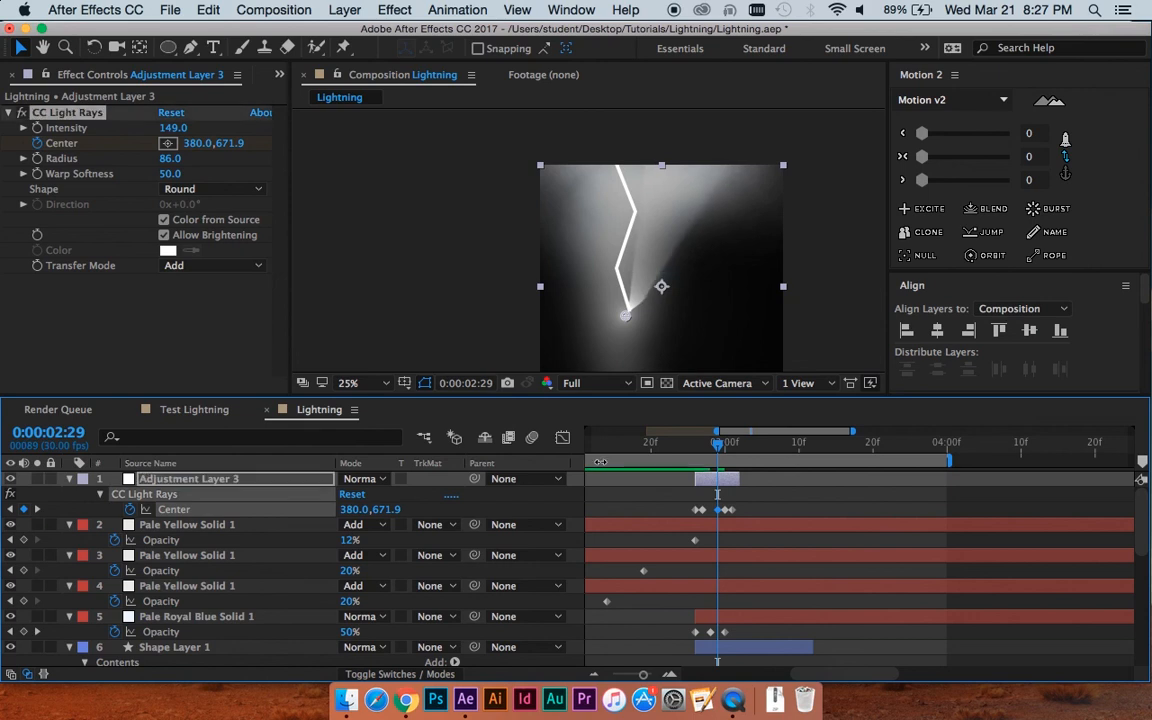
left_click_drag(661, 287, 631, 322)
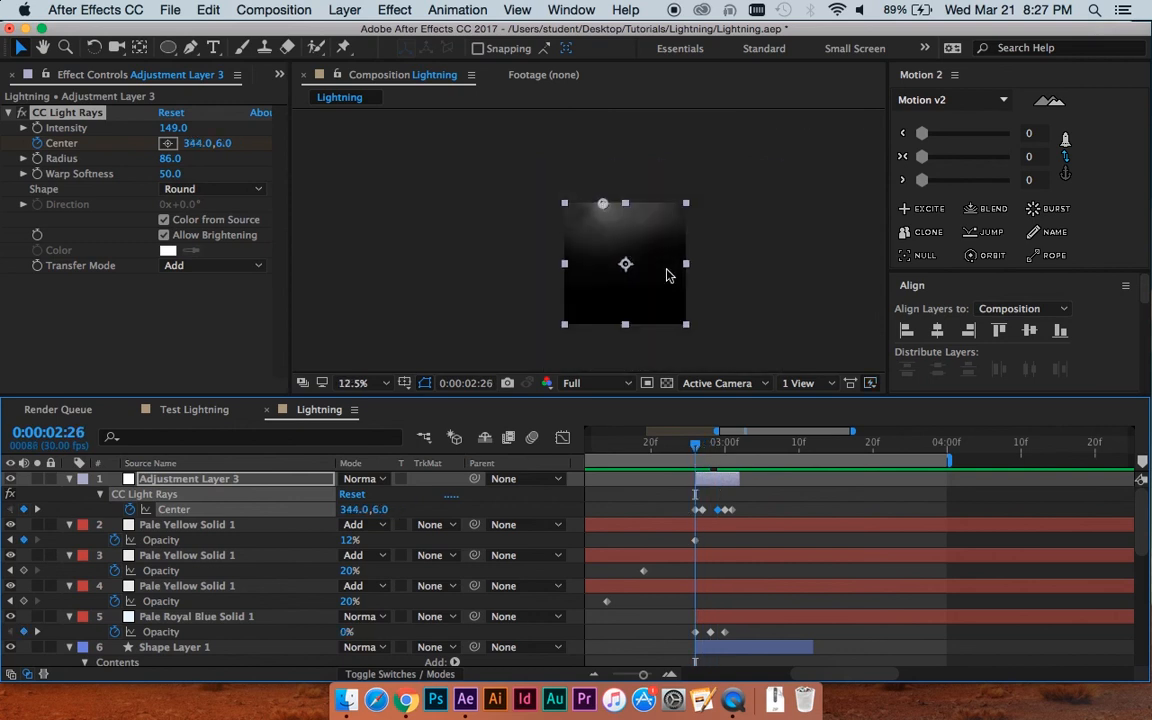
mouse_move(765, 503)
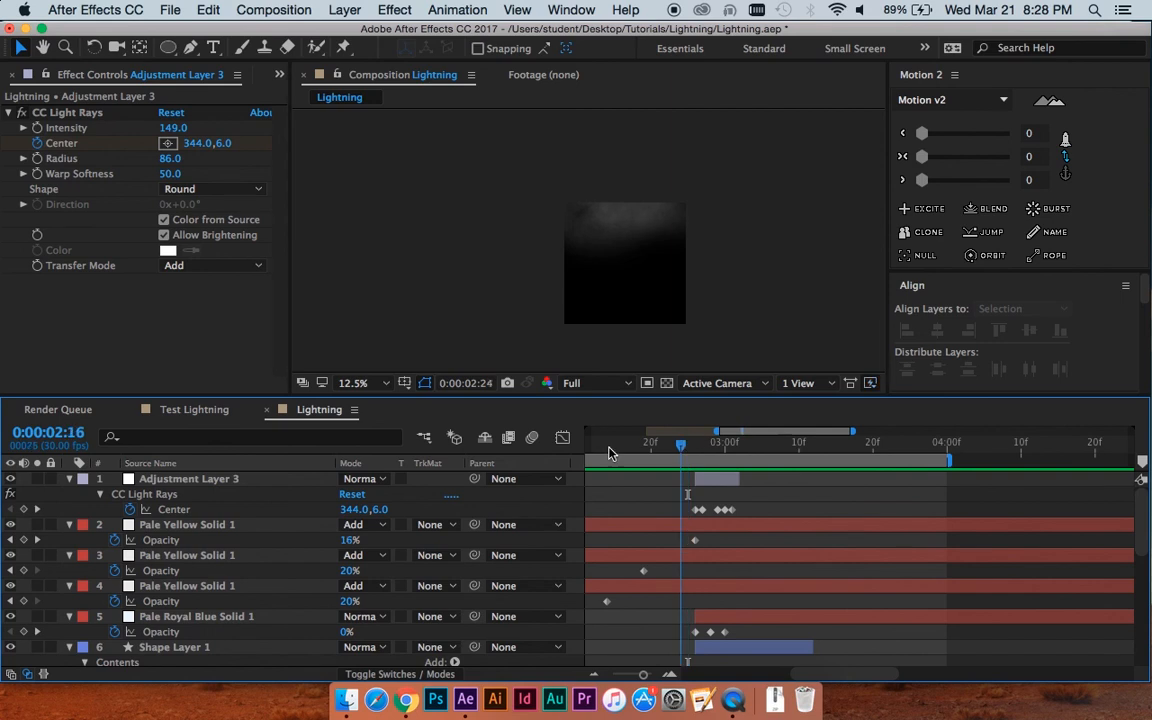
Move the playhead back to 2:16, where the cloud solids read 30% and 31%
left_click(621, 443)
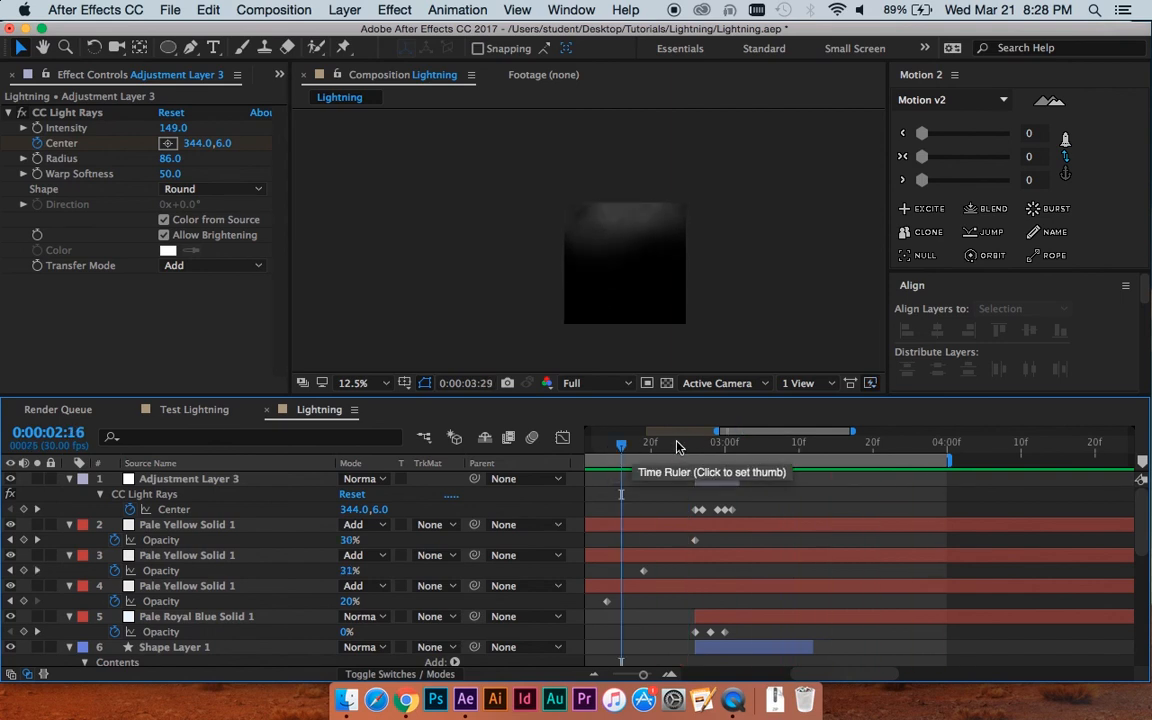